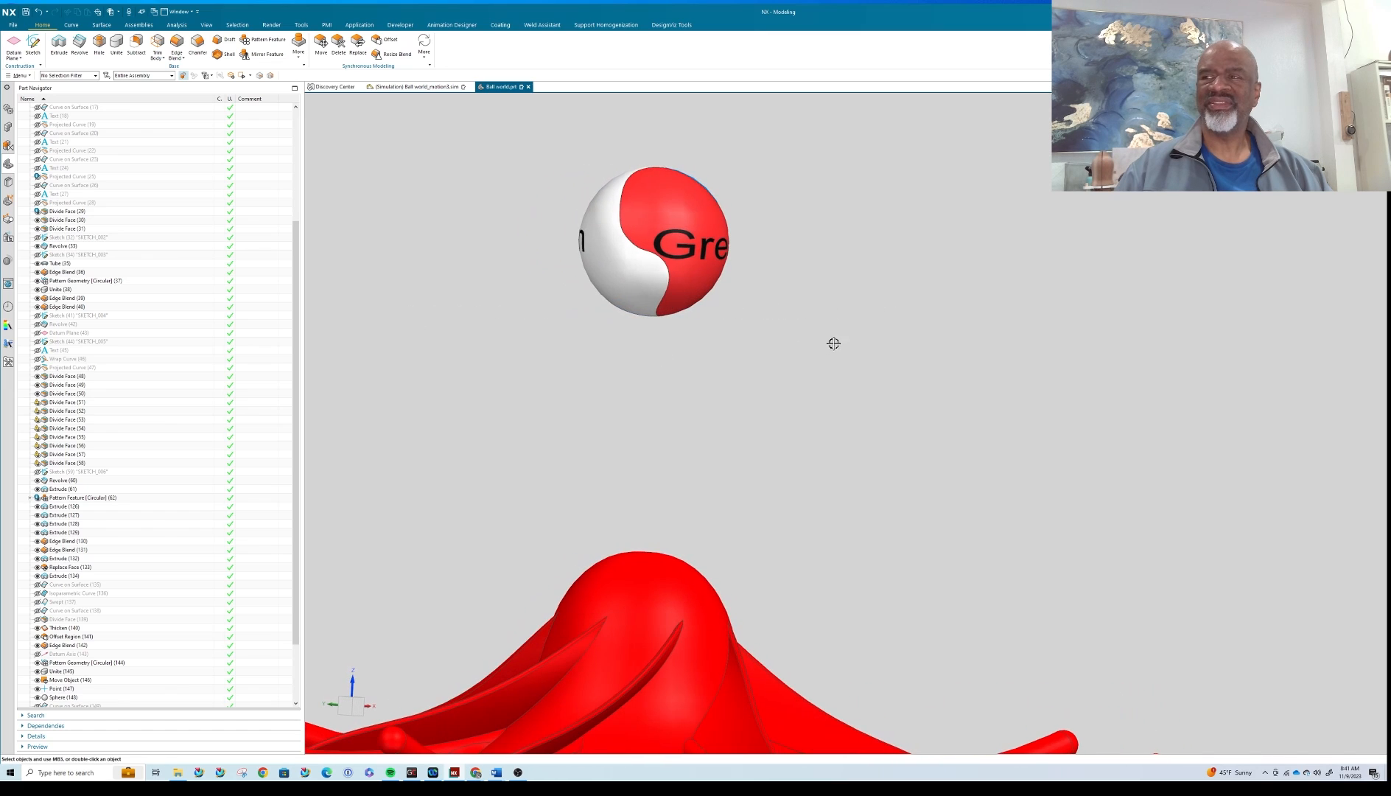
# Hide the outer logo sphere to look at the inner ones, then show it again.
pyautogui.moveTo(833, 344); pyautogui.dragTo(645, 411)
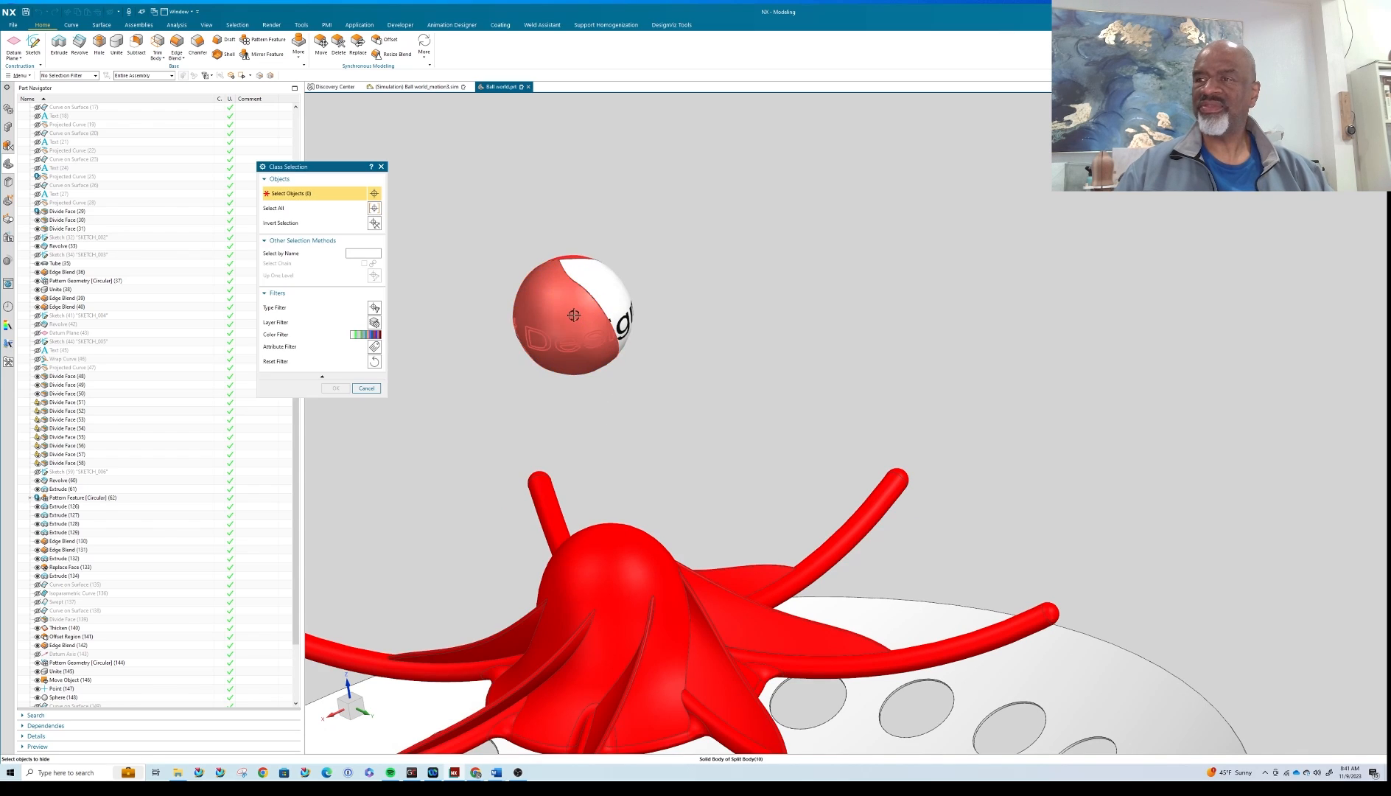
pyautogui.click(365, 388)
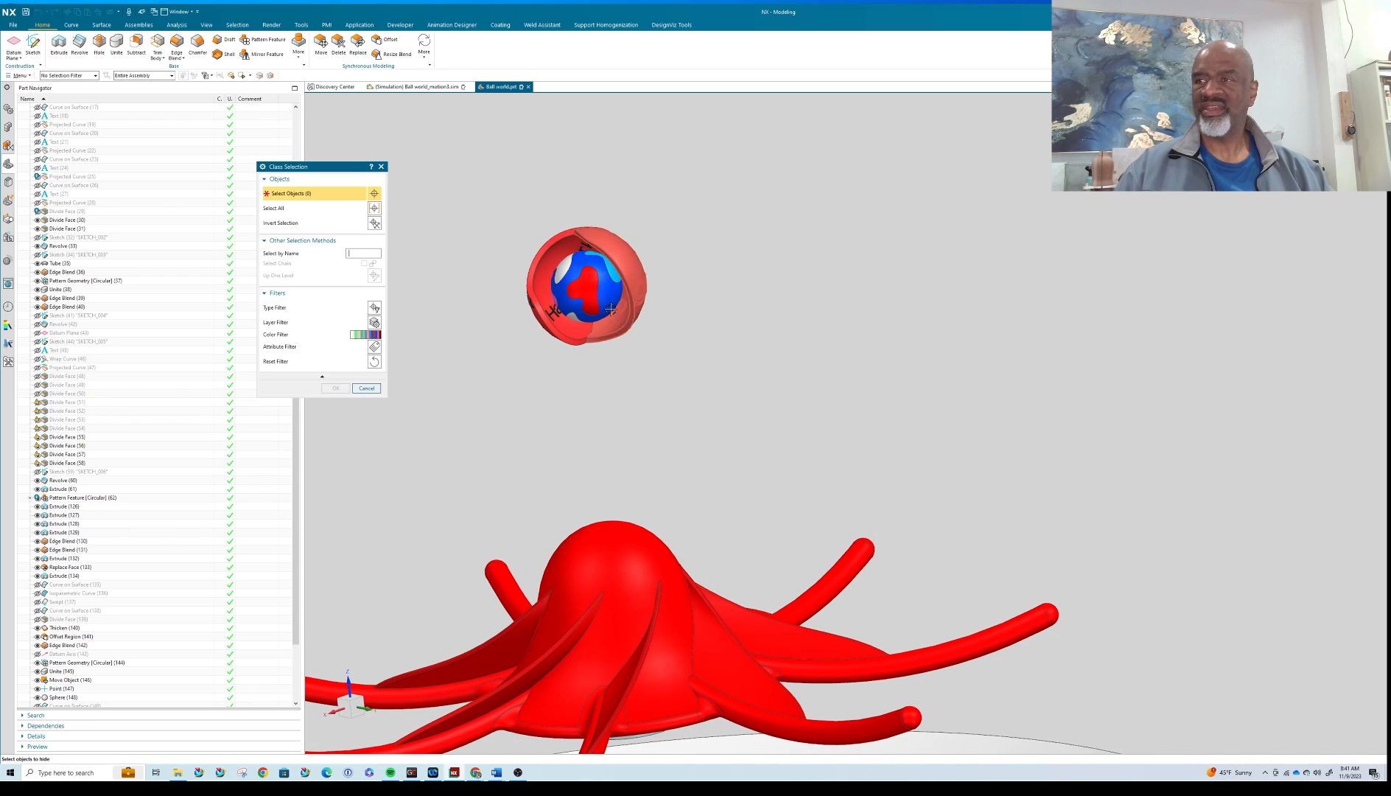
pyautogui.click(585, 287)
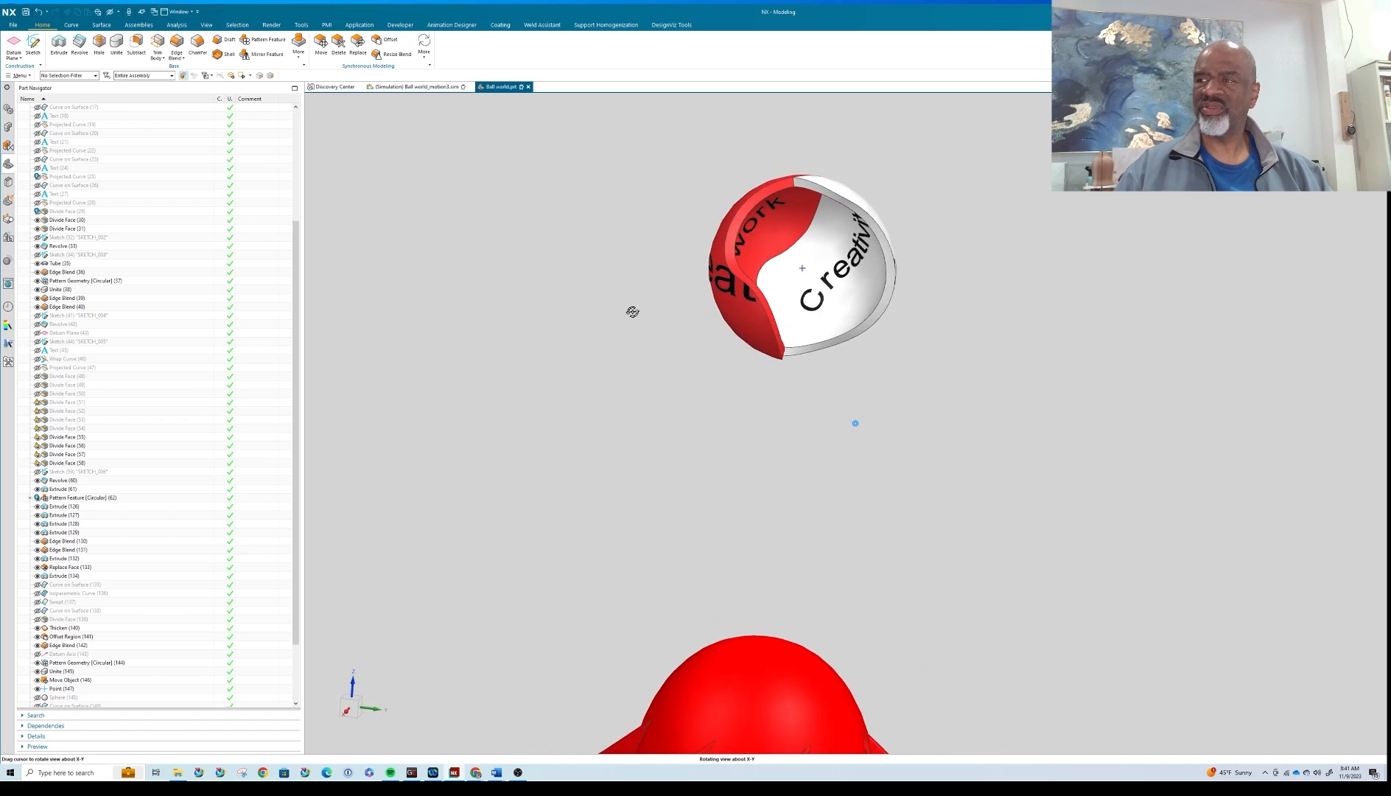
pyautogui.moveTo(632, 311); pyautogui.dragTo(884, 229)
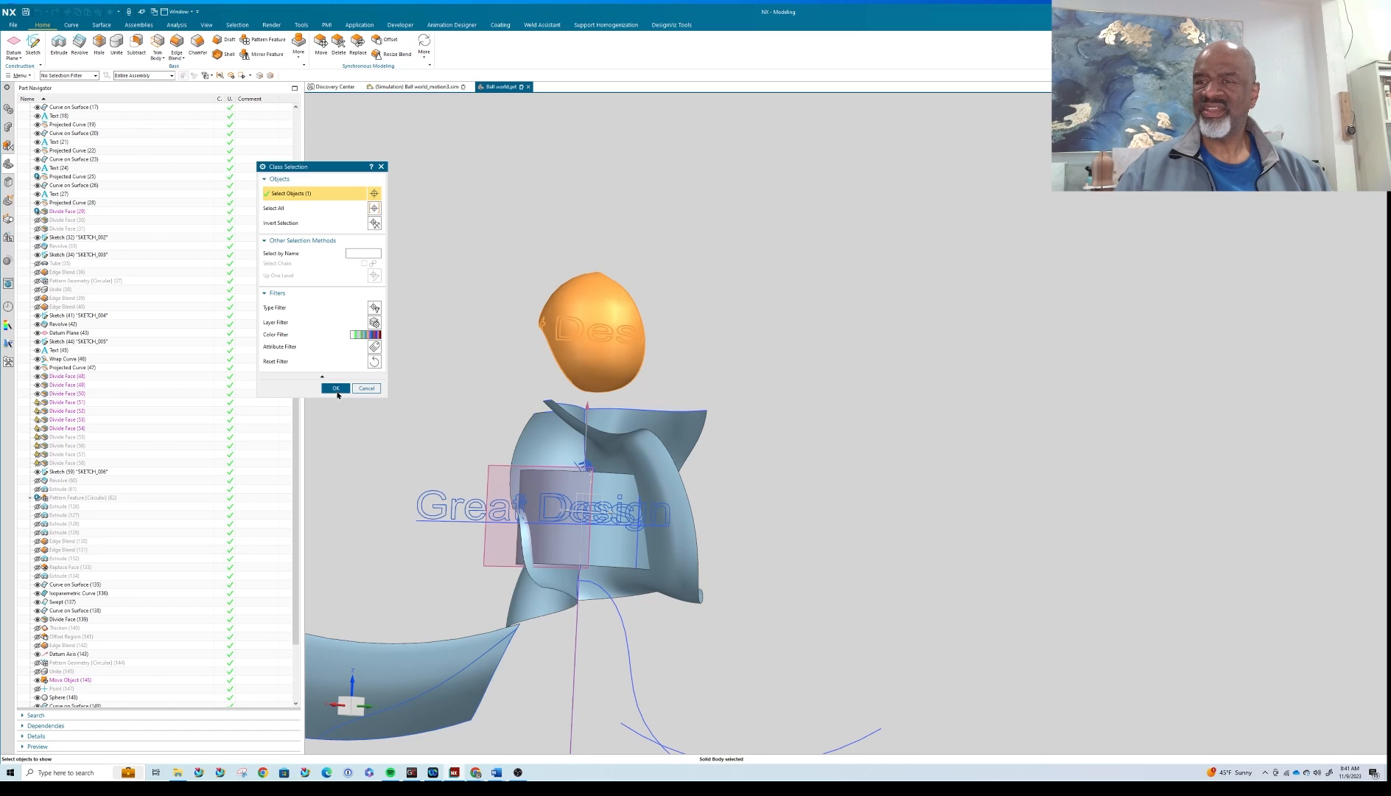
pyautogui.click(336, 388)
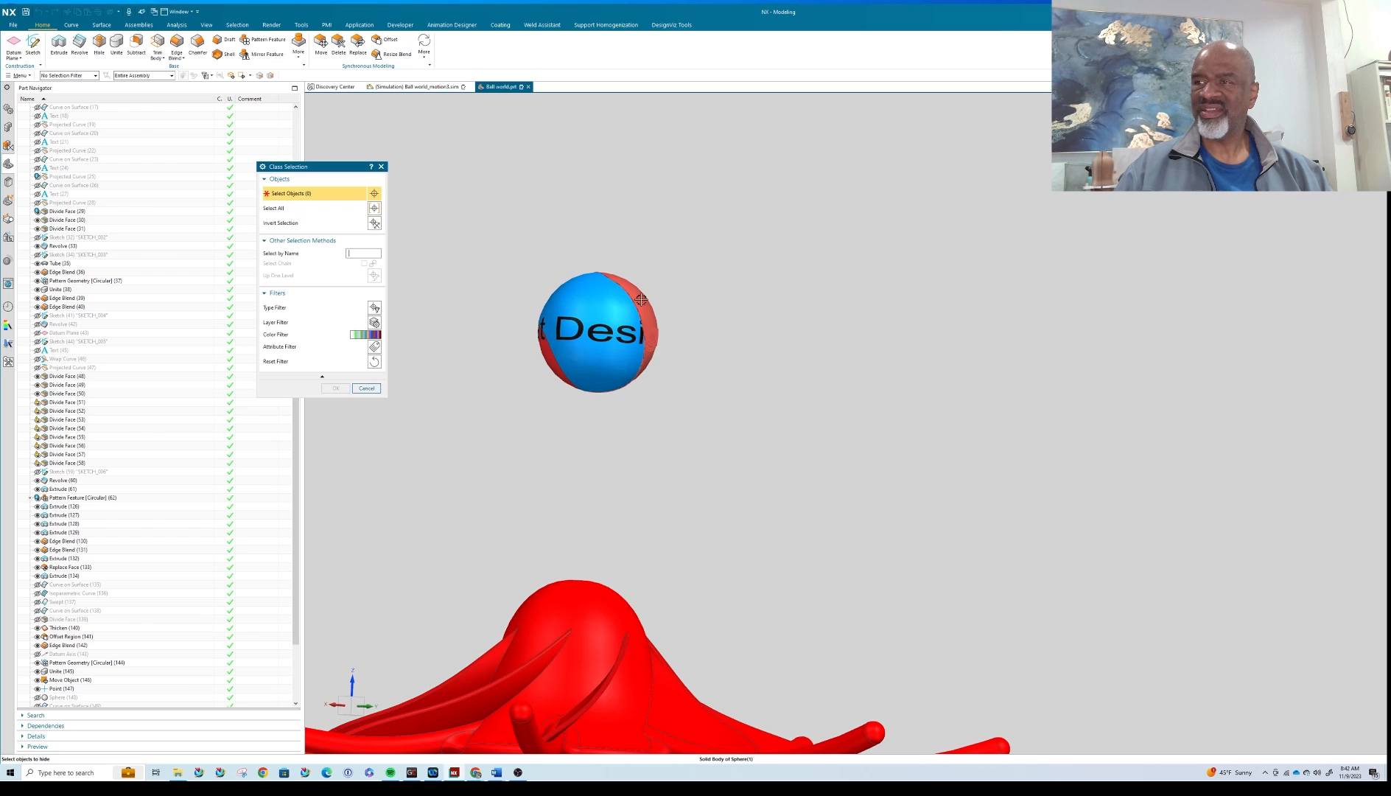
# Toggle another sphere hidden and shown, ending with the full ball, kicker and wok visible.
pyautogui.click(366, 387)
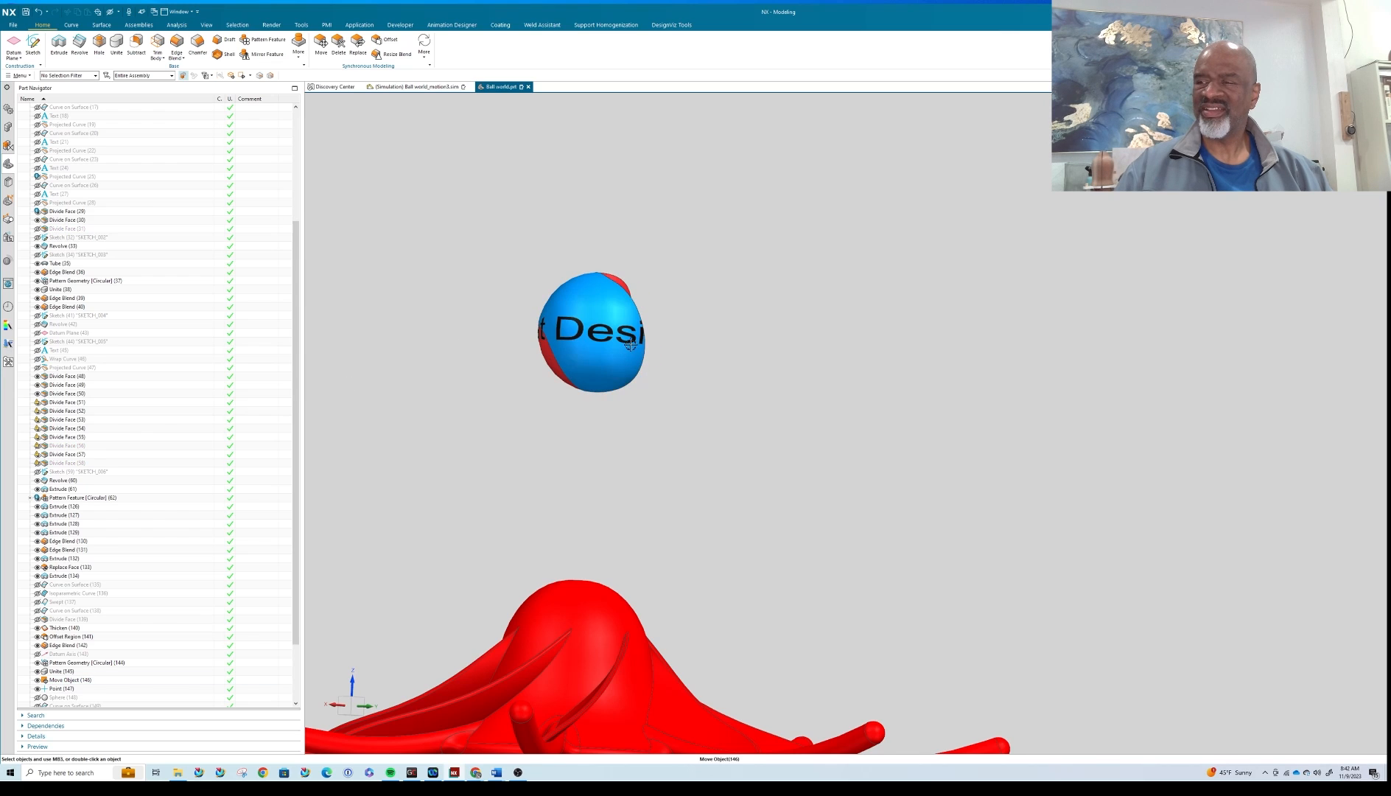
pyautogui.moveTo(629, 345); pyautogui.dragTo(454, 324)
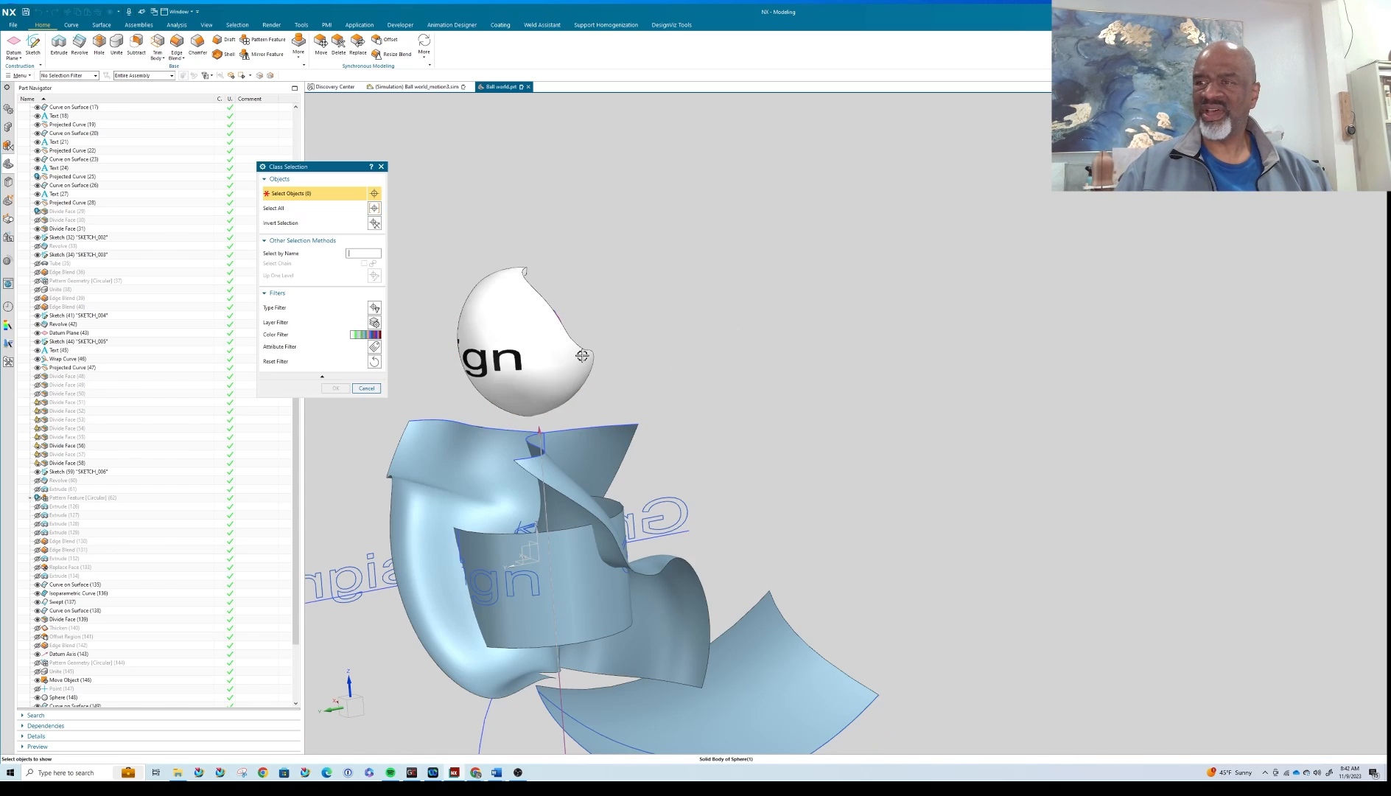
pyautogui.click(580, 355)
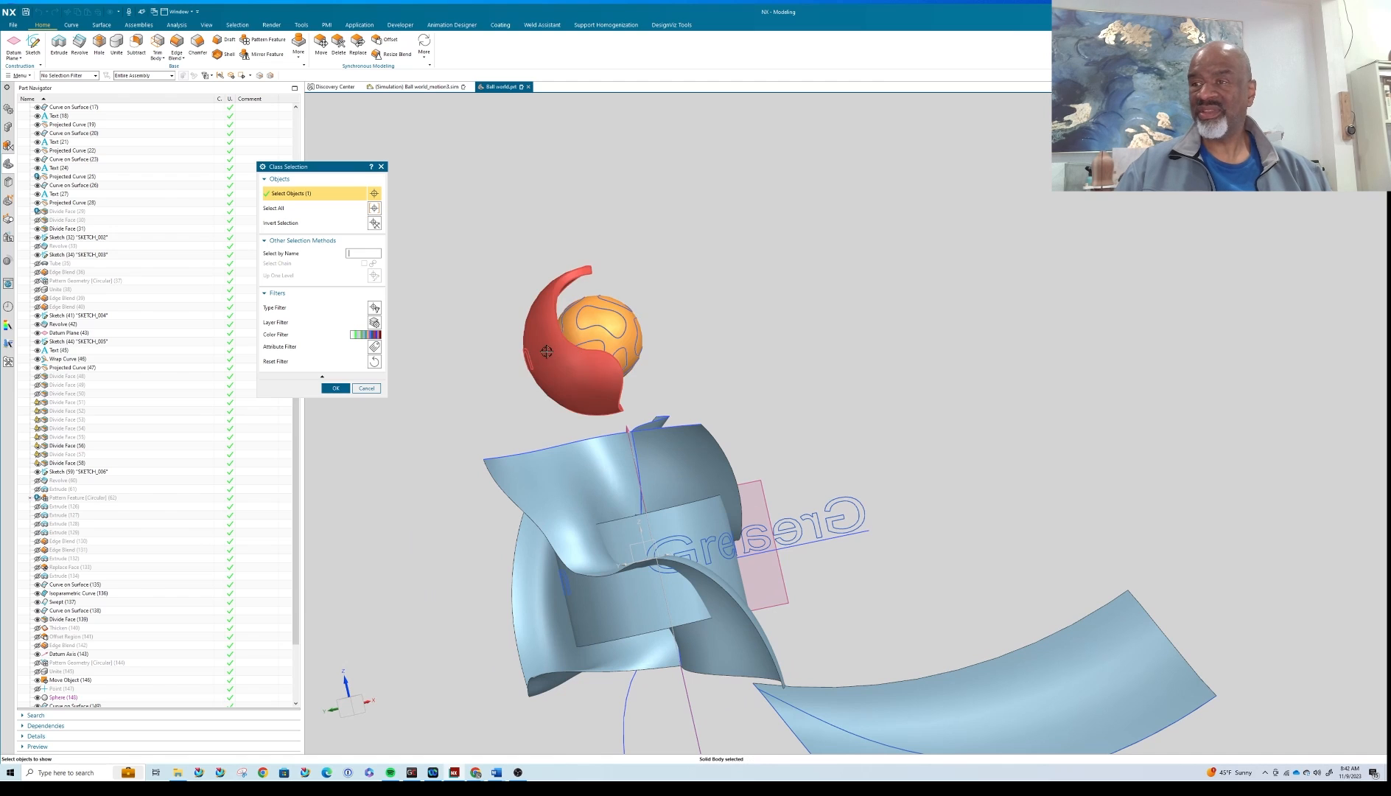
pyautogui.click(336, 388)
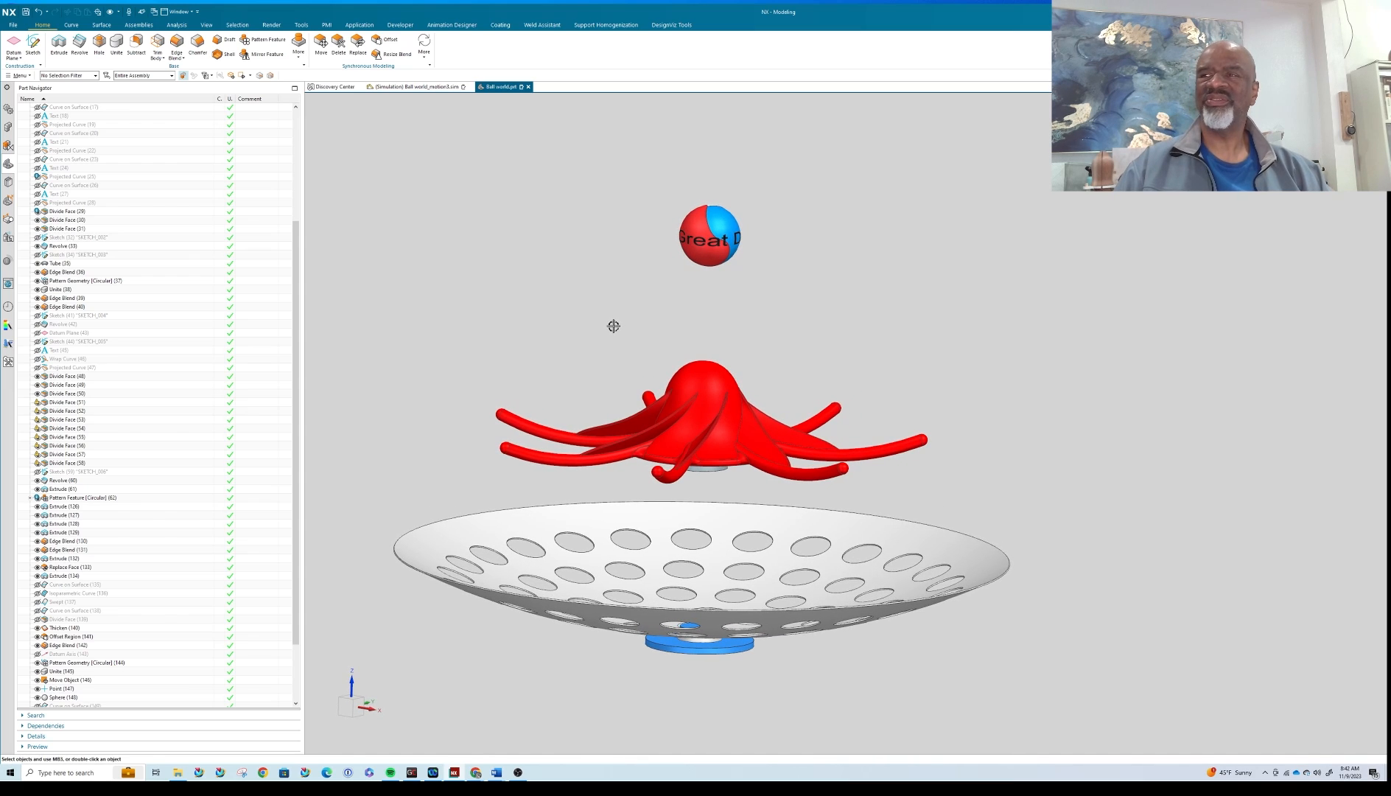
pyautogui.moveTo(801, 321)
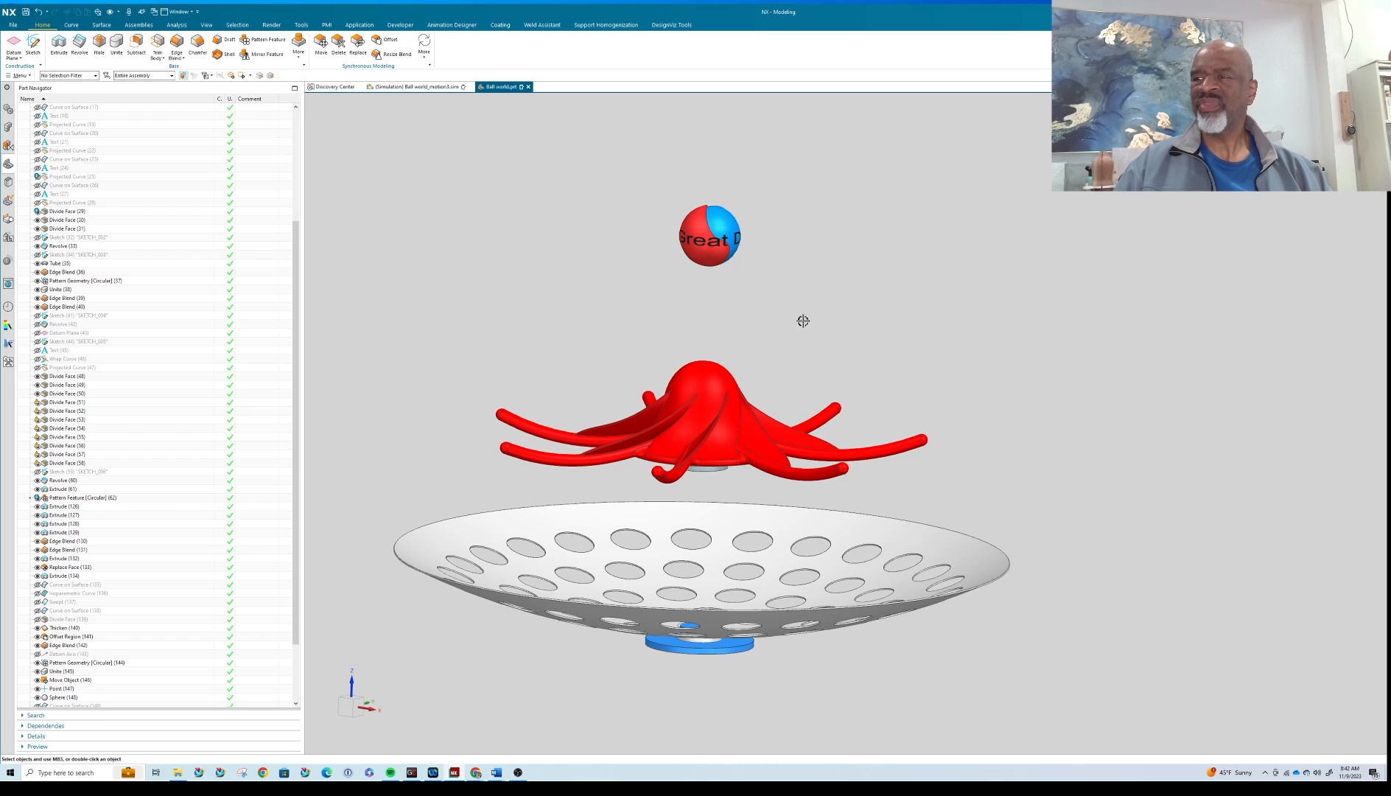
pyautogui.moveTo(736, 308)
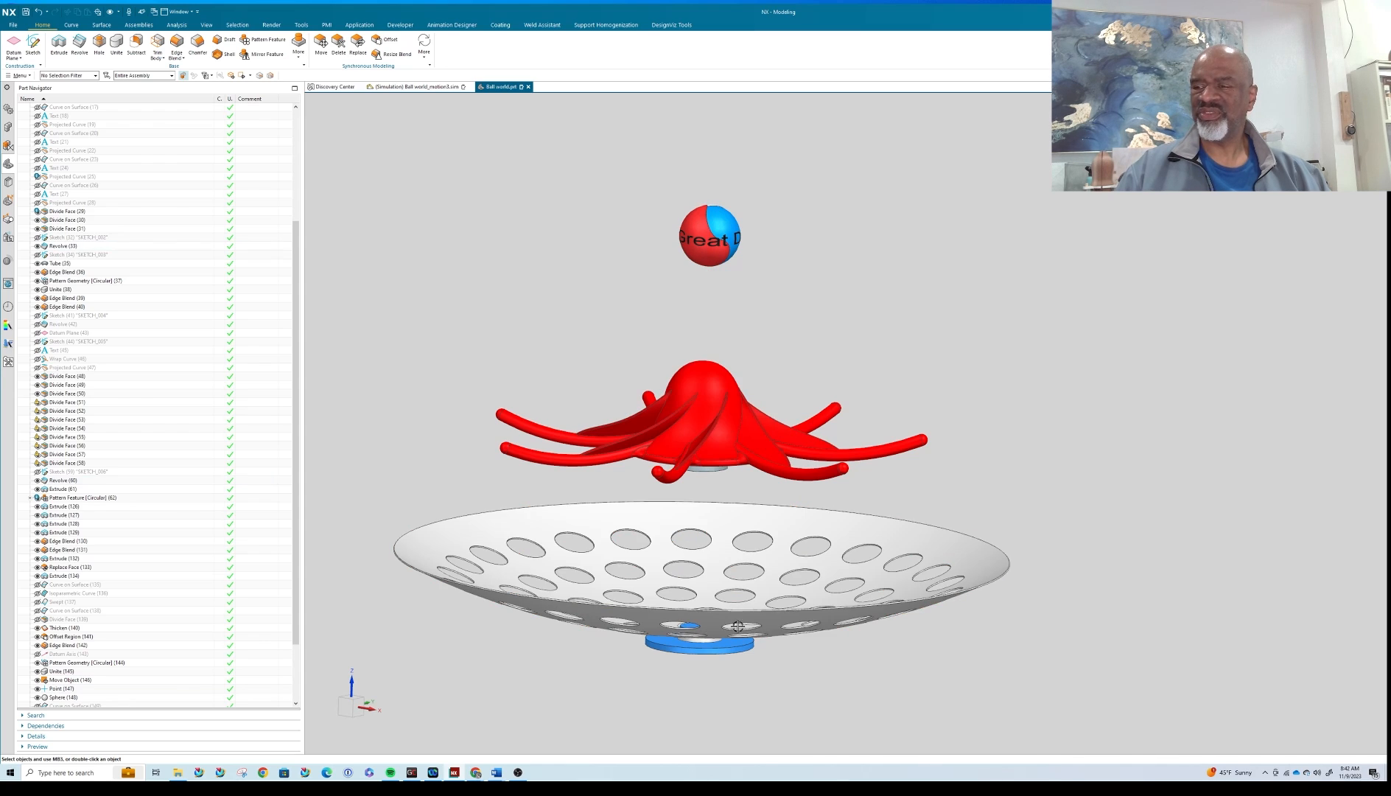
pyautogui.moveTo(808, 338)
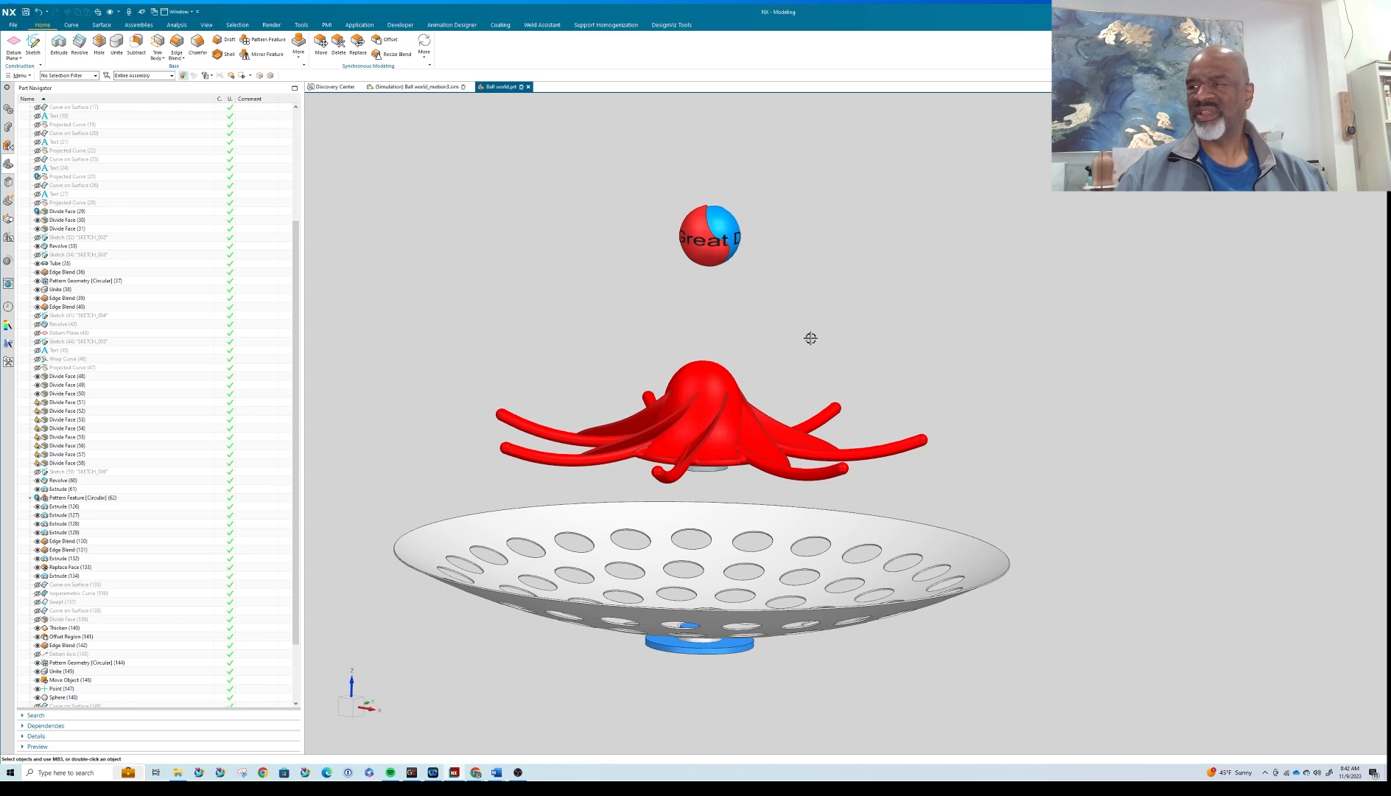
# Nudge the view while the ball-world motion simulation file is shown.
pyautogui.moveTo(810, 338); pyautogui.dragTo(811, 329)
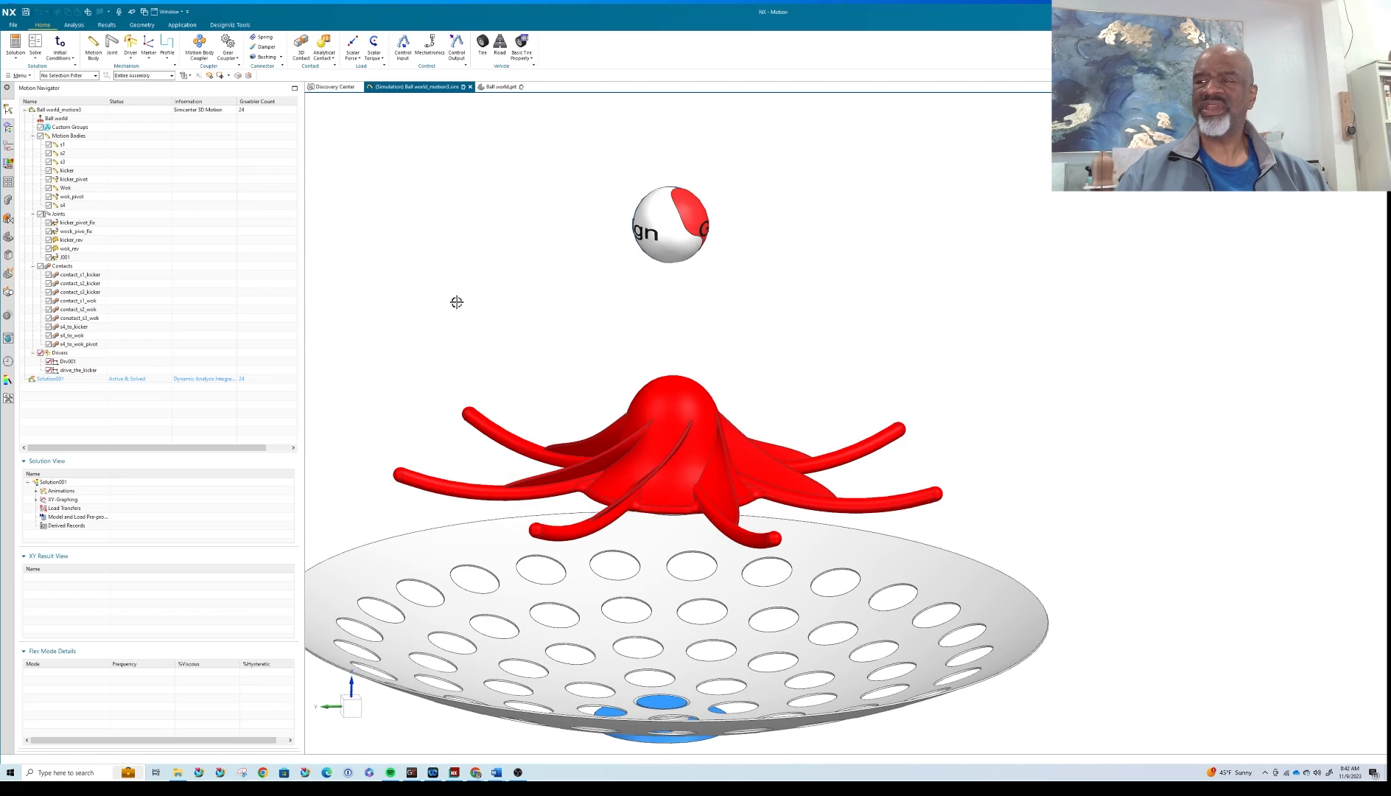
pyautogui.moveTo(457, 302); pyautogui.dragTo(573, 261)
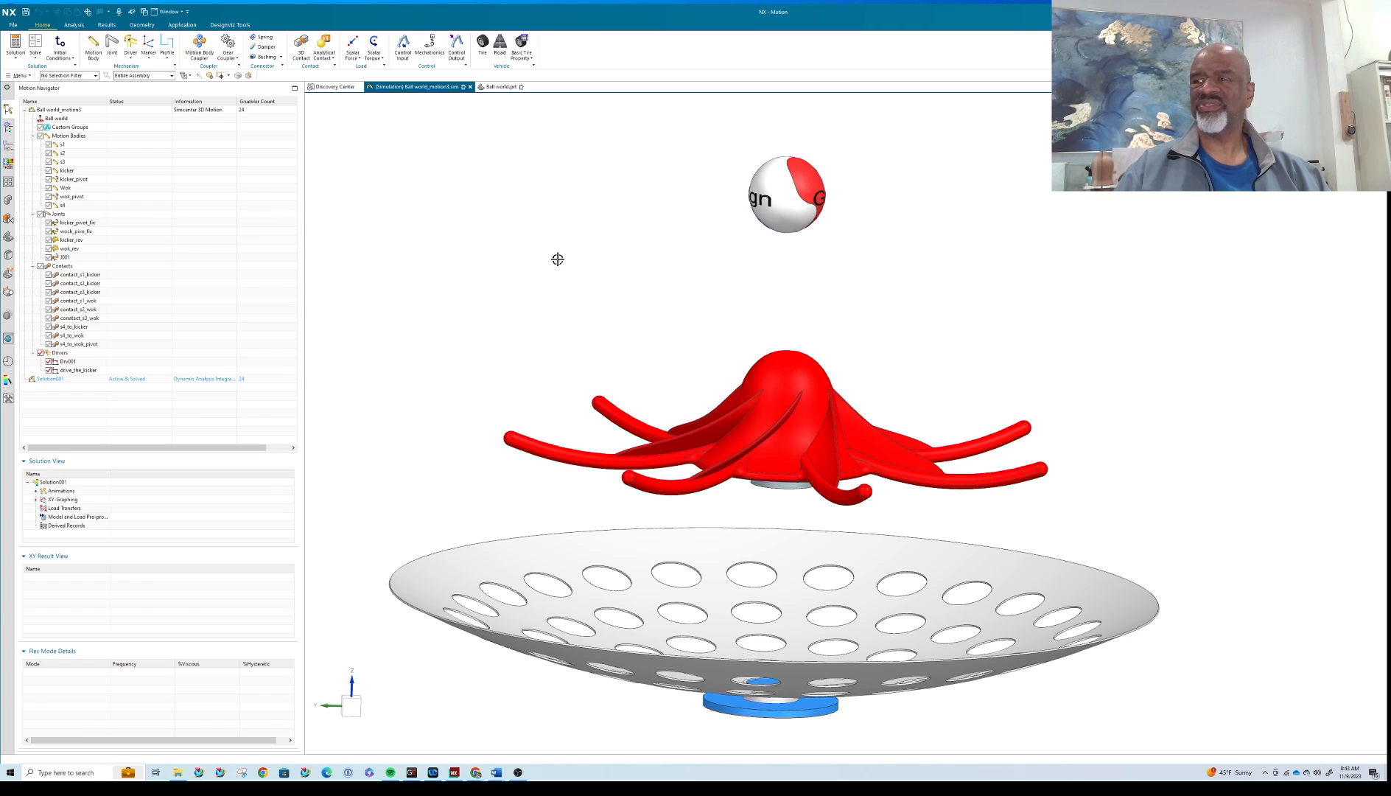
pyautogui.moveTo(580, 260)
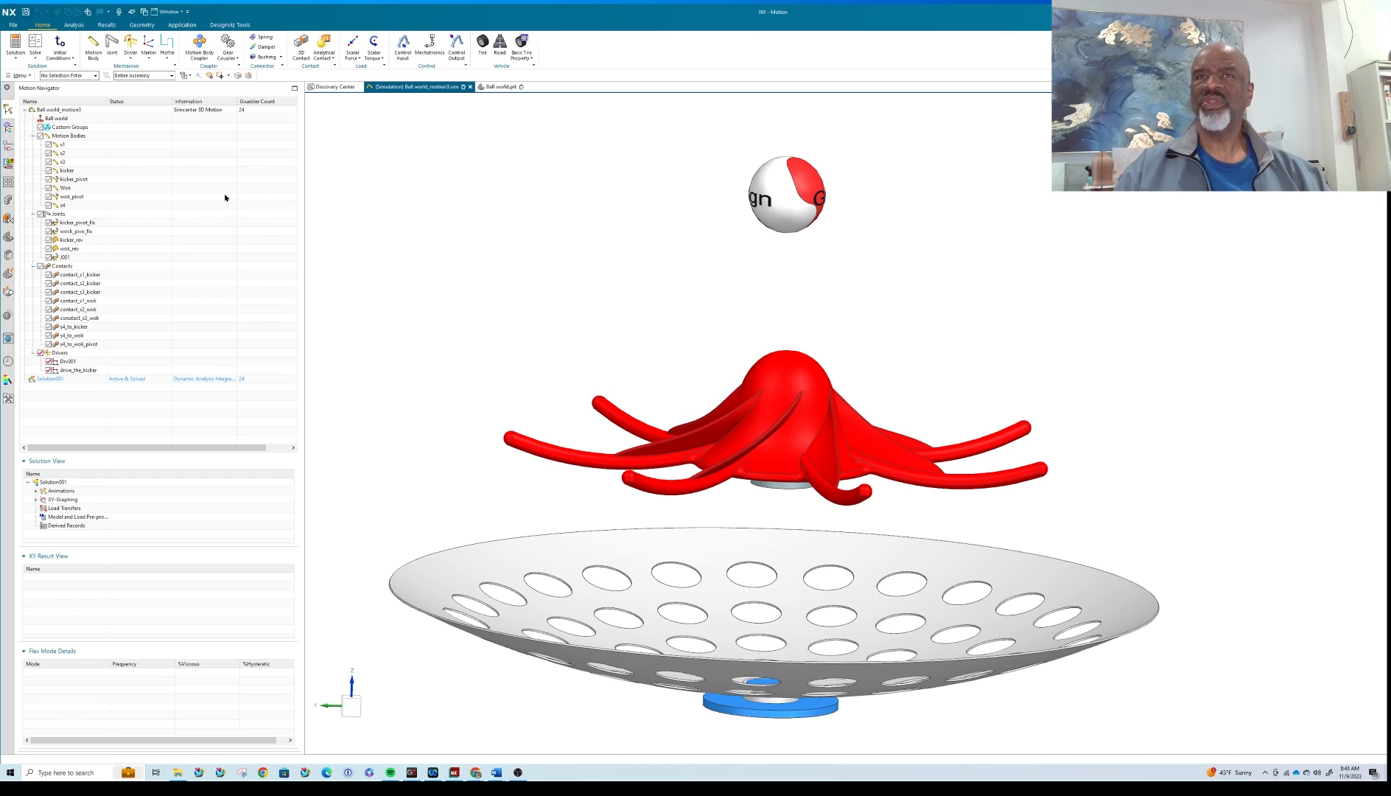
pyautogui.moveTo(362, 312)
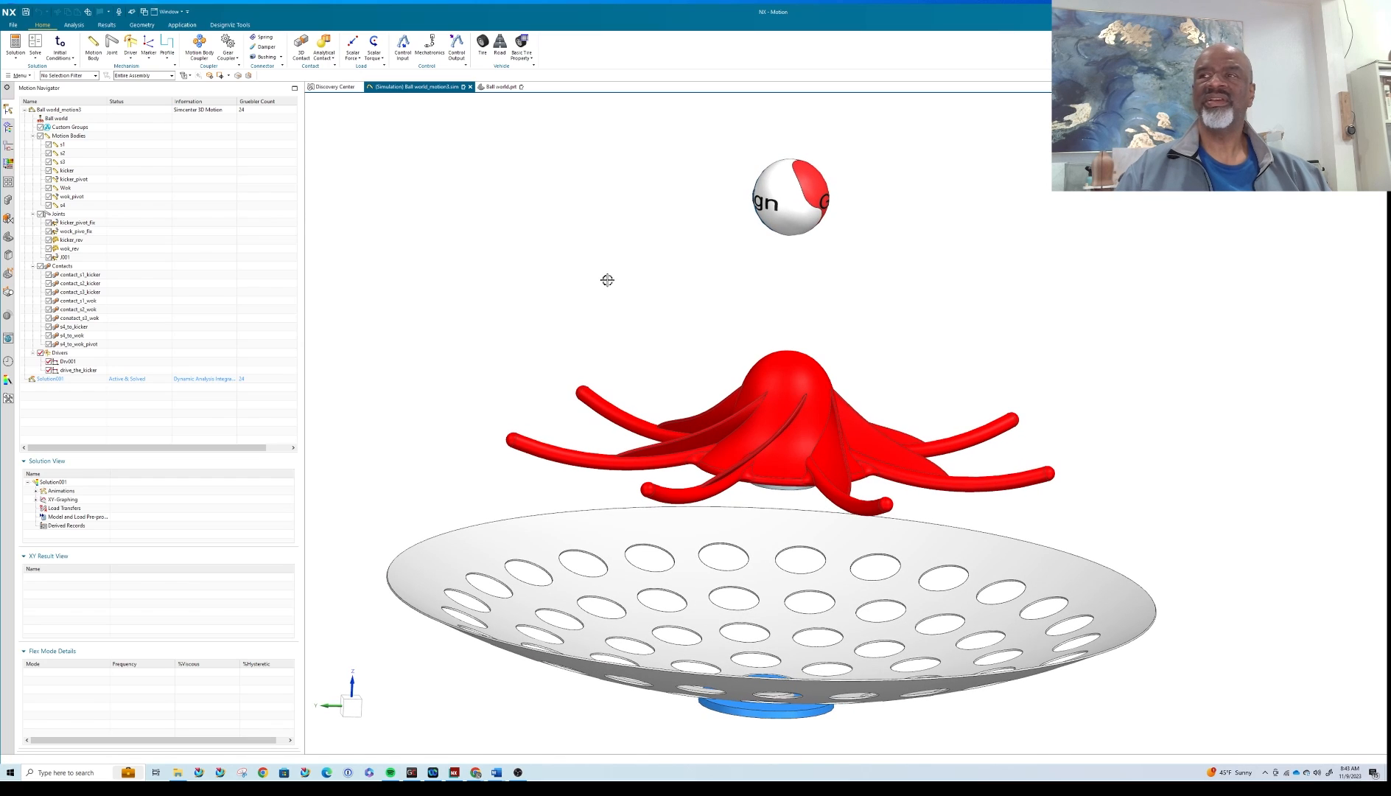
pyautogui.moveTo(150, 134)
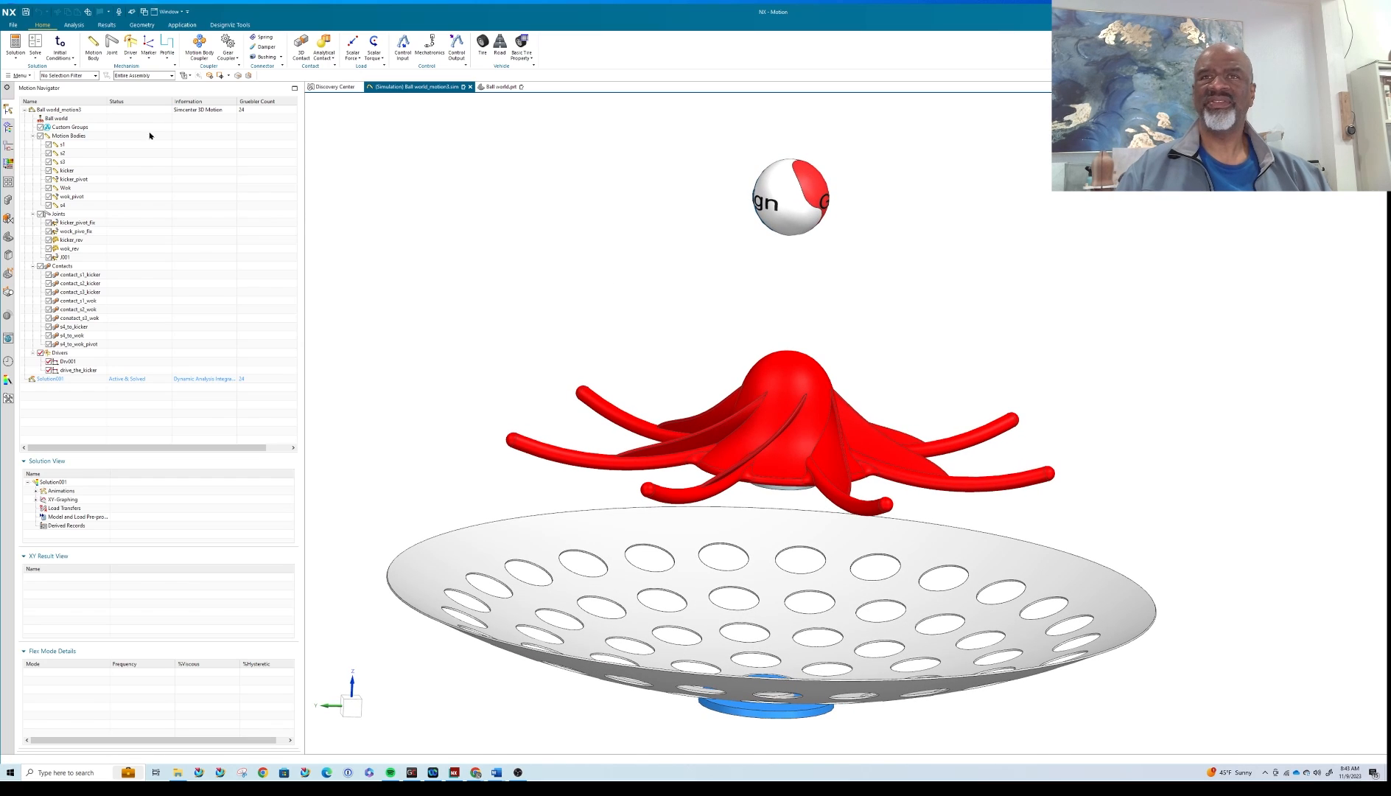
pyautogui.moveTo(88, 41)
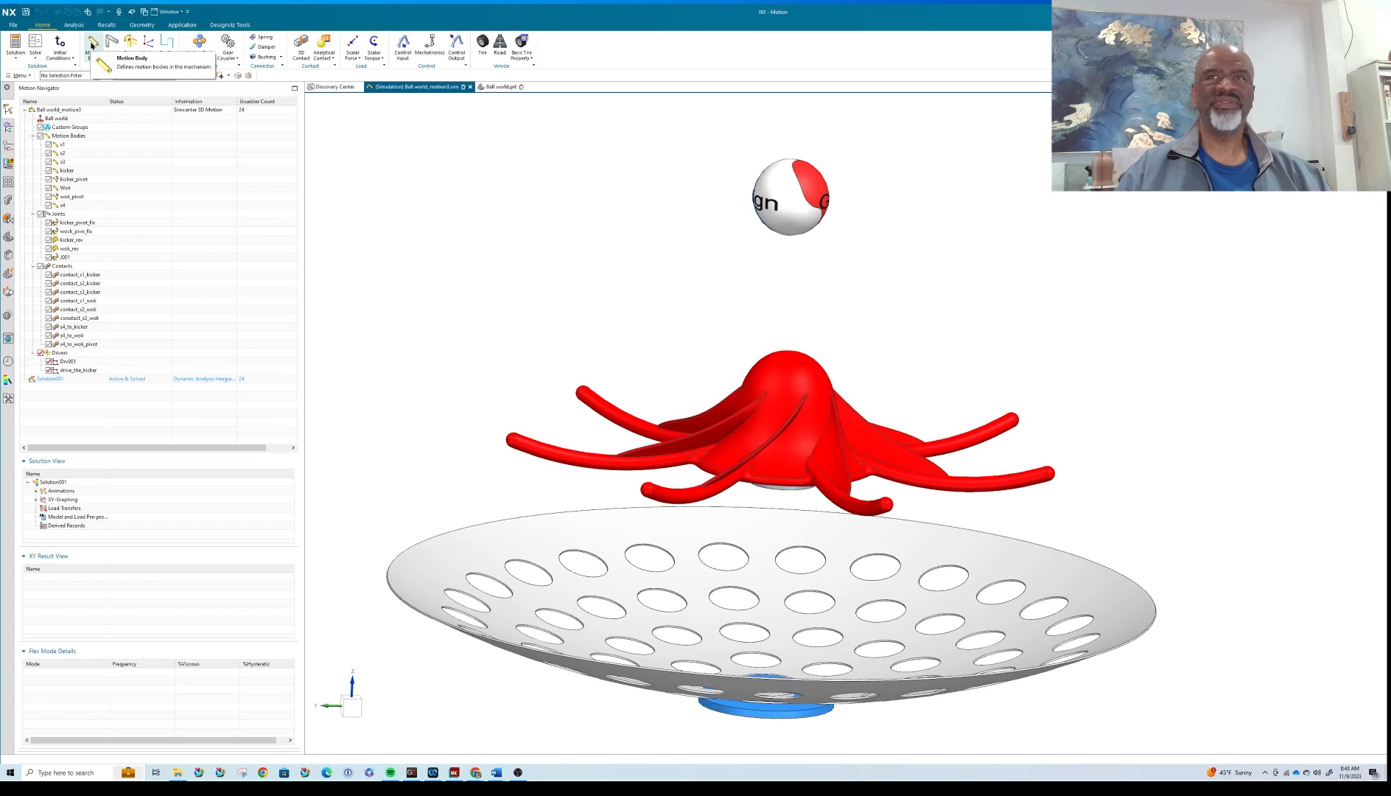
pyautogui.click(91, 44)
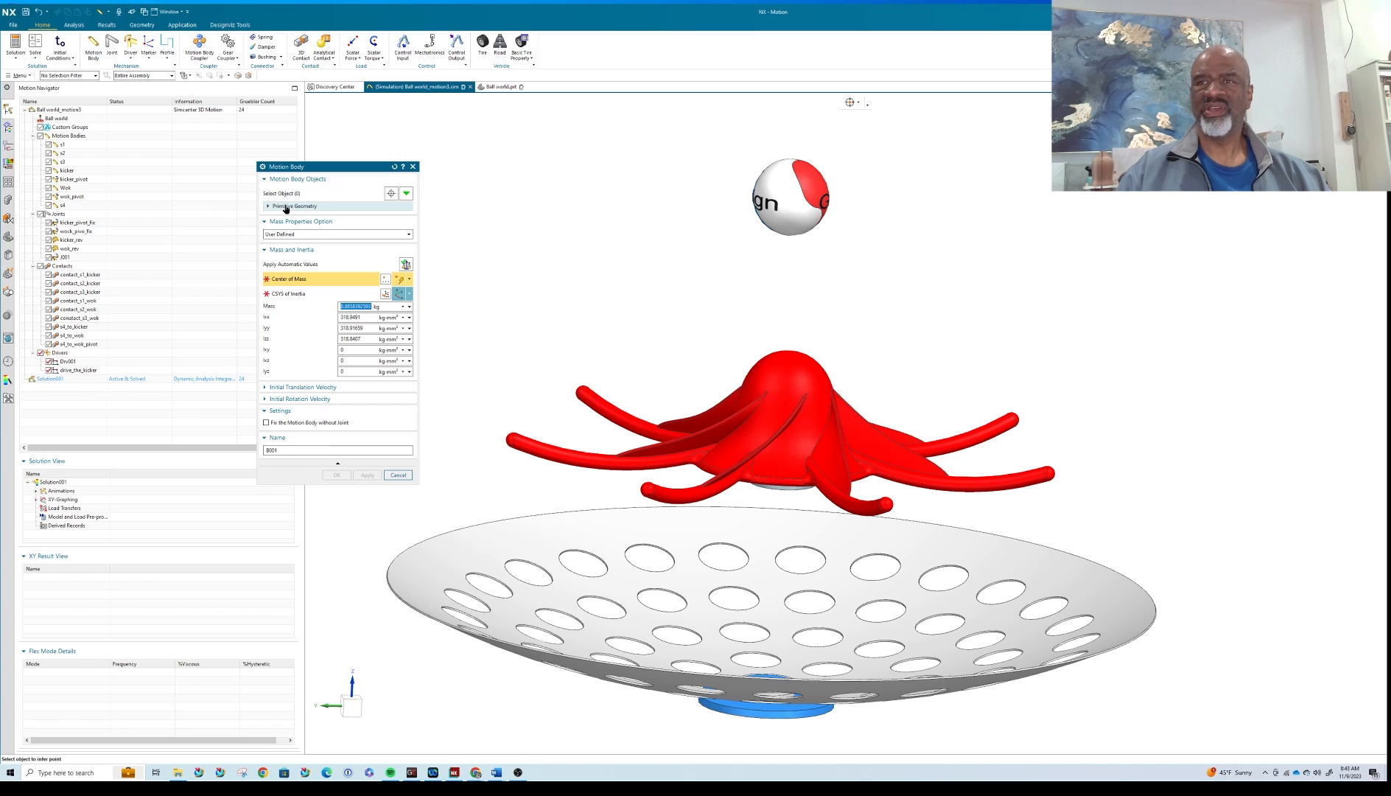
pyautogui.click(272, 205)
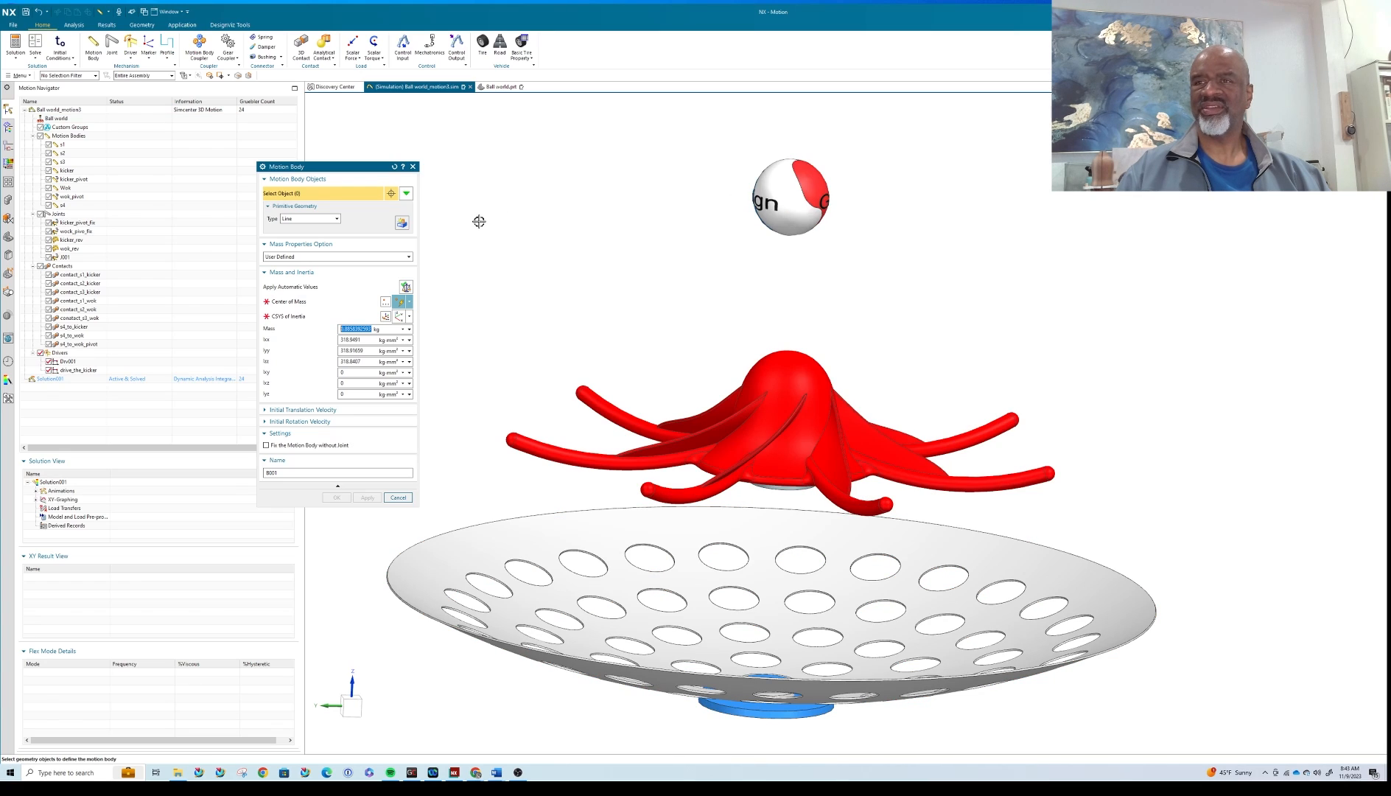
pyautogui.moveTo(405, 286)
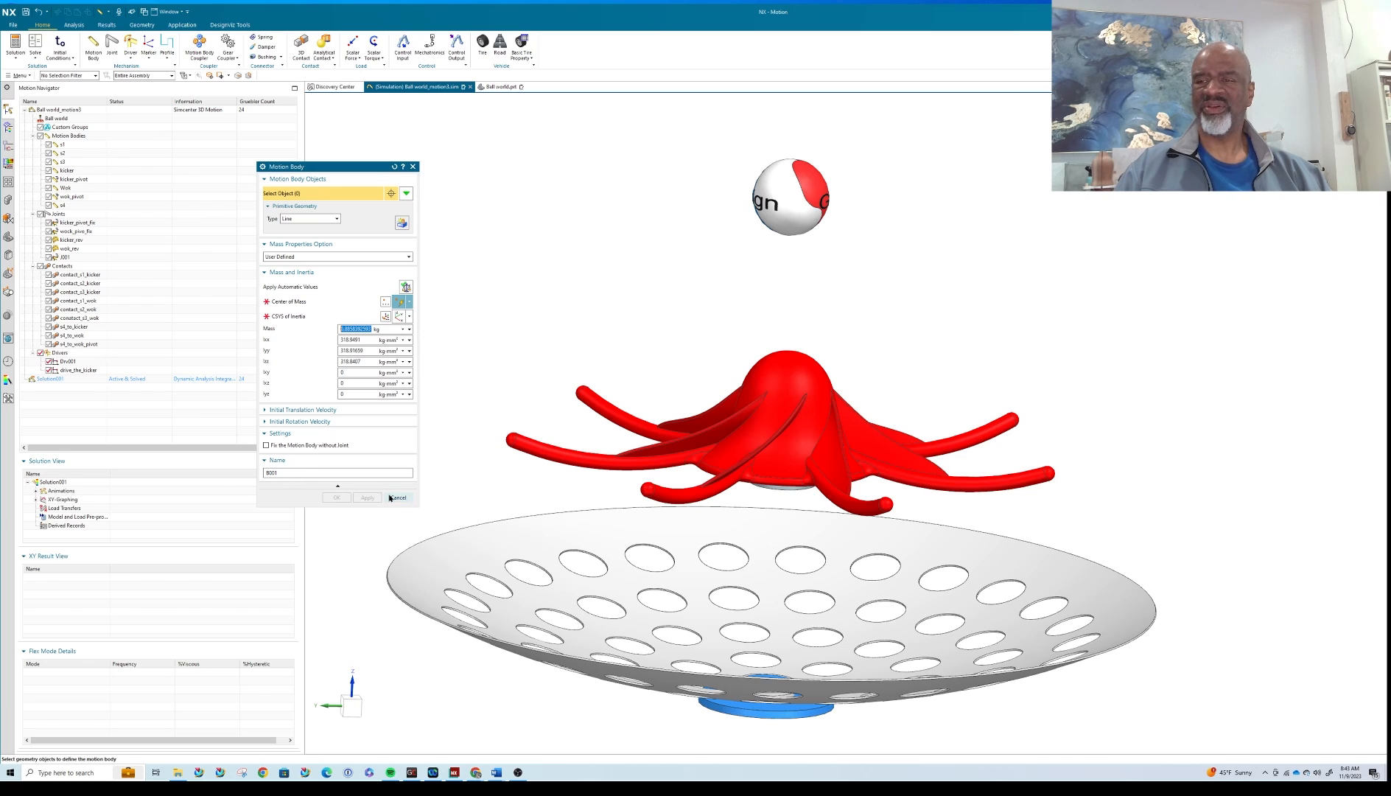
pyautogui.click(398, 497)
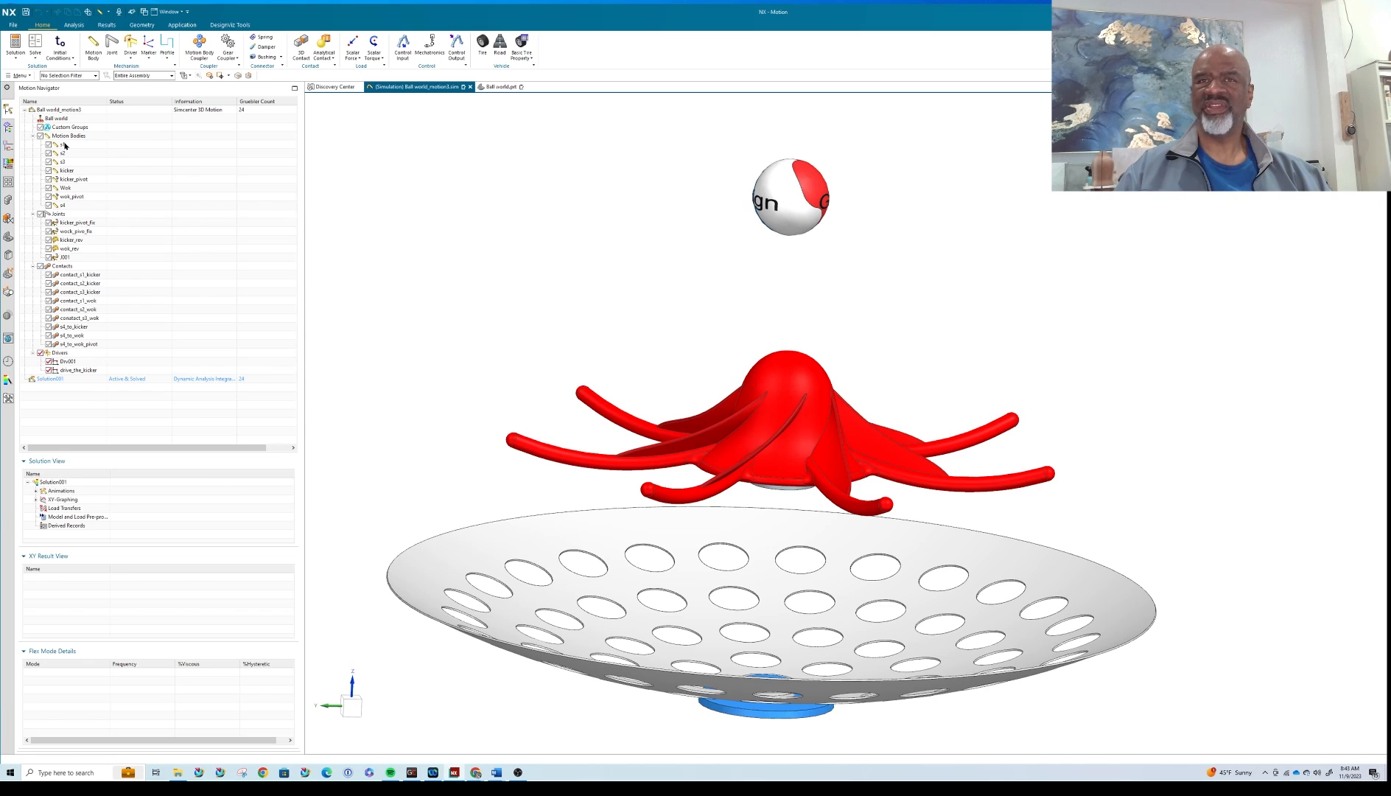
pyautogui.click(67, 150)
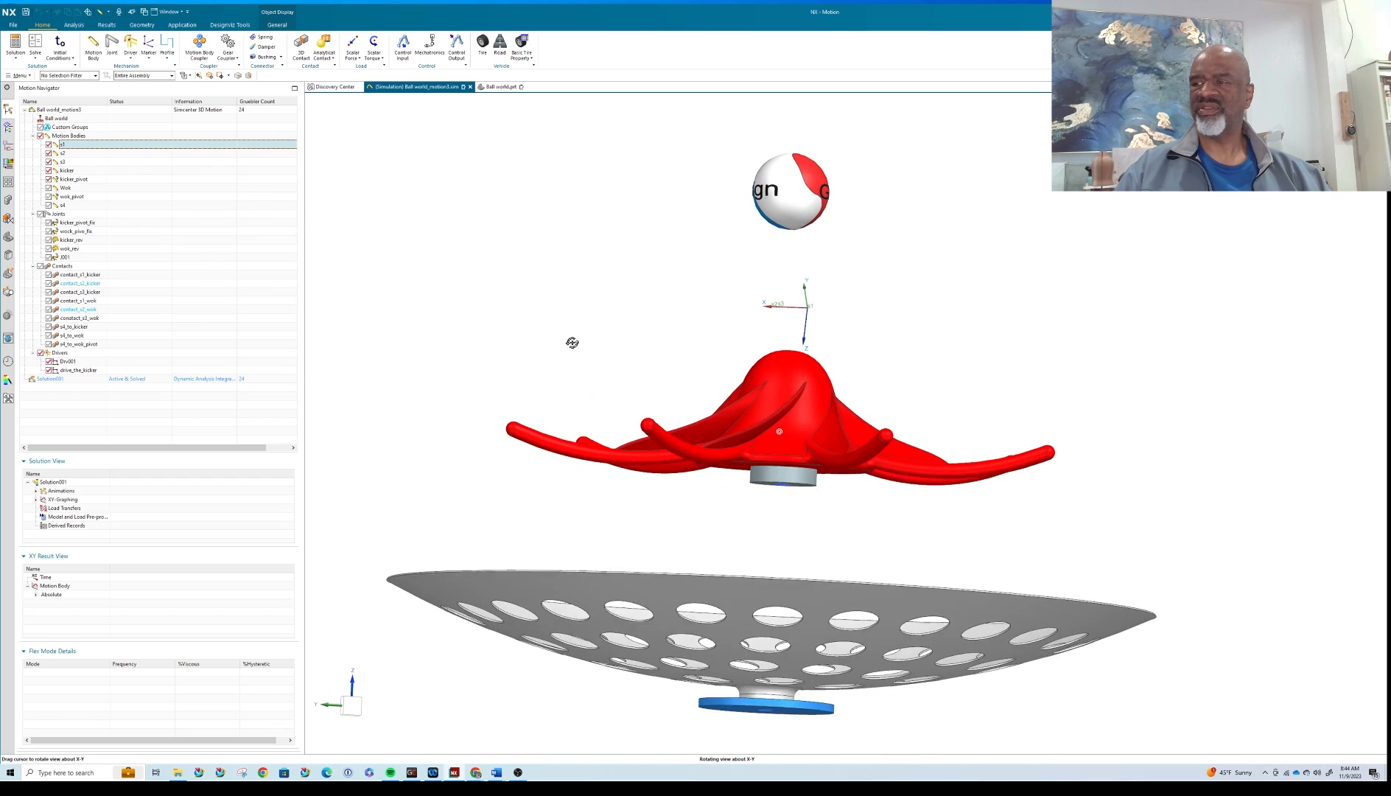
pyautogui.moveTo(572, 344); pyautogui.dragTo(411, 290)
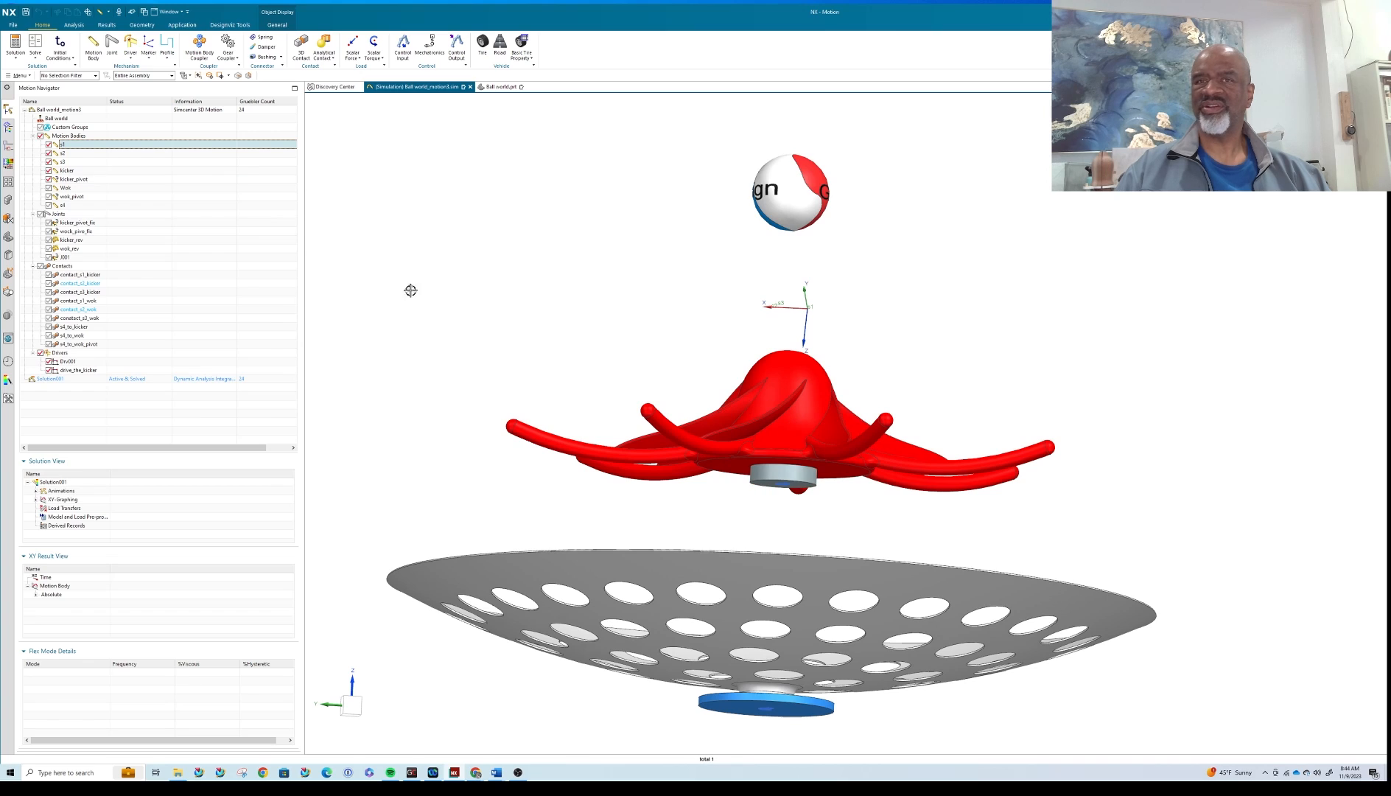
pyautogui.moveTo(54, 185)
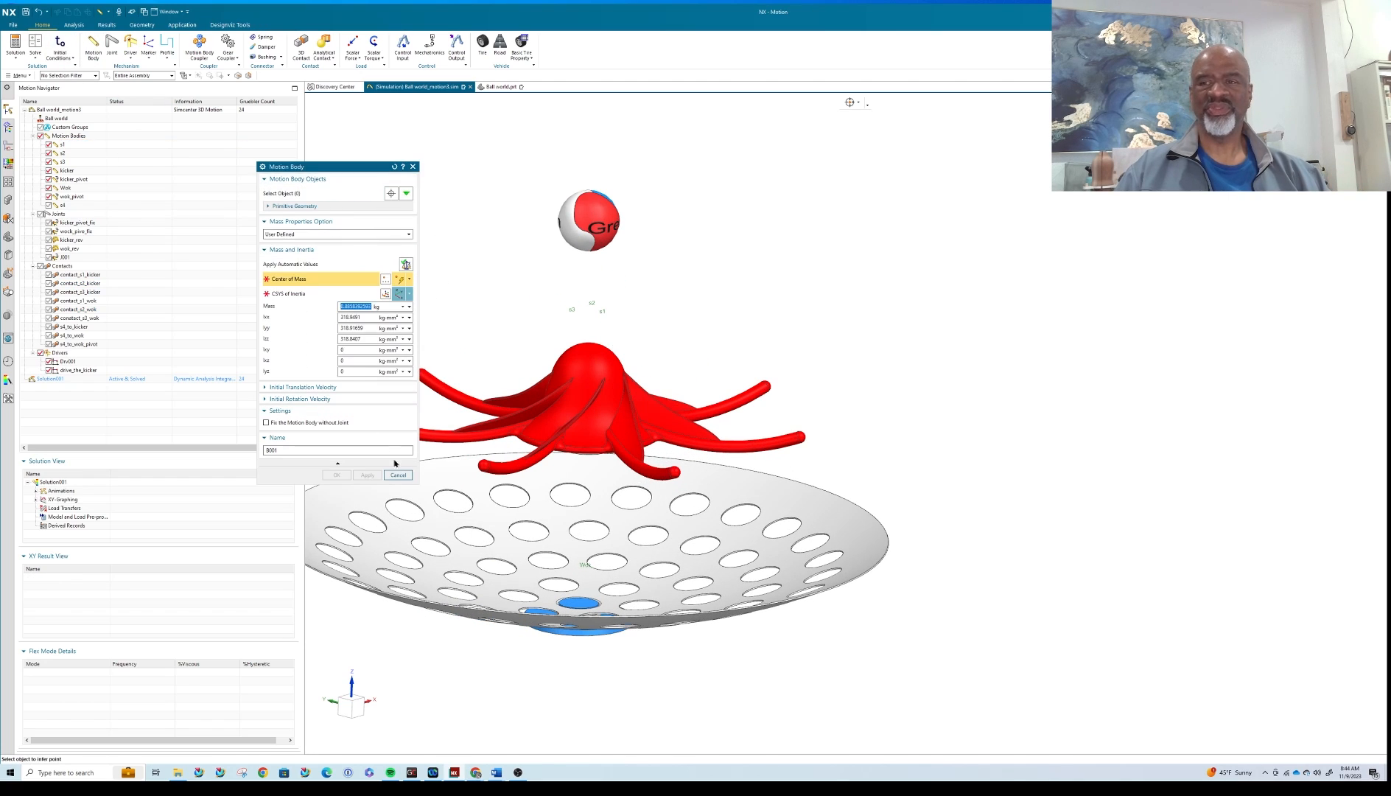
pyautogui.click(398, 474)
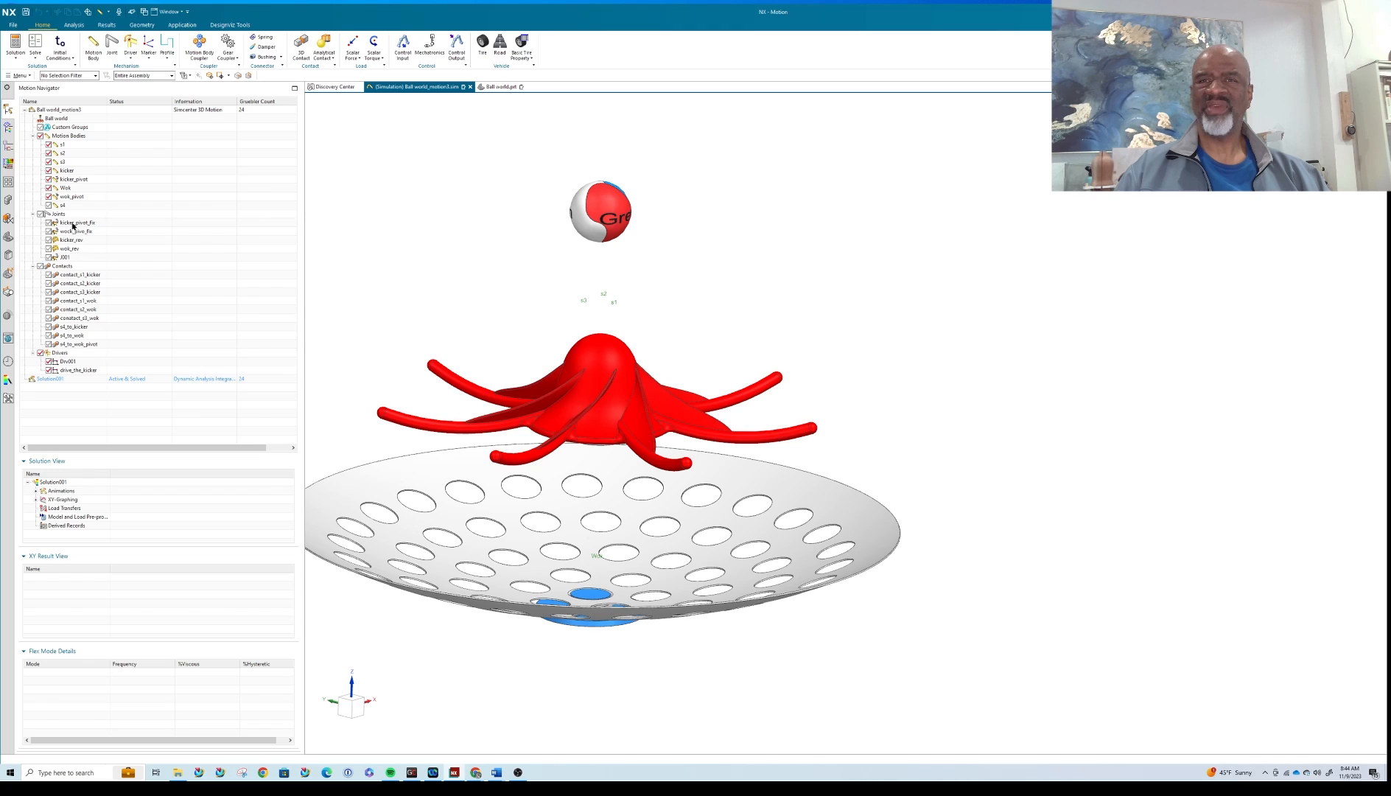
pyautogui.moveTo(66, 222)
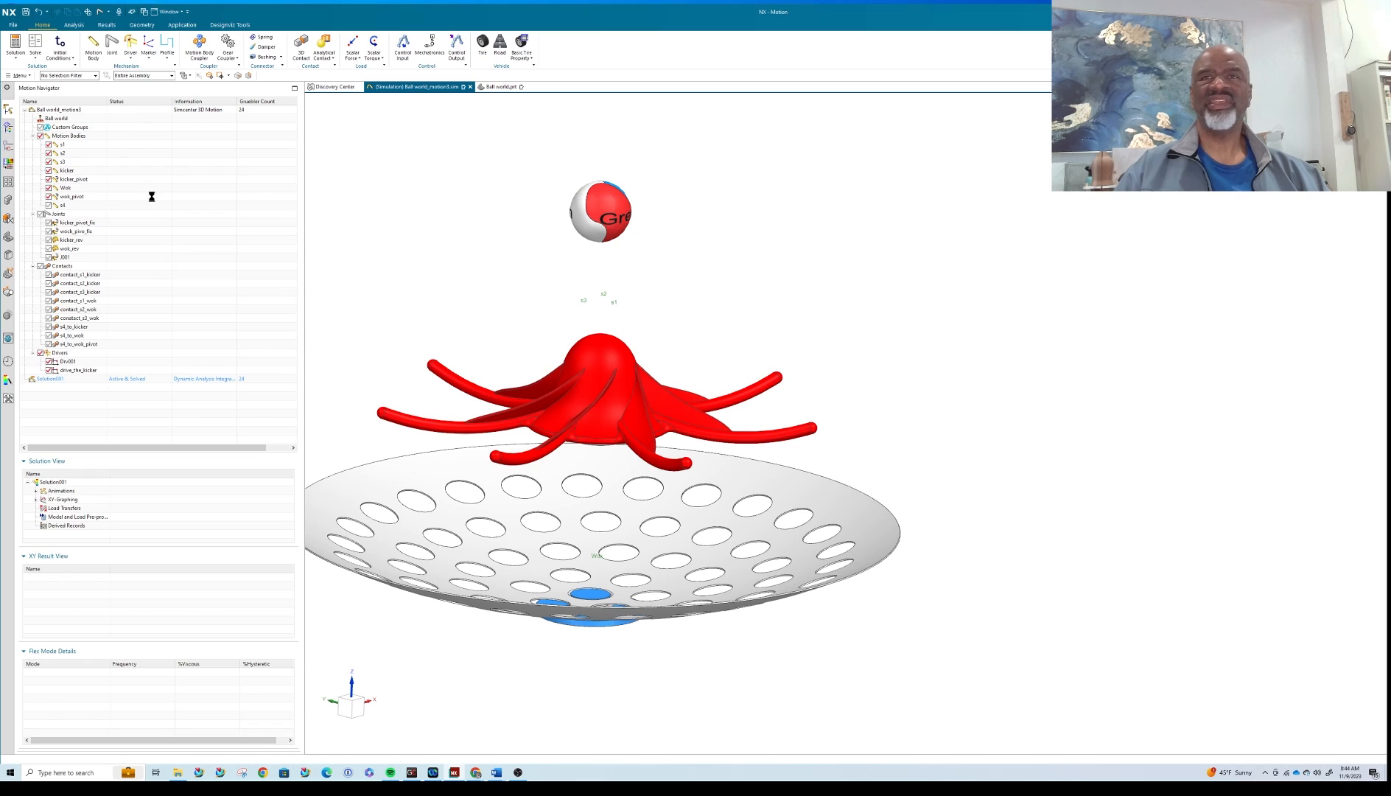
pyautogui.click(112, 46)
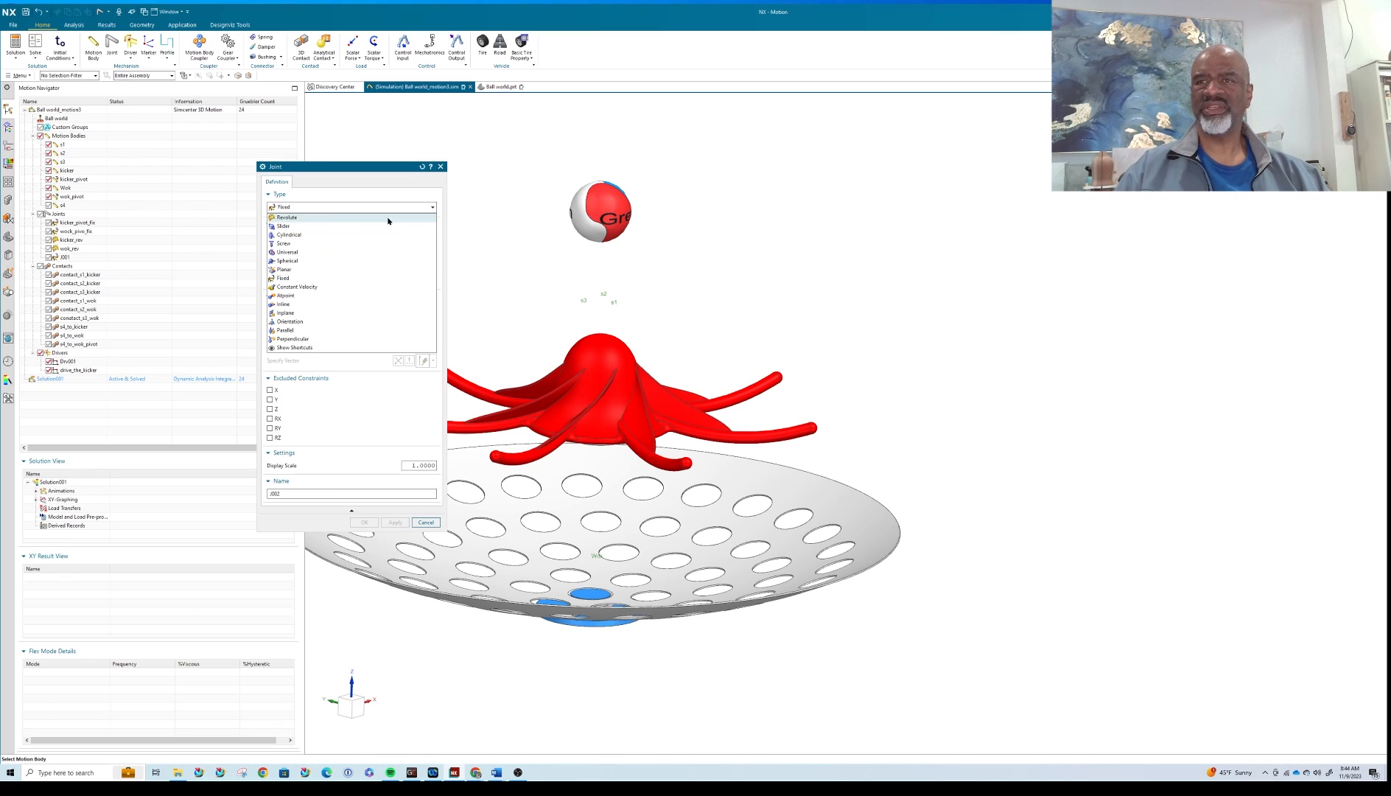
pyautogui.moveTo(308, 234)
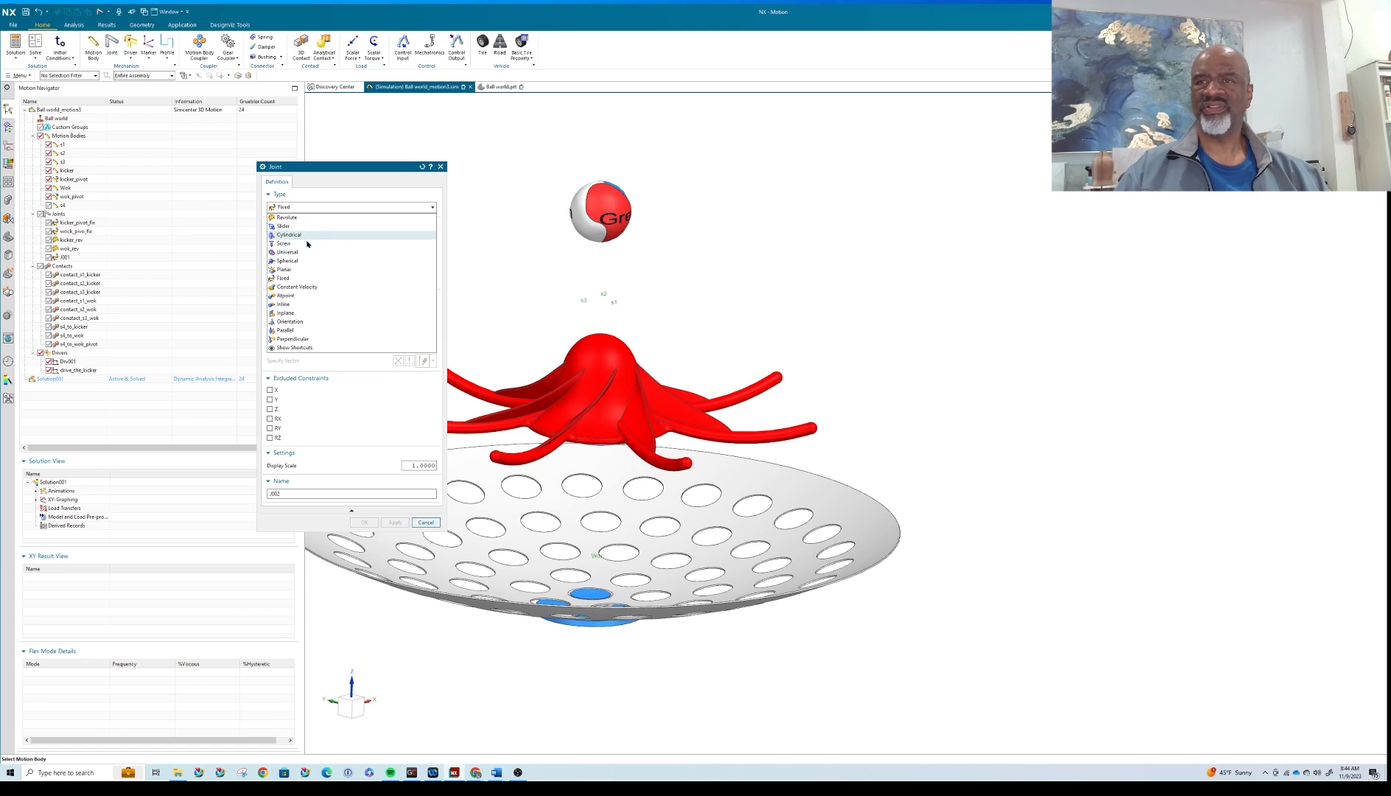
pyautogui.moveTo(304, 261)
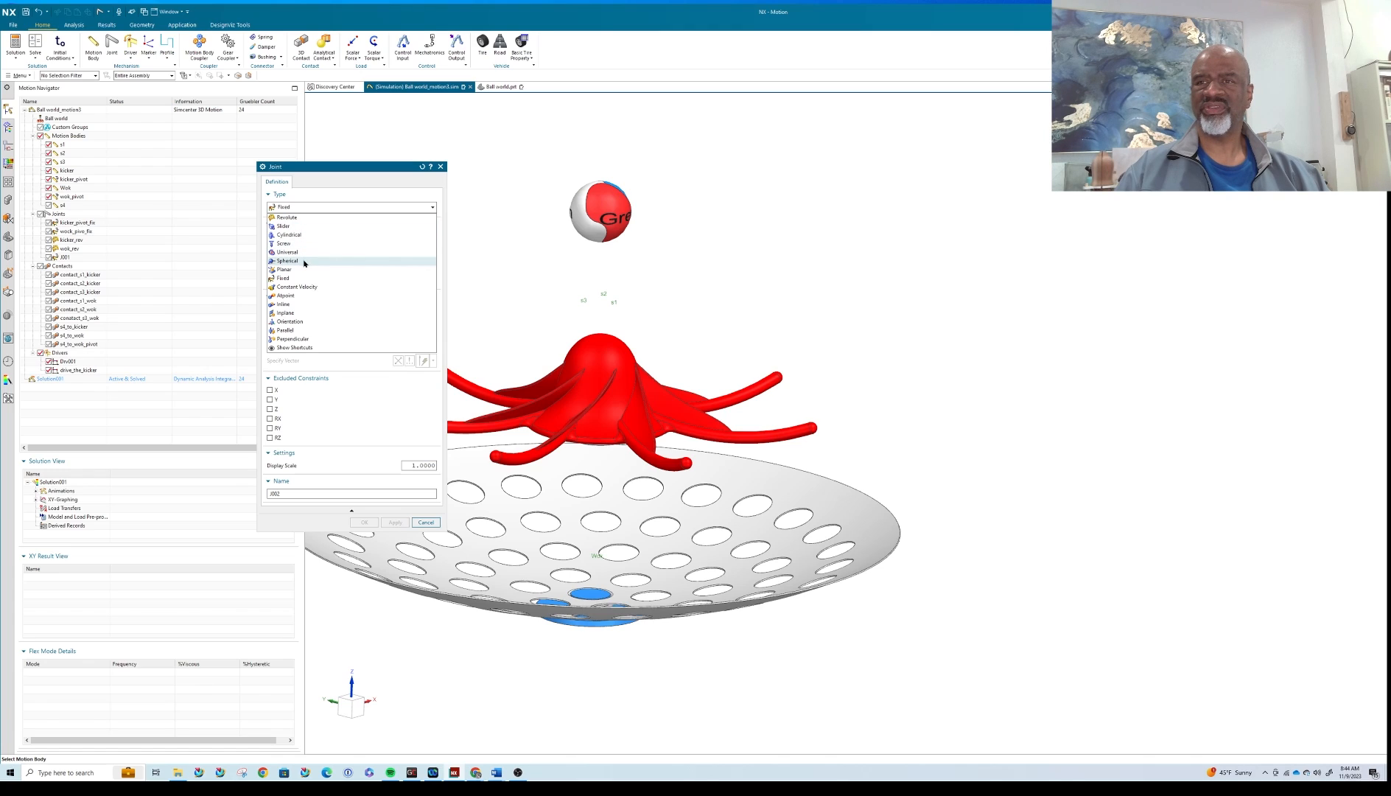
pyautogui.moveTo(299, 268)
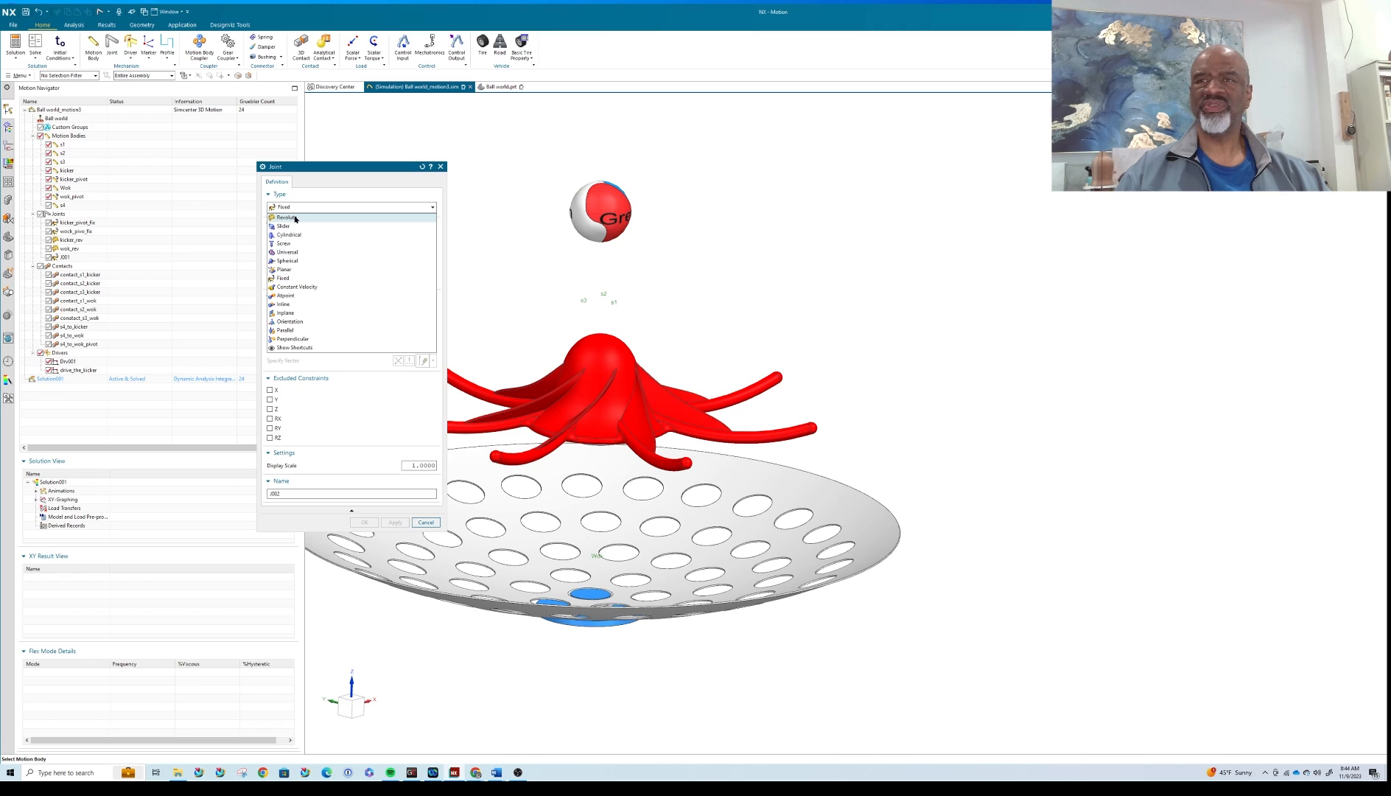
pyautogui.click(287, 217)
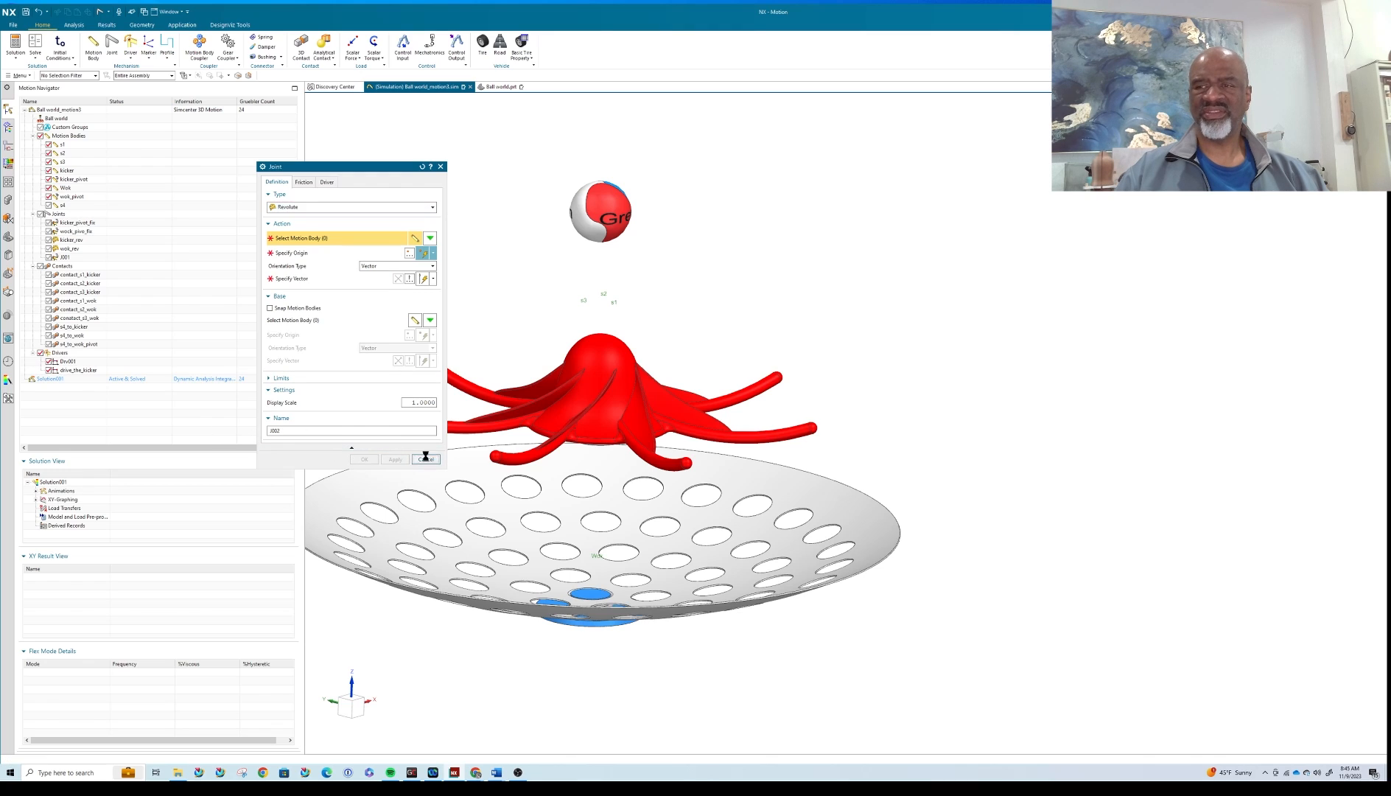
pyautogui.click(426, 458)
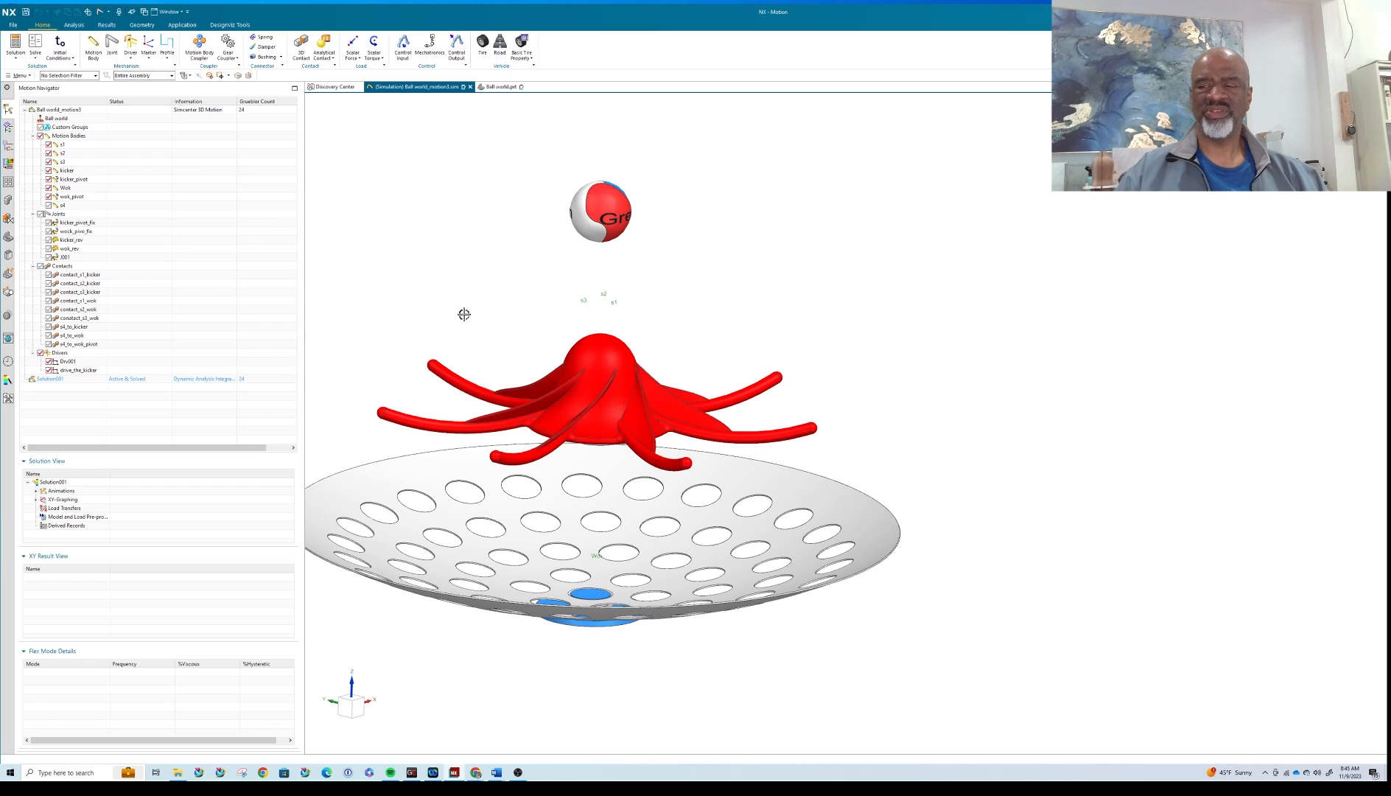
pyautogui.moveTo(463, 311)
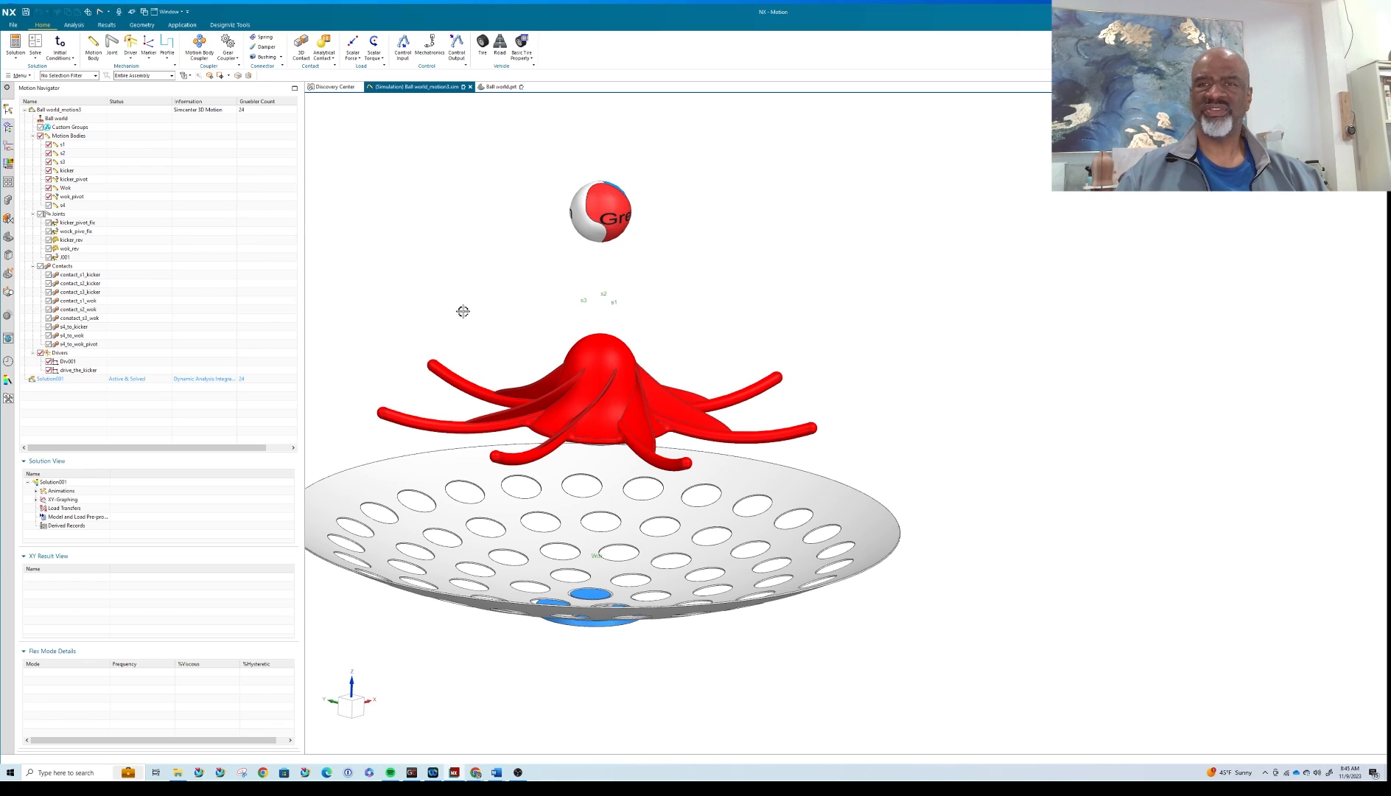
pyautogui.moveTo(97, 241)
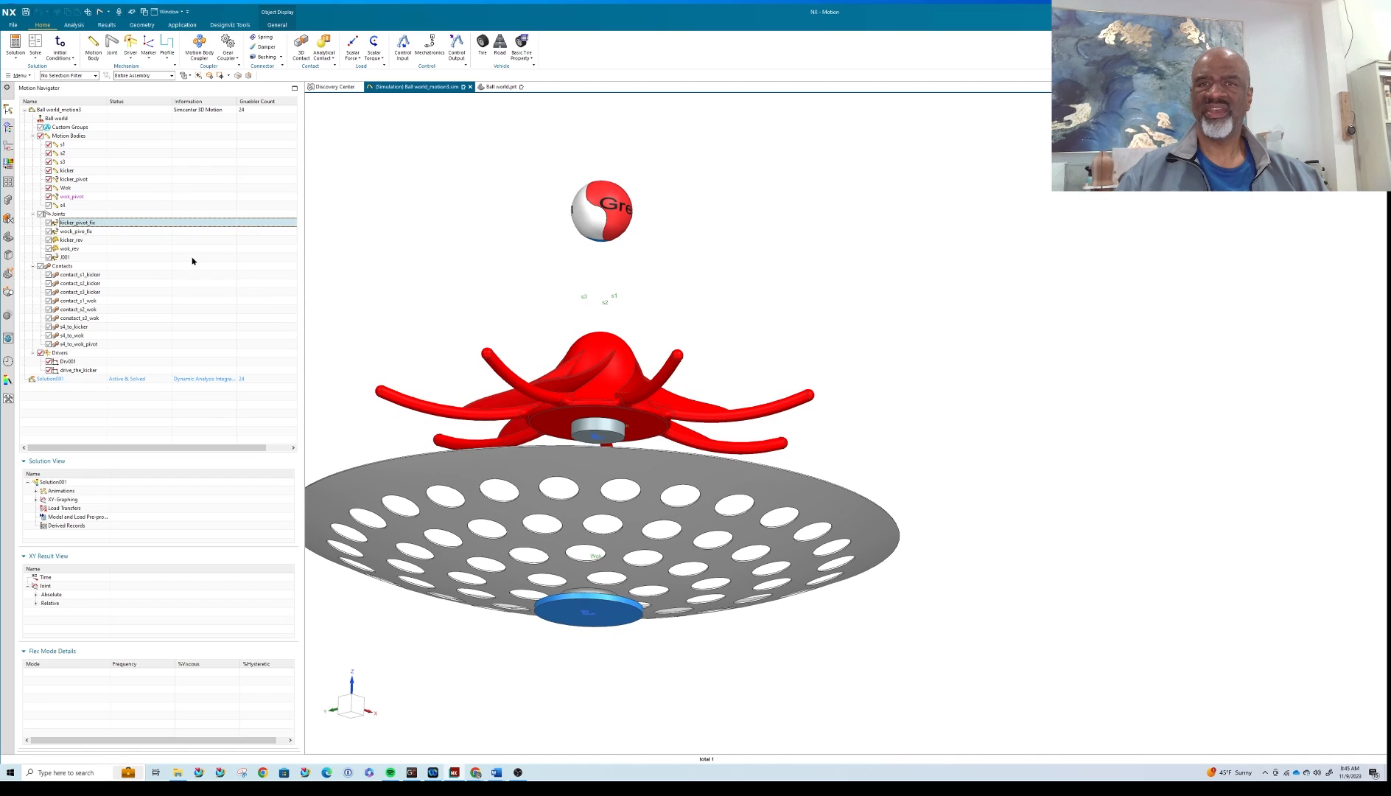
pyautogui.click(71, 230)
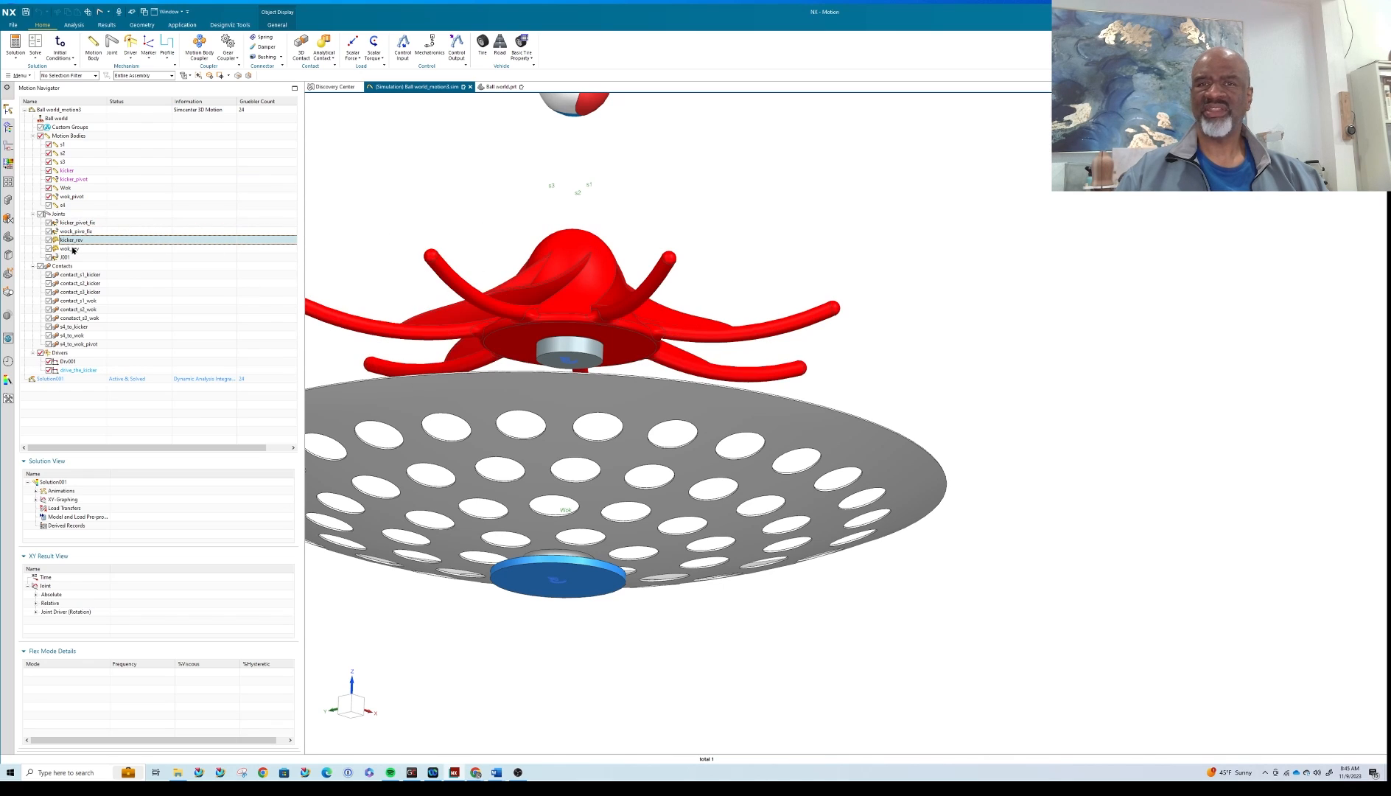
pyautogui.click(66, 247)
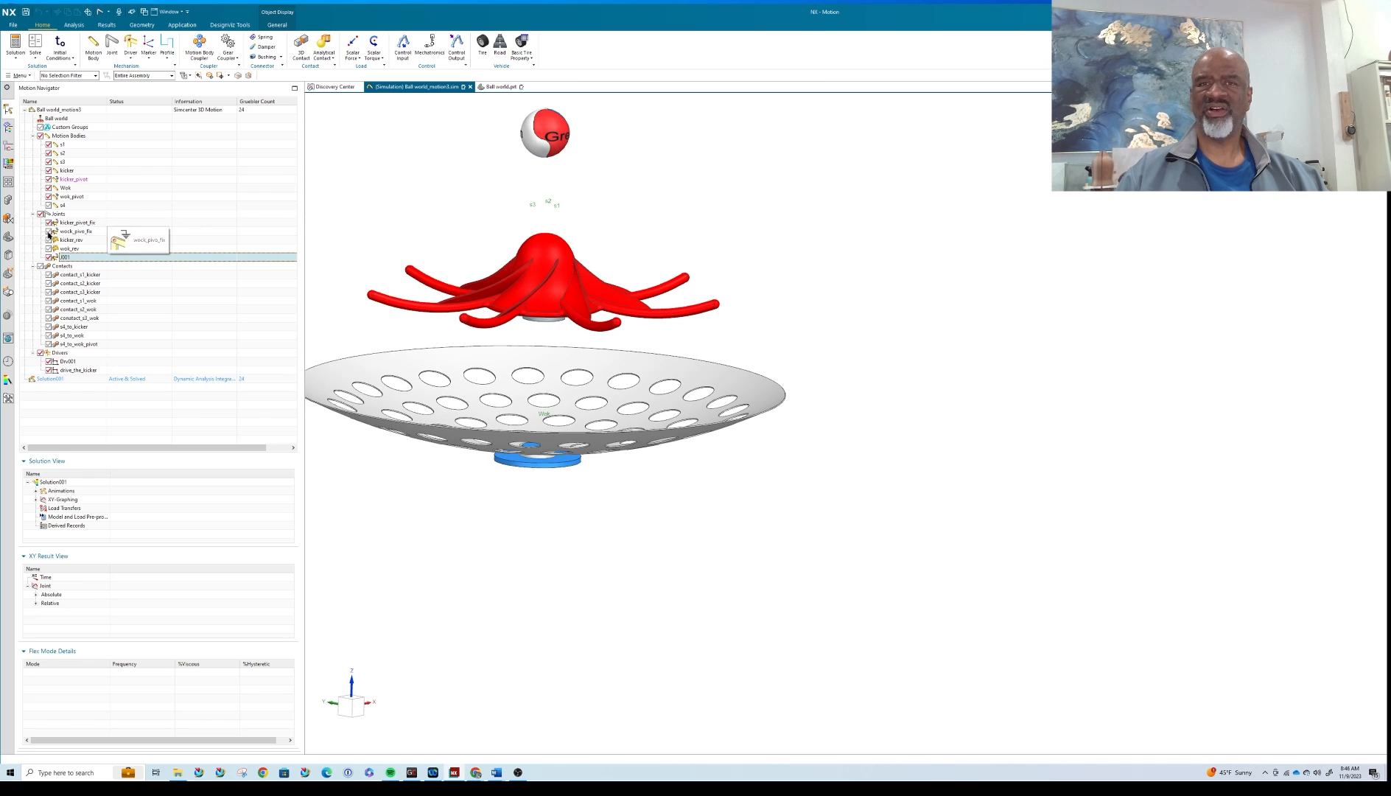
pyautogui.moveTo(97, 222)
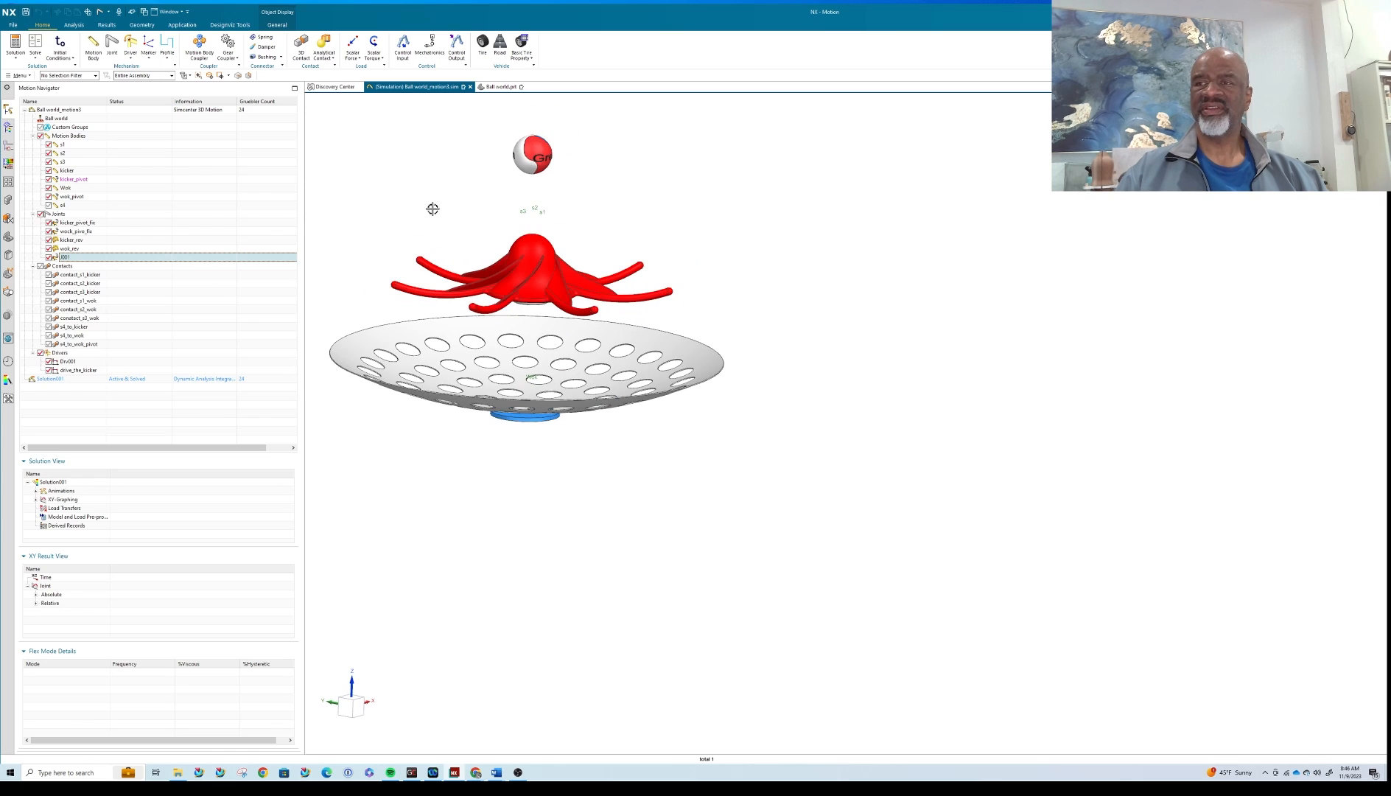
# Rotate the view of the kicker and wok before defining the 3D contact.
pyautogui.moveTo(433, 208); pyautogui.dragTo(529, 284)
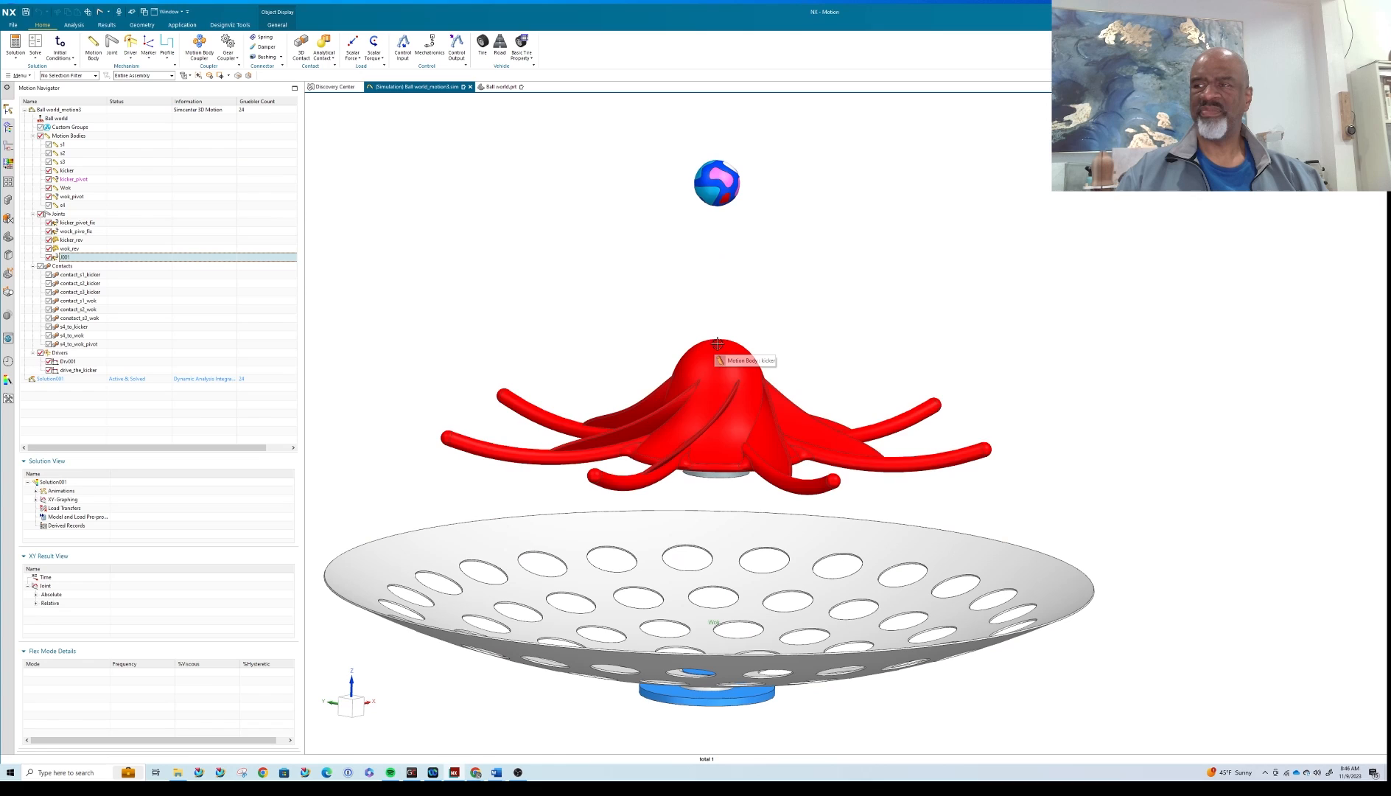
pyautogui.moveTo(559, 571)
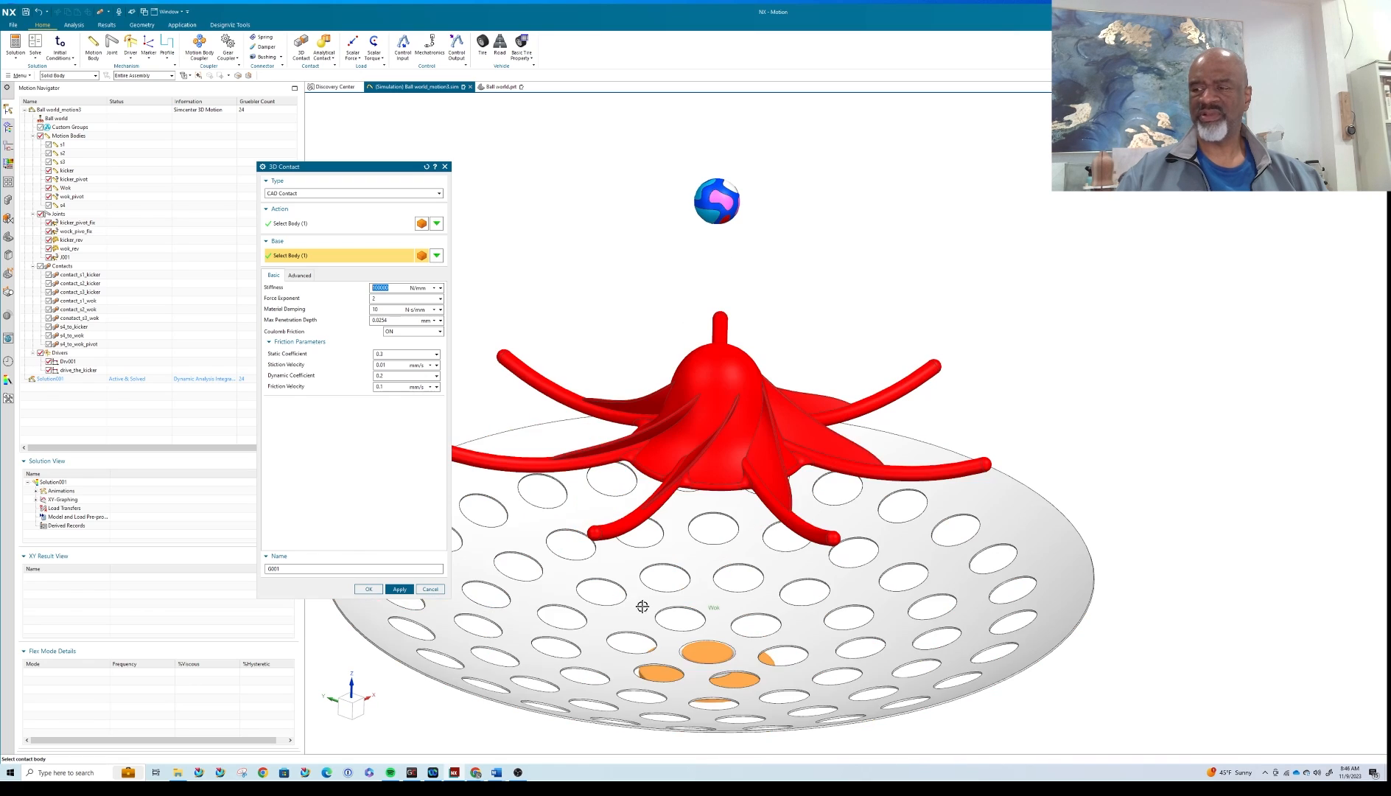
# Give the ball-wok 3D contact a static coefficient of 0.6 with Coulomb friction ON and confirm it.
pyautogui.click(714, 614)
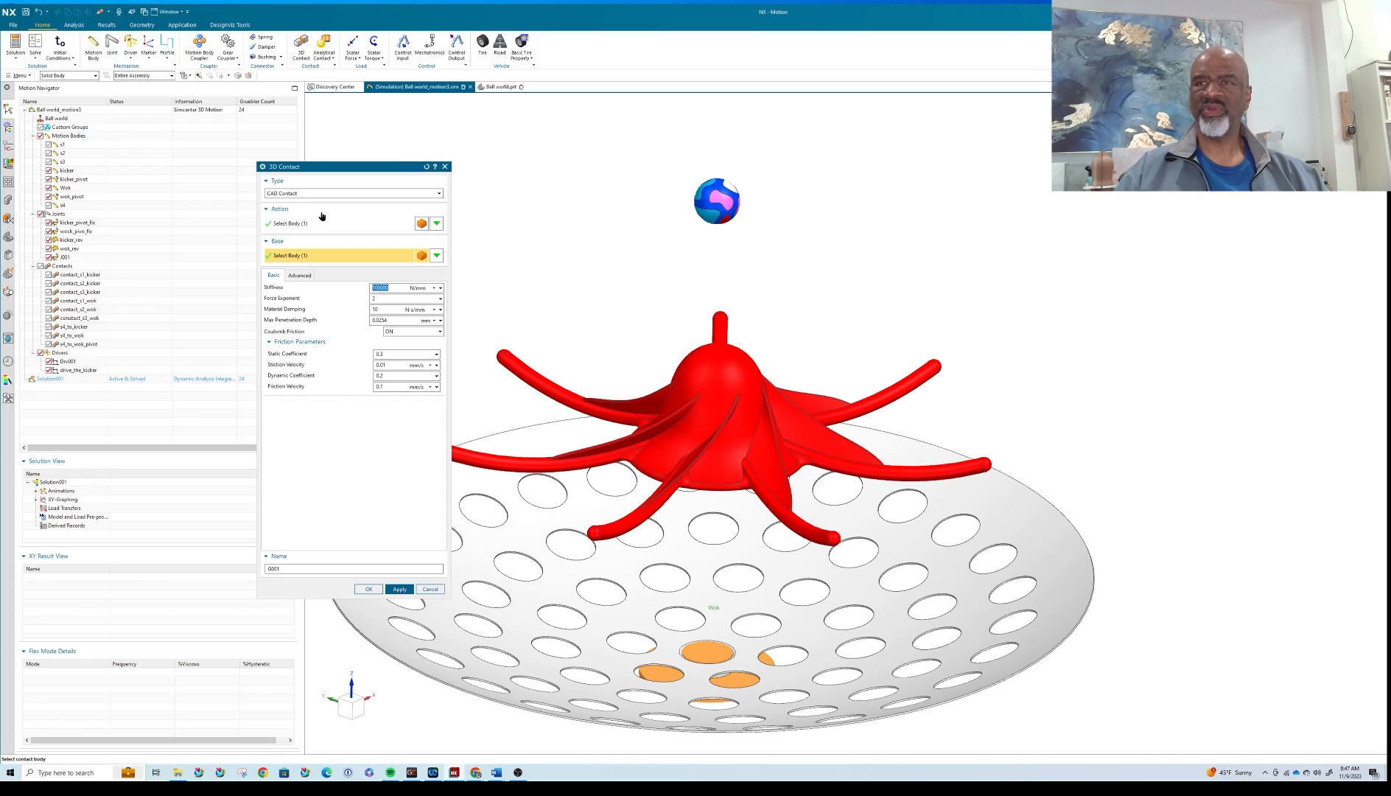
pyautogui.moveTo(327, 361)
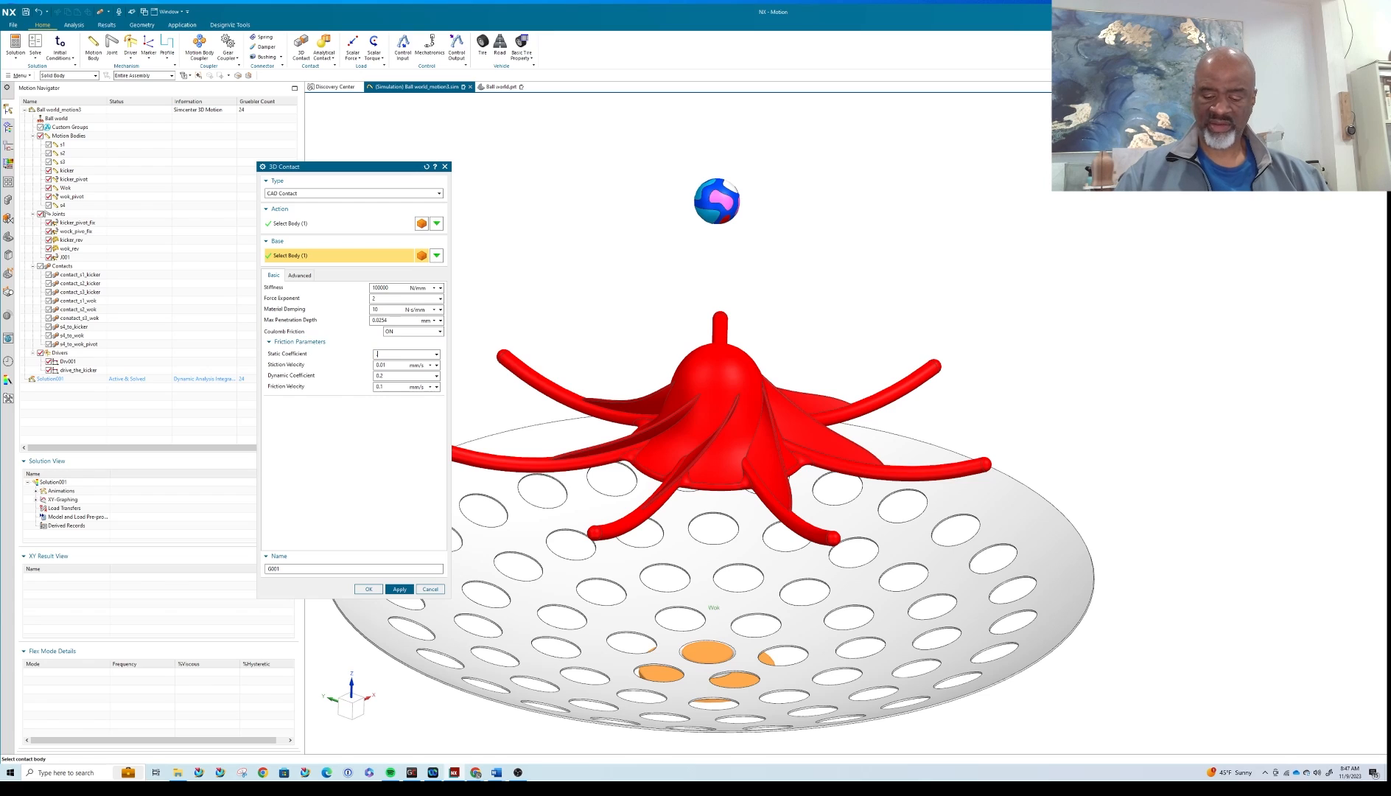
pyautogui.write('.6')
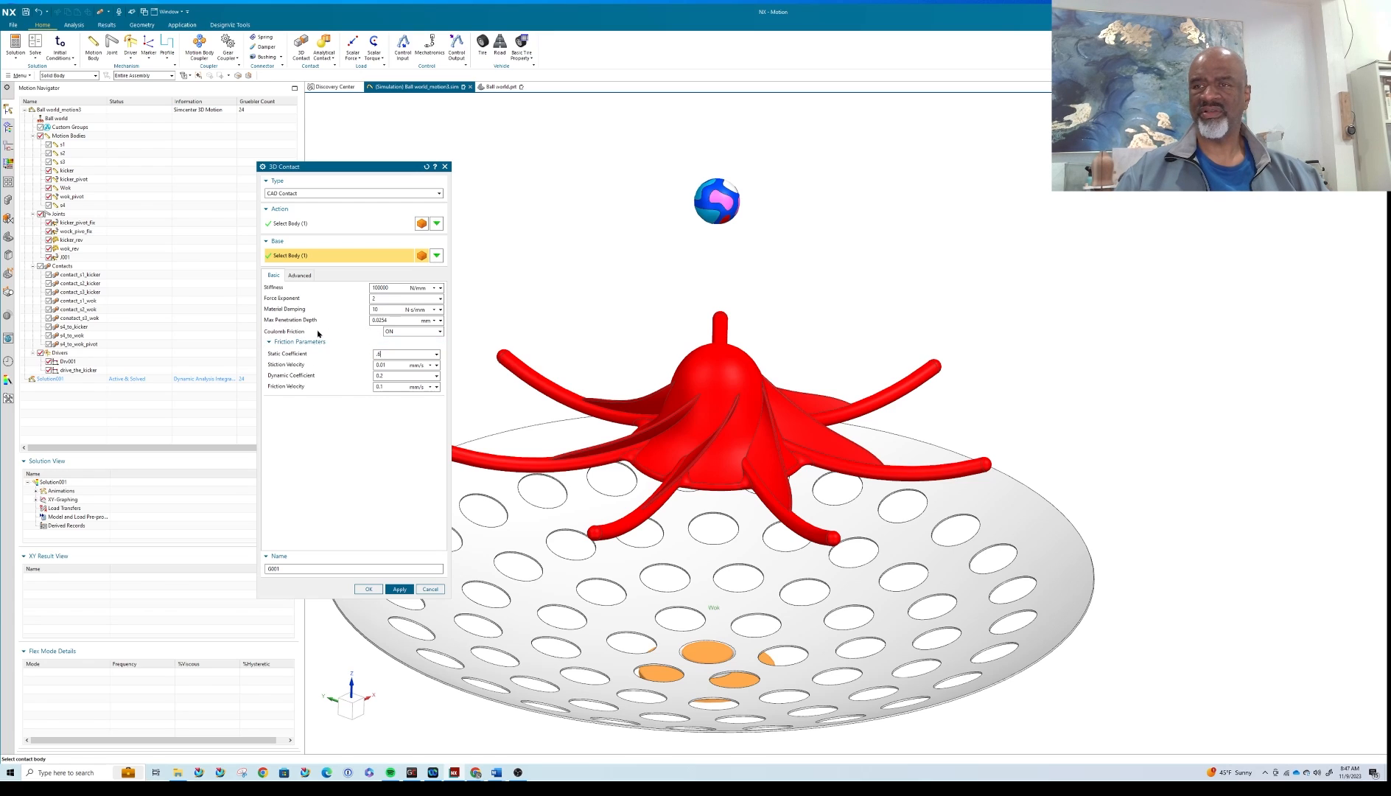
pyautogui.click(433, 330)
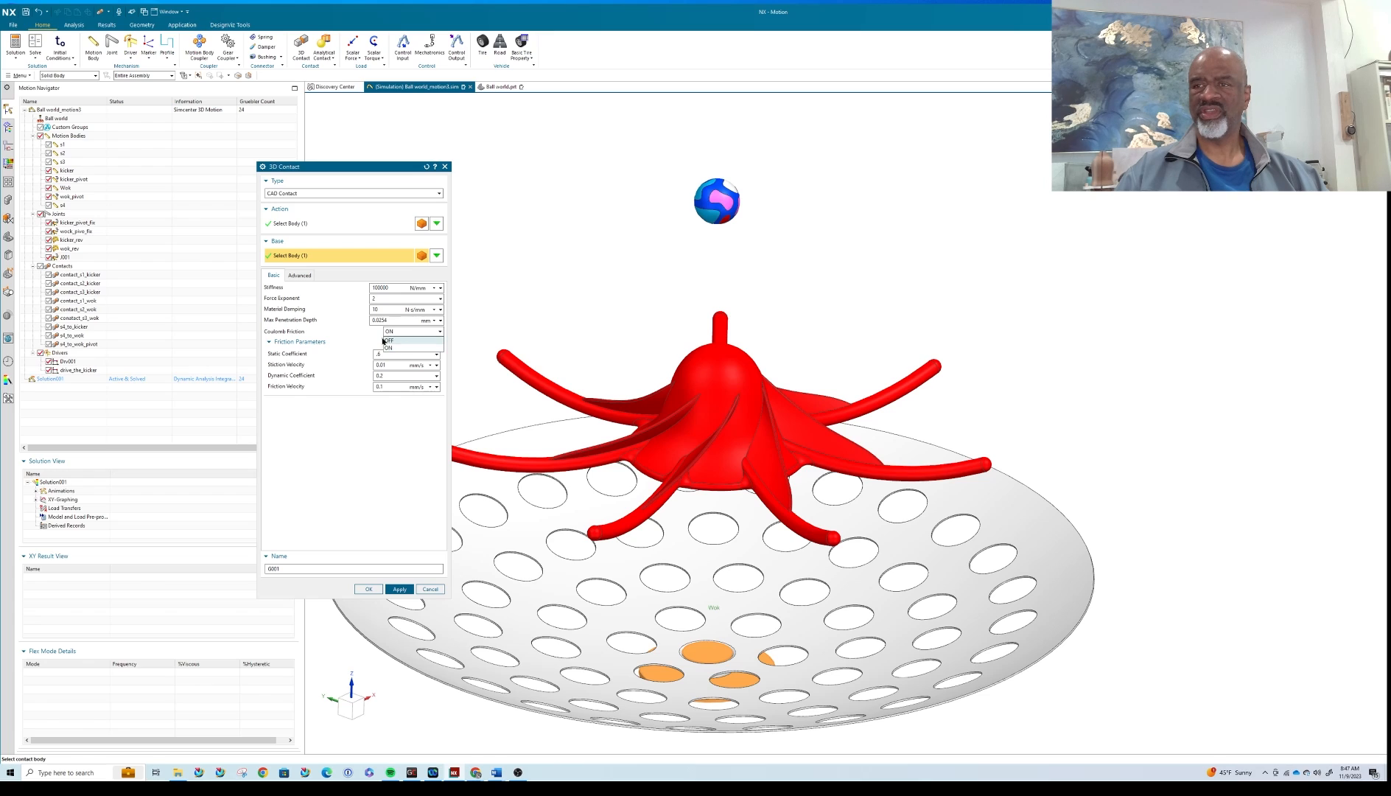
pyautogui.click(389, 346)
pyautogui.write('5')
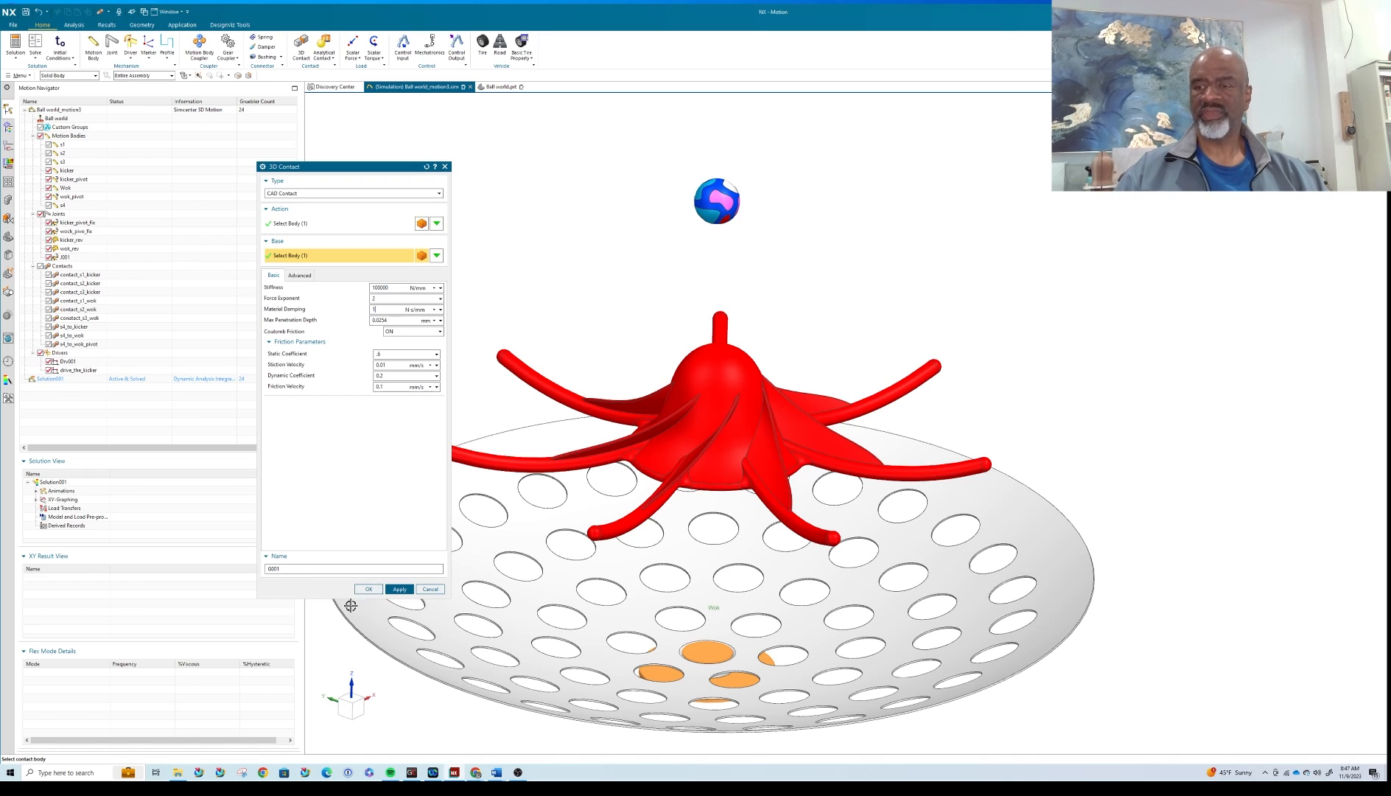
pyautogui.click(368, 588)
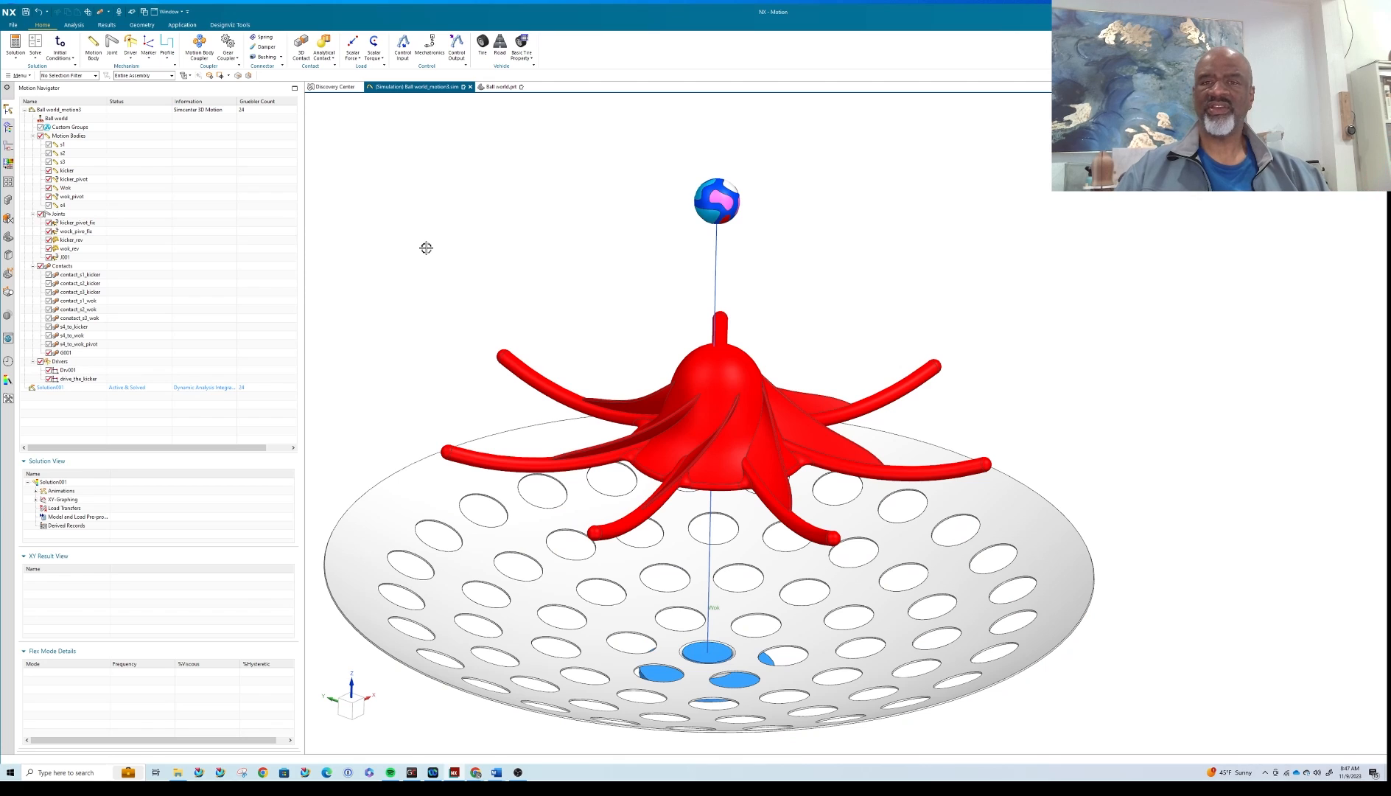
pyautogui.moveTo(404, 280)
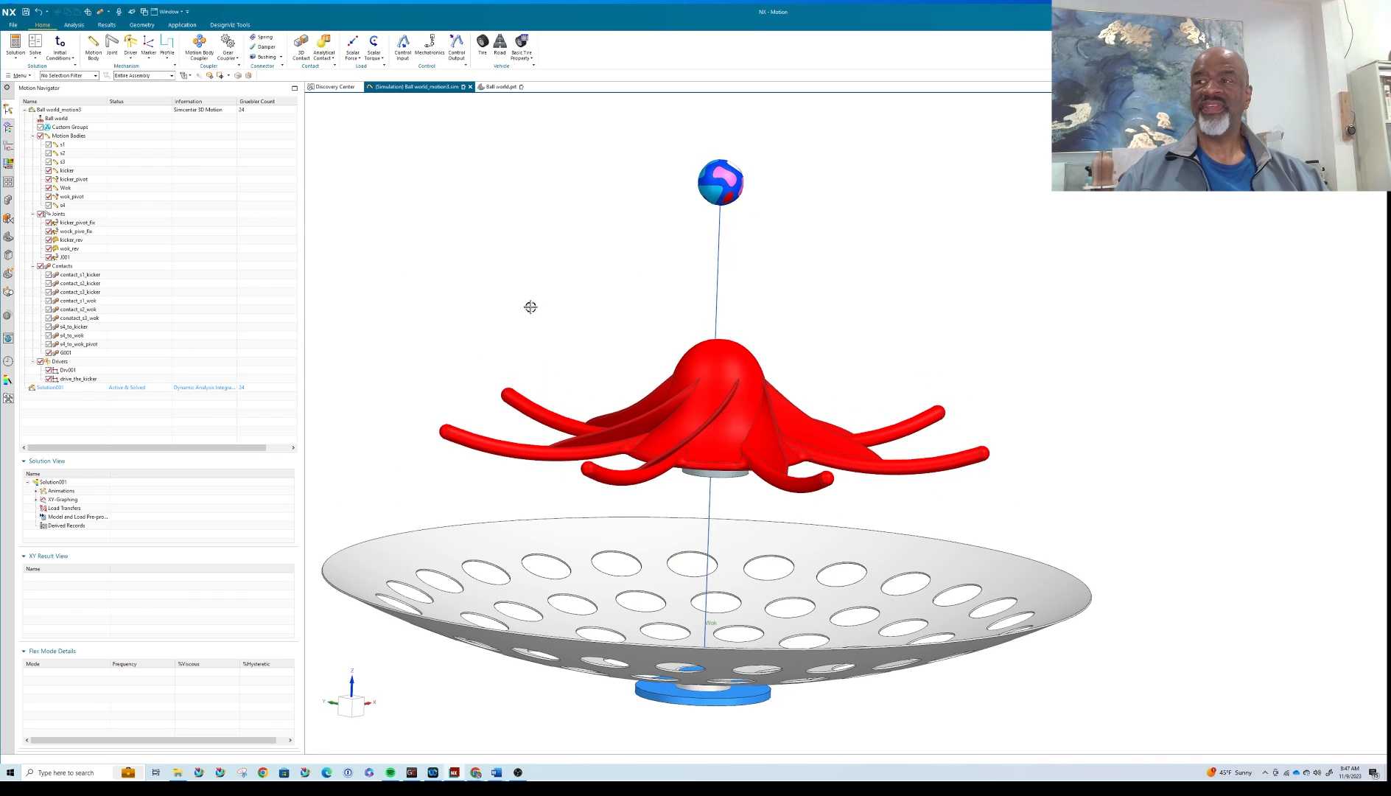
# View the wok from the side and start a new motion driver.
pyautogui.moveTo(531, 307); pyautogui.dragTo(520, 303)
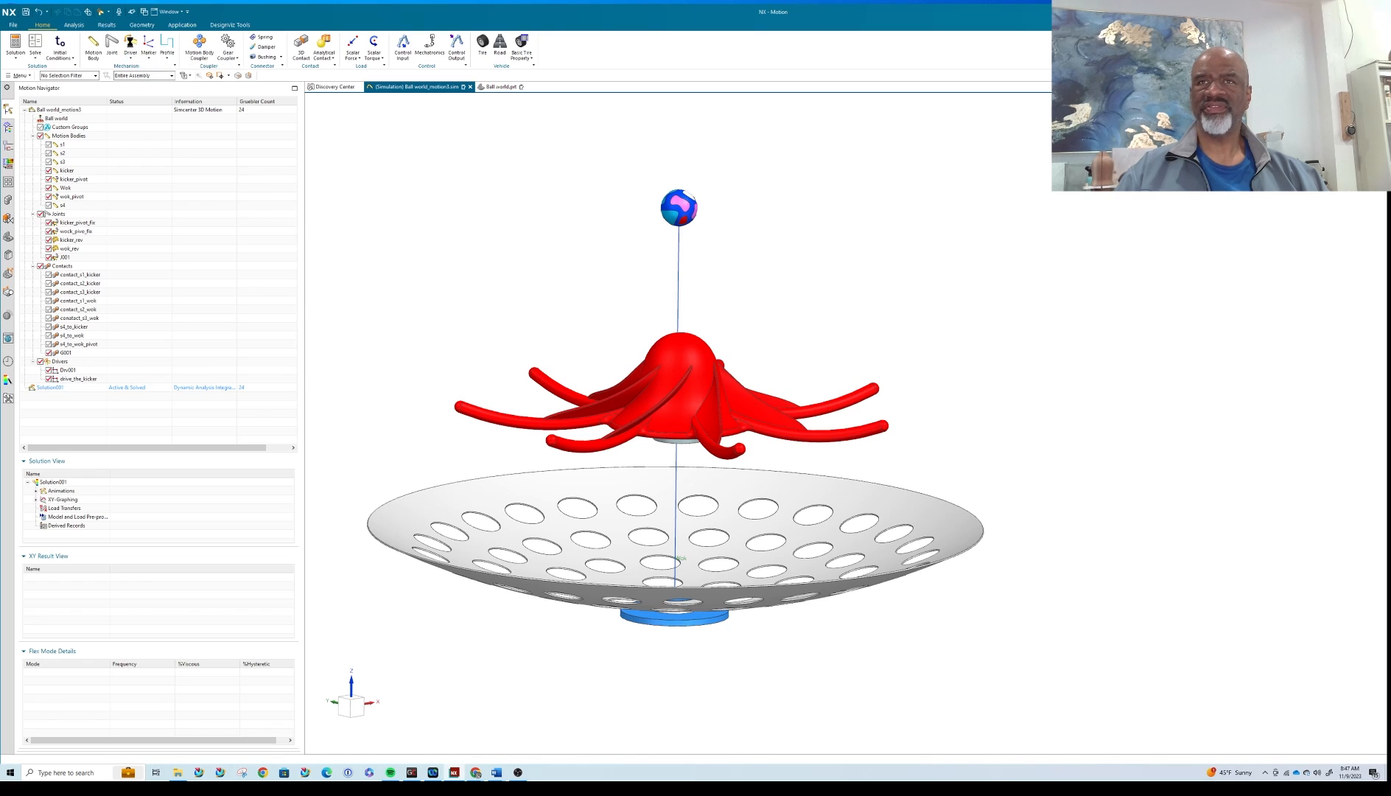
pyautogui.click(128, 46)
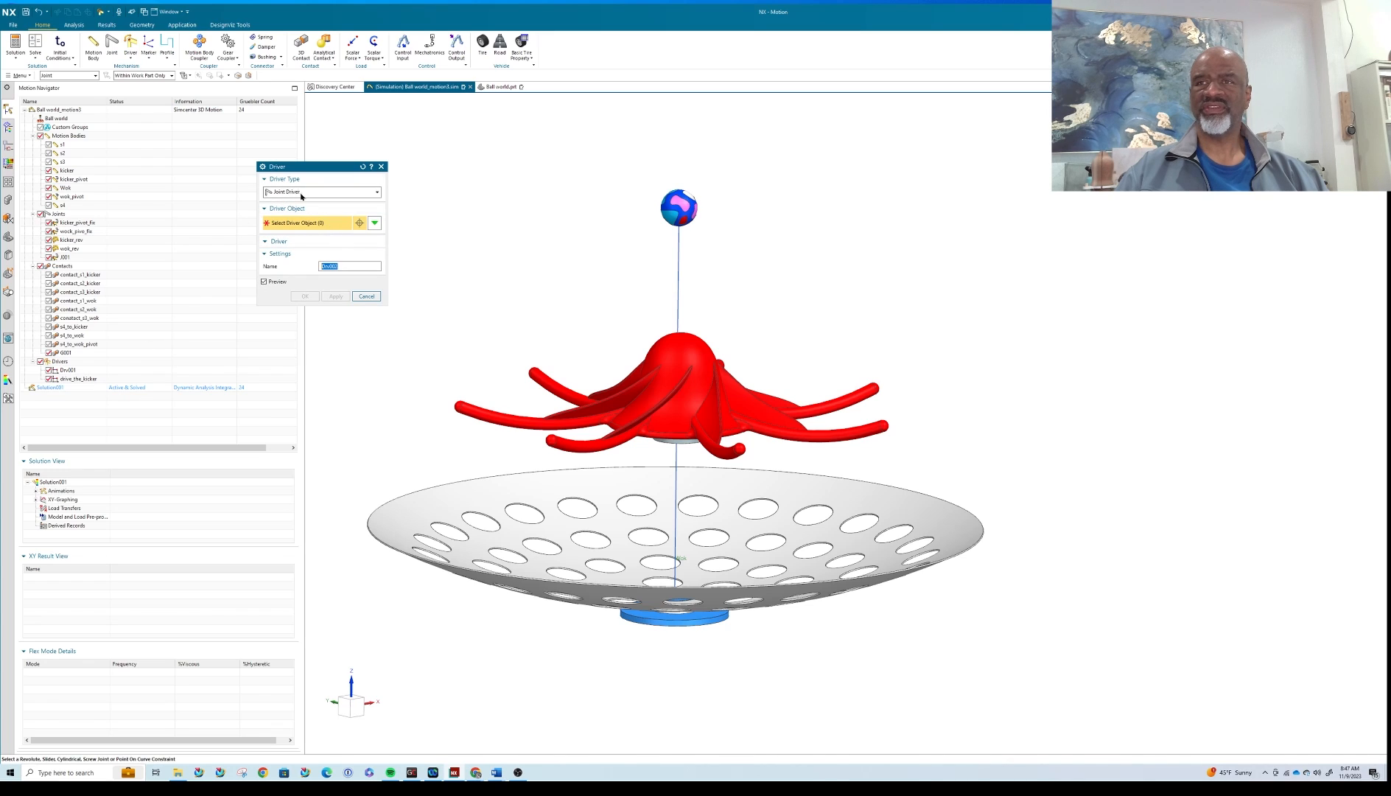
# Draft a joint driver on kicker_rev with polynomial rotation, then cancel it.
pyautogui.click(383, 192)
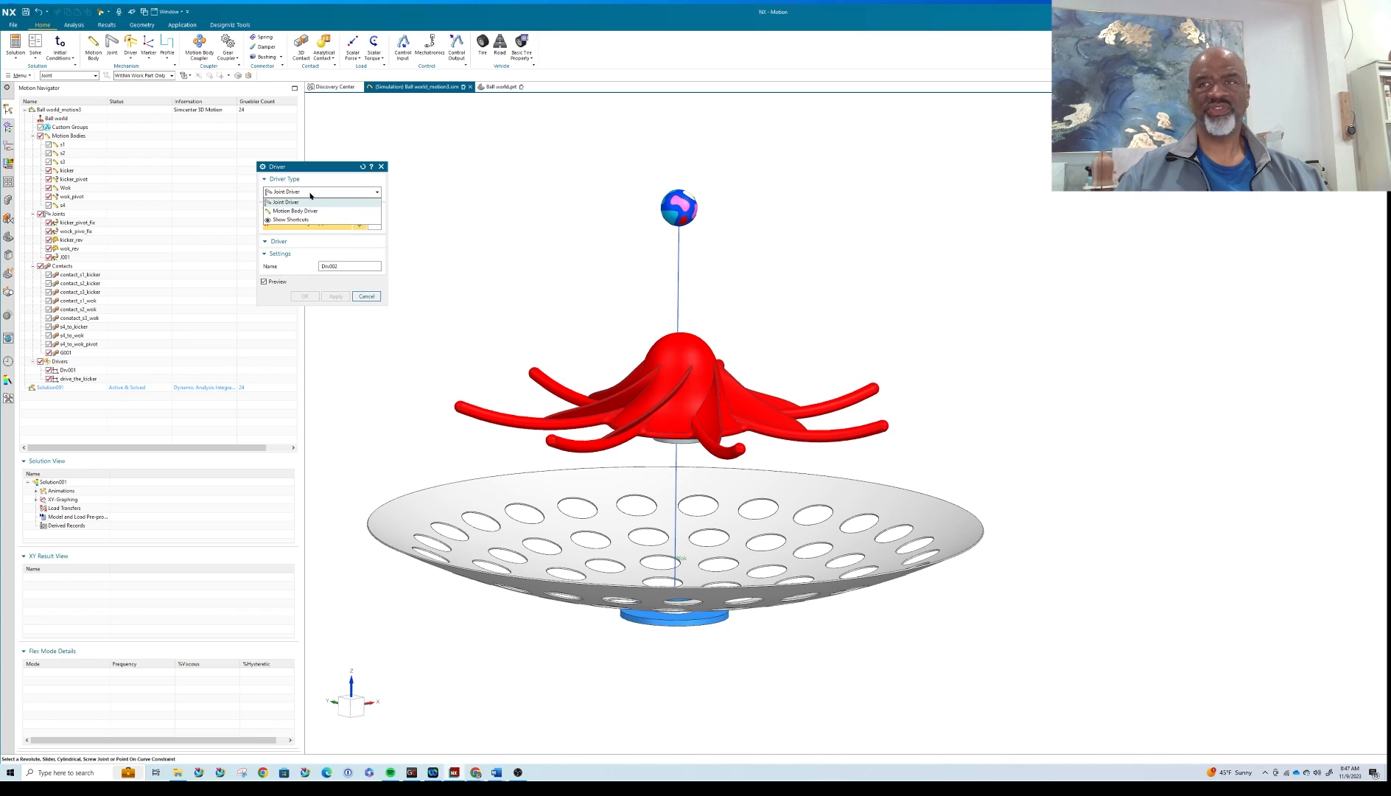
pyautogui.click(283, 201)
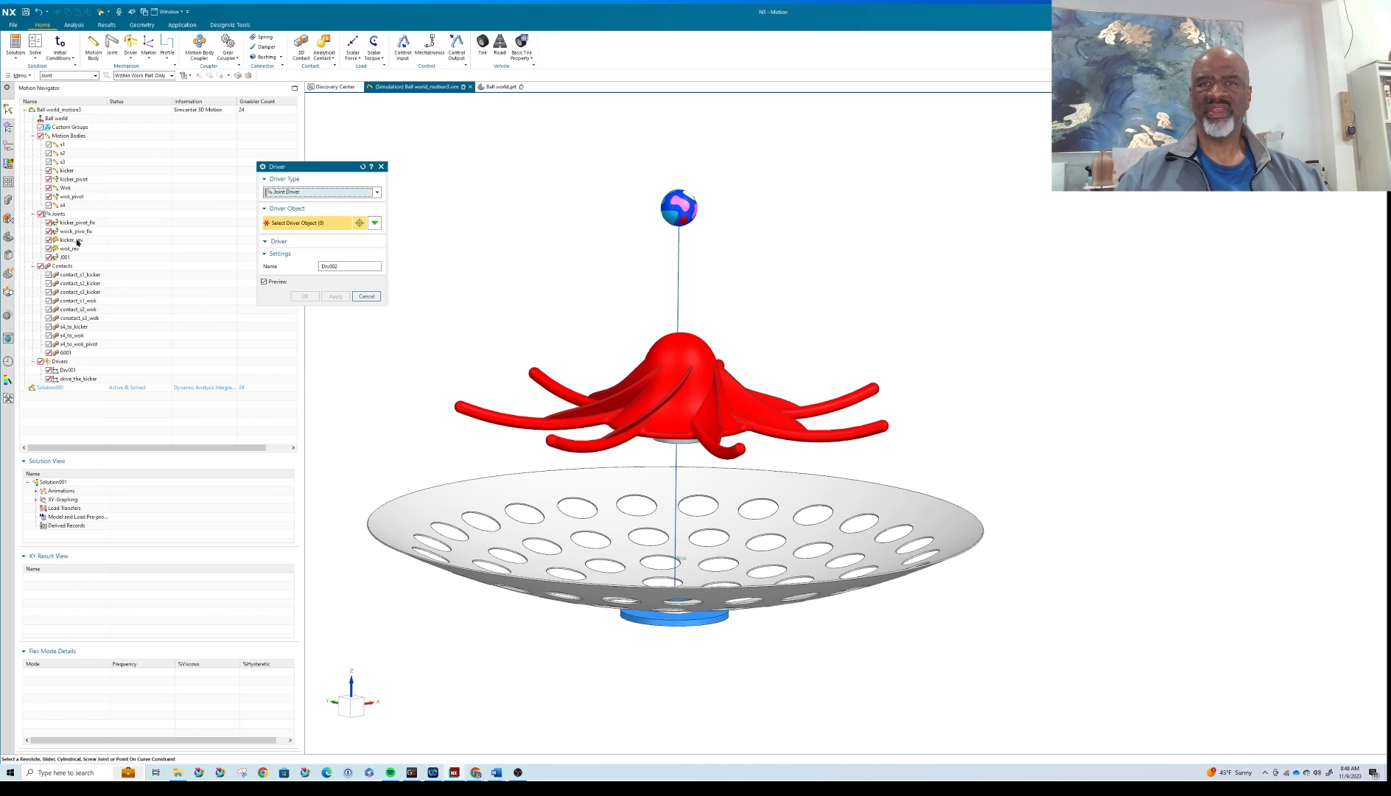
pyautogui.click(67, 240)
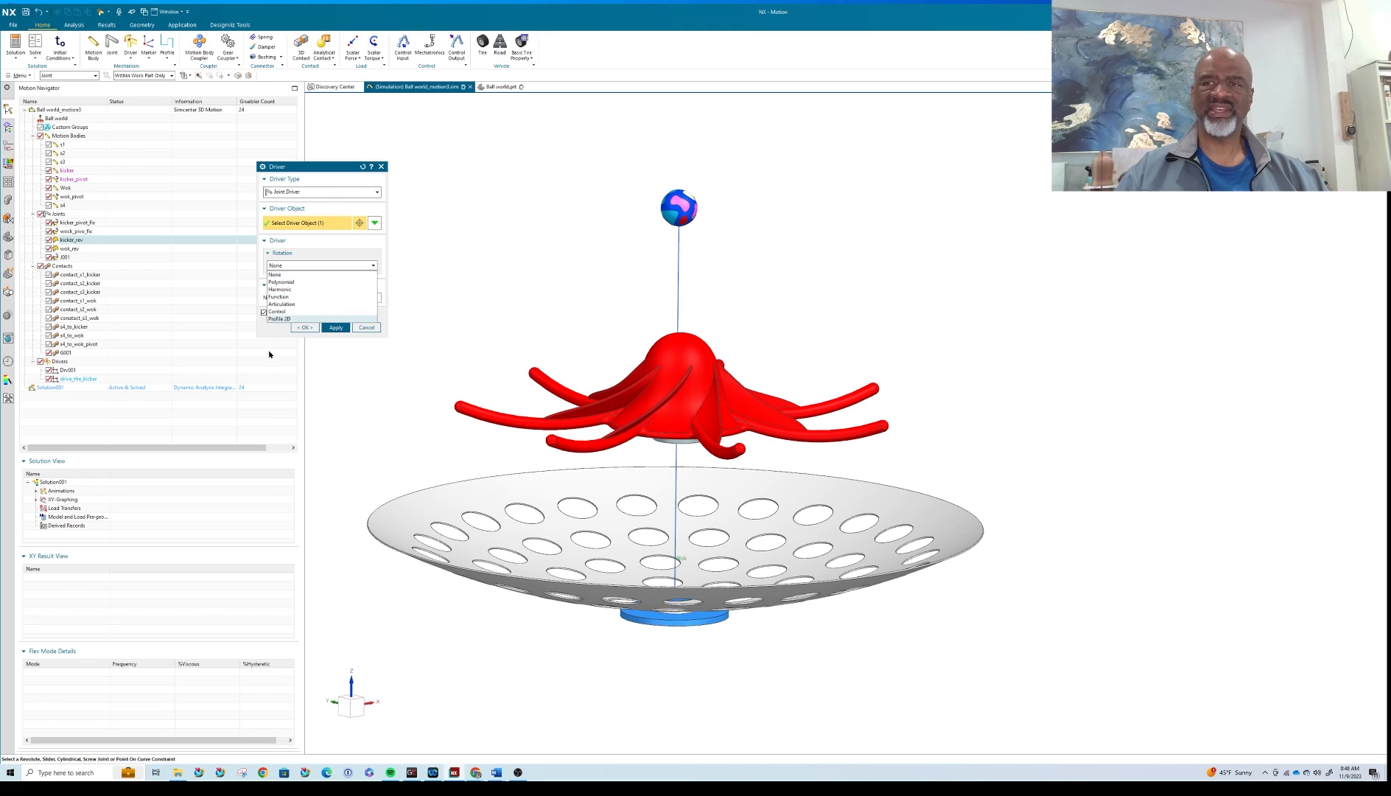
pyautogui.click(281, 281)
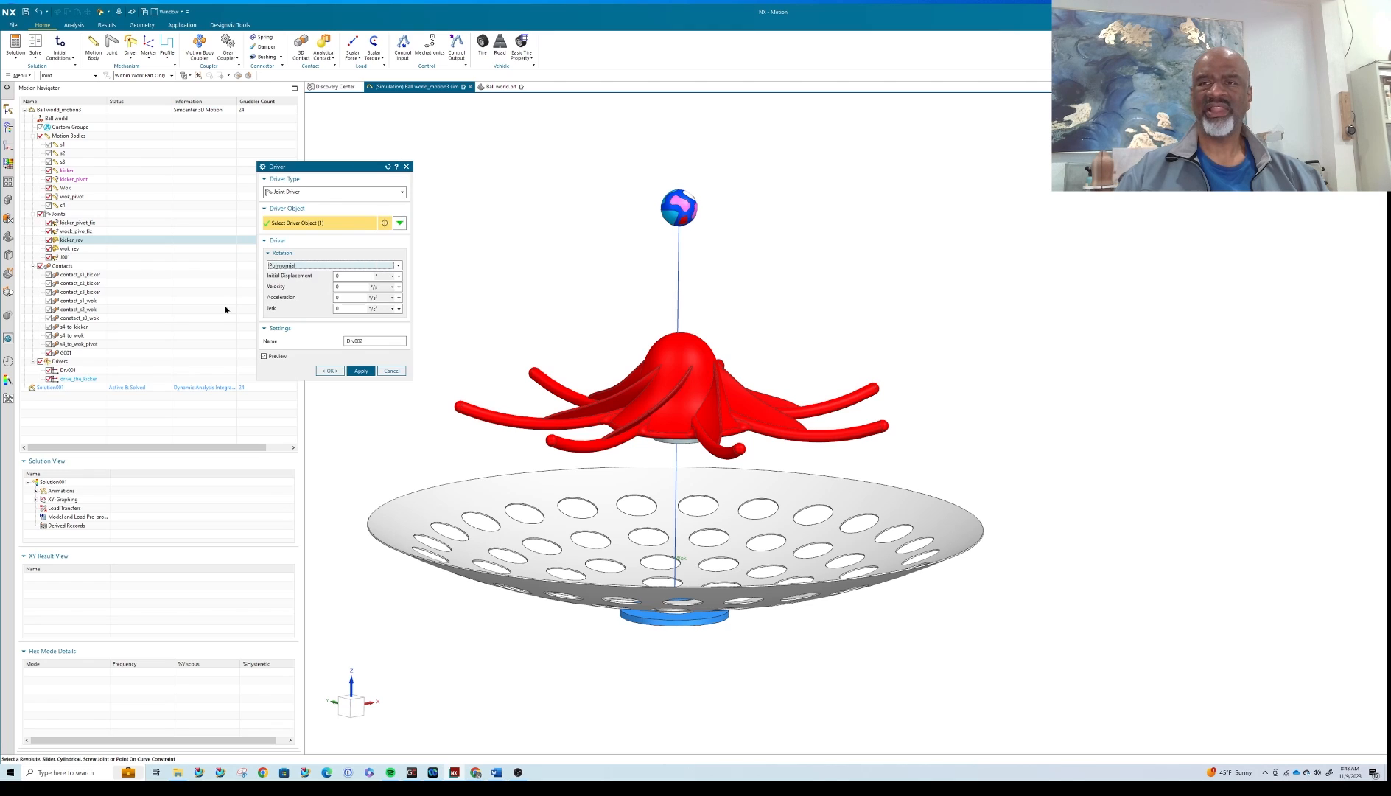
pyautogui.moveTo(320, 295)
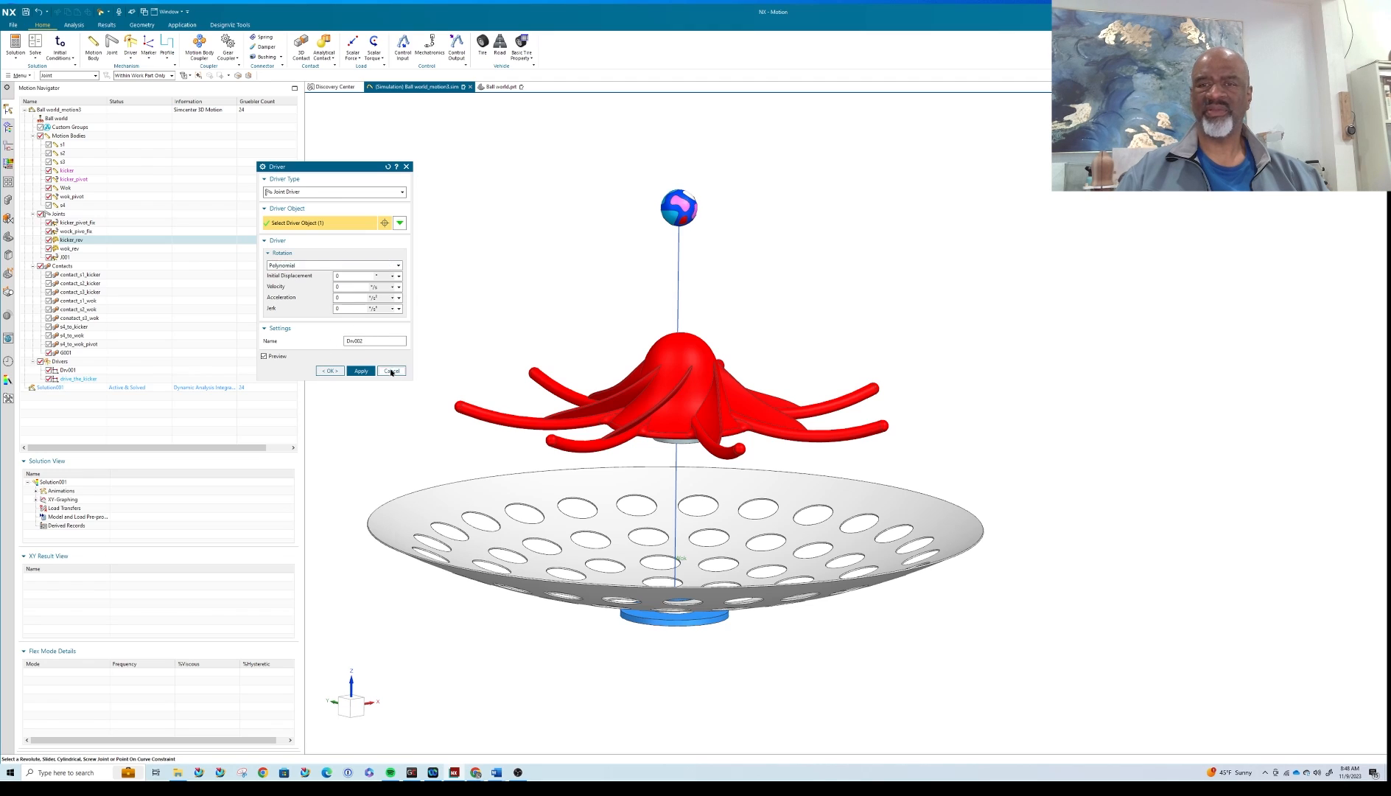
pyautogui.click(390, 370)
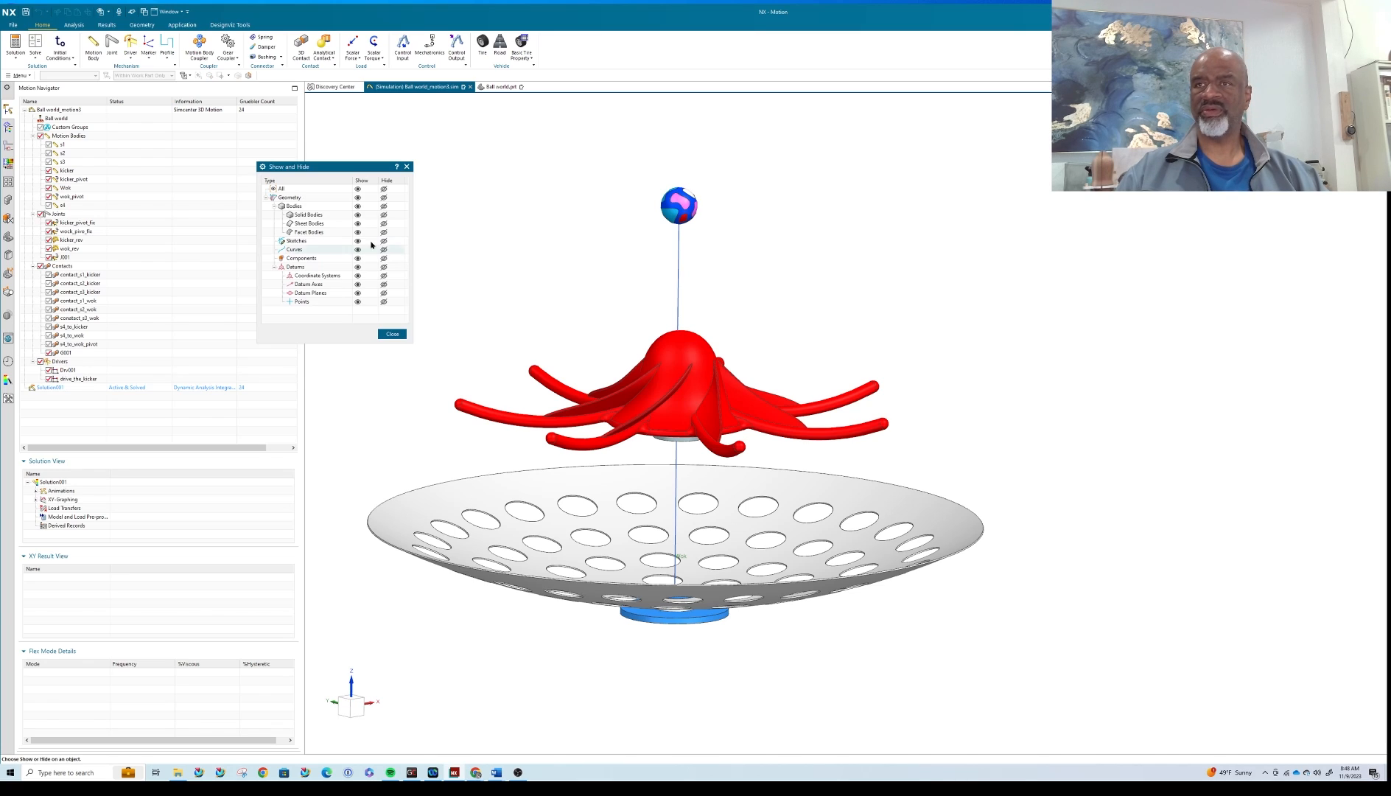
# Close the Show and Hide settings to return to the logo sphere above the kicker.
pyautogui.click(383, 188)
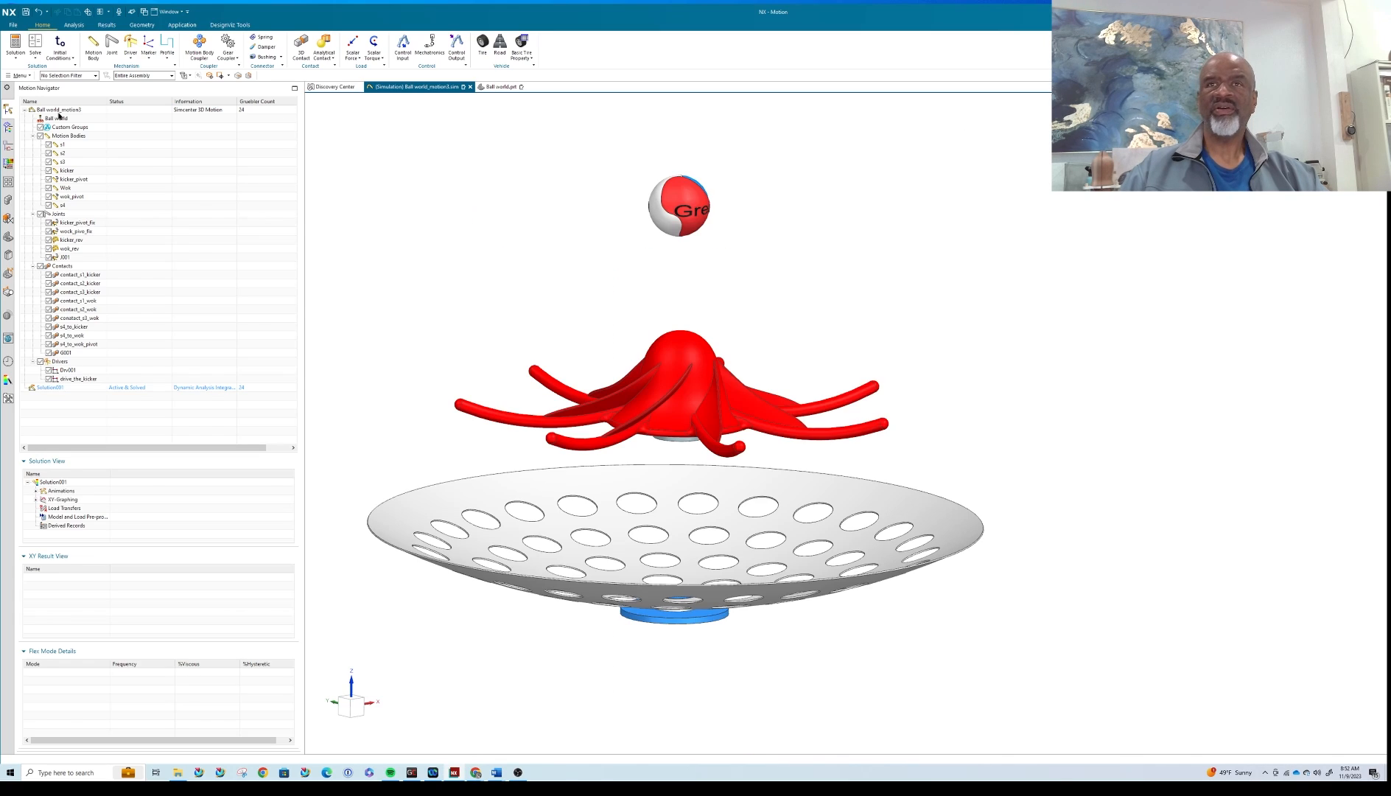
# Play the results animation twice and zoom in on the spheres resting in the wok.
pyautogui.click(109, 23)
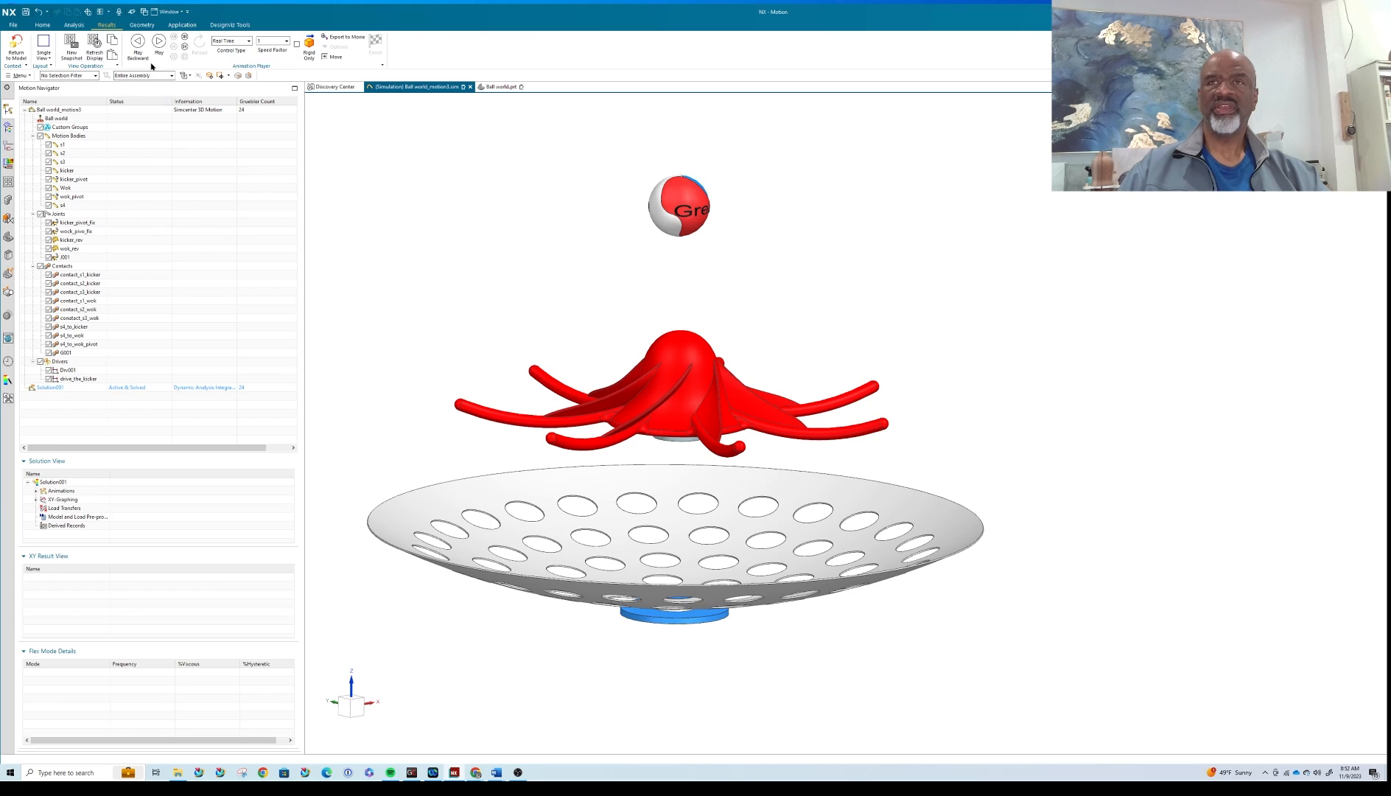
pyautogui.moveTo(159, 43)
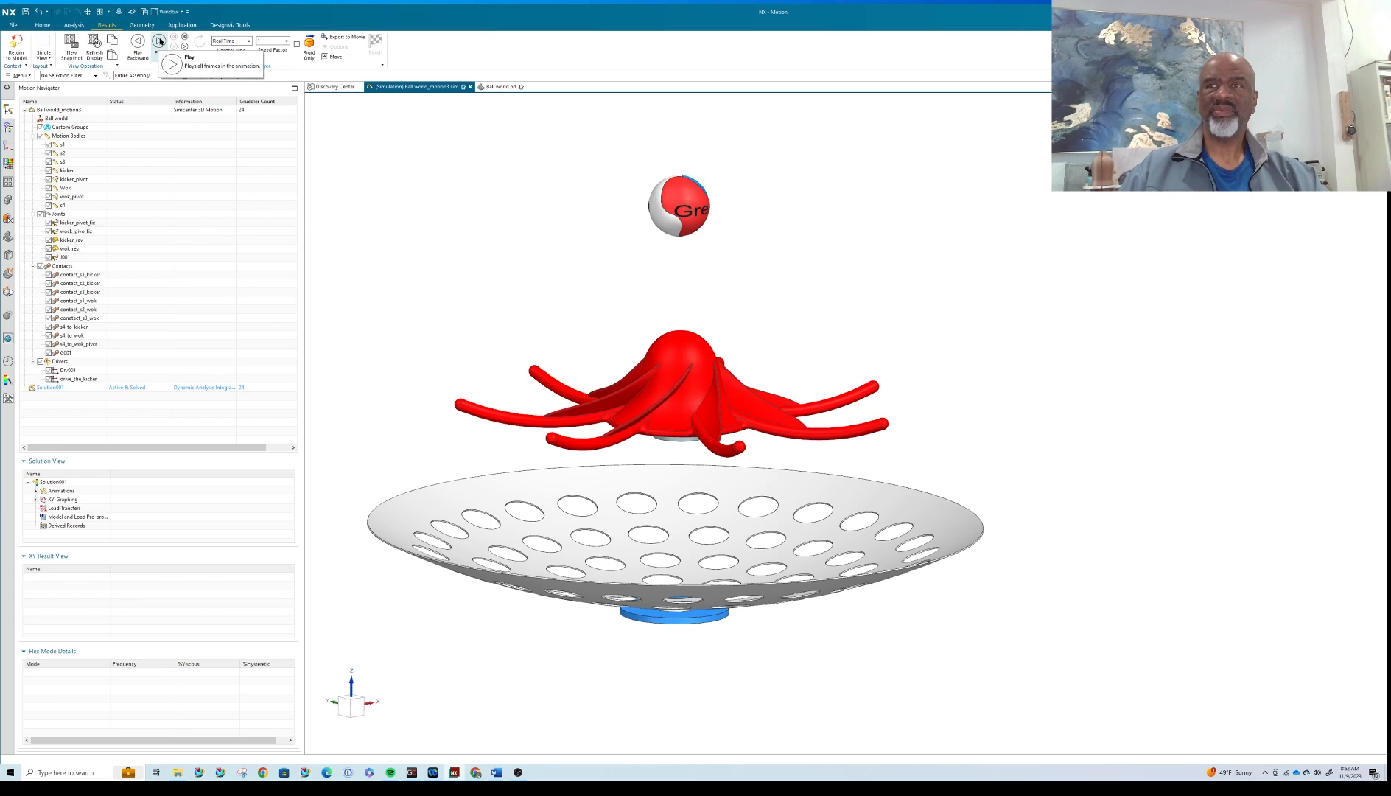
pyautogui.click(157, 40)
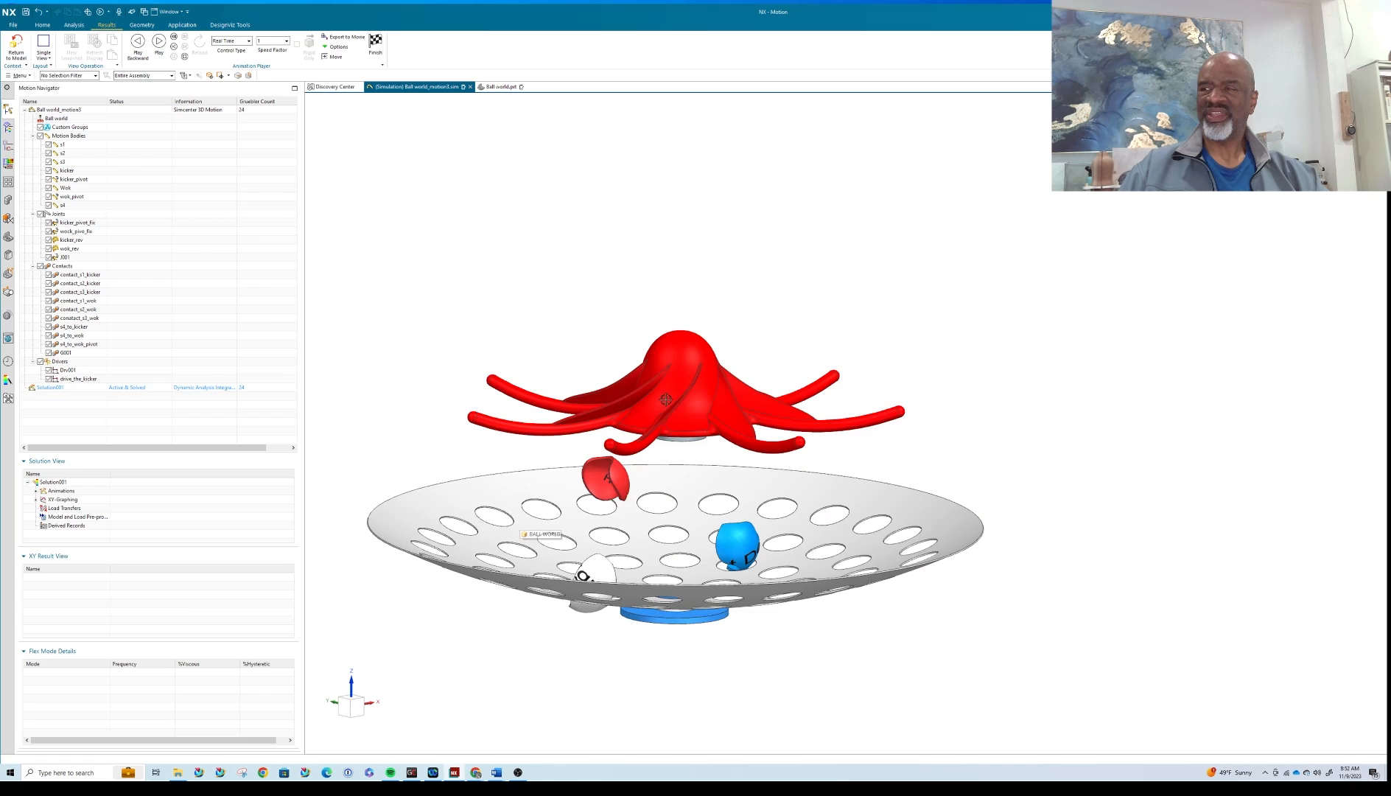
pyautogui.moveTo(368, 133)
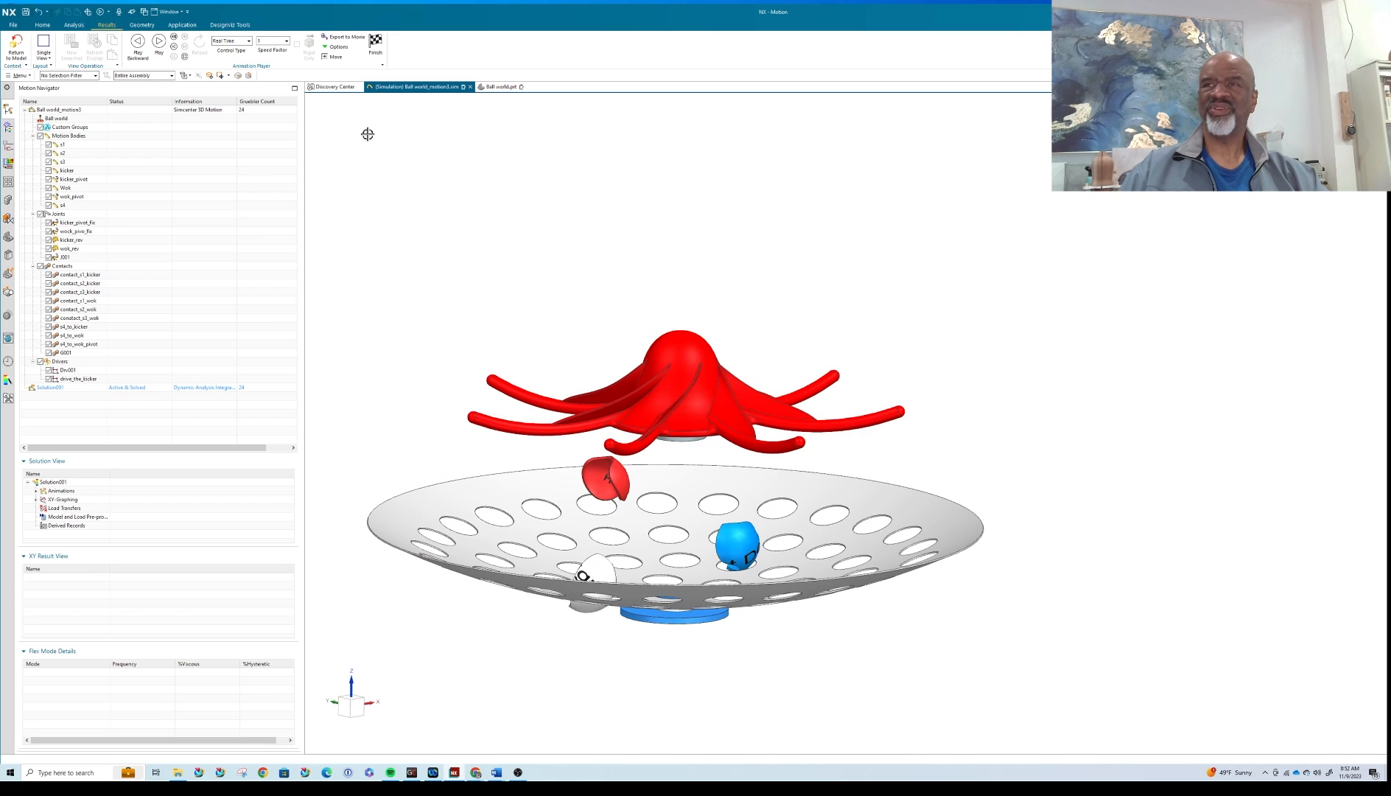
pyautogui.moveTo(158, 42)
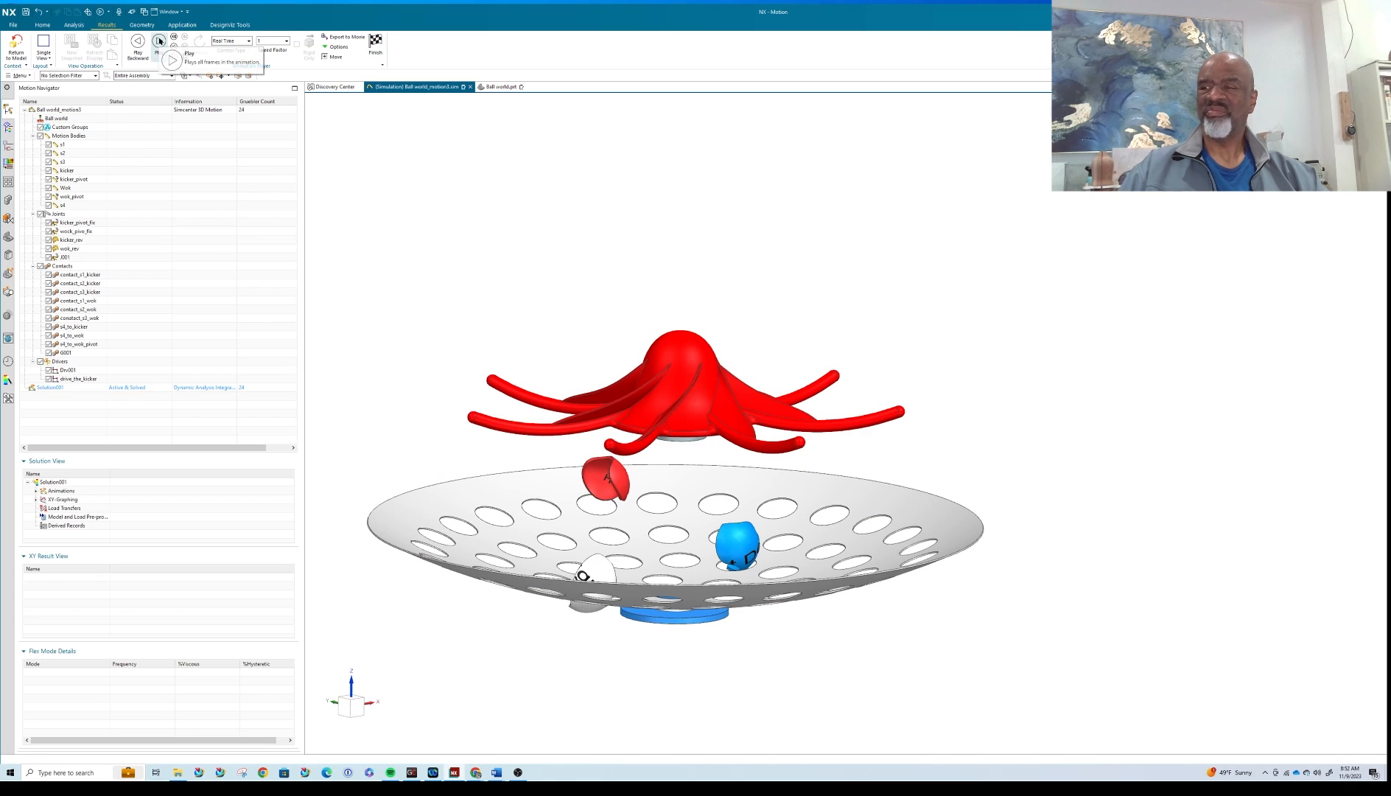
pyautogui.click(156, 40)
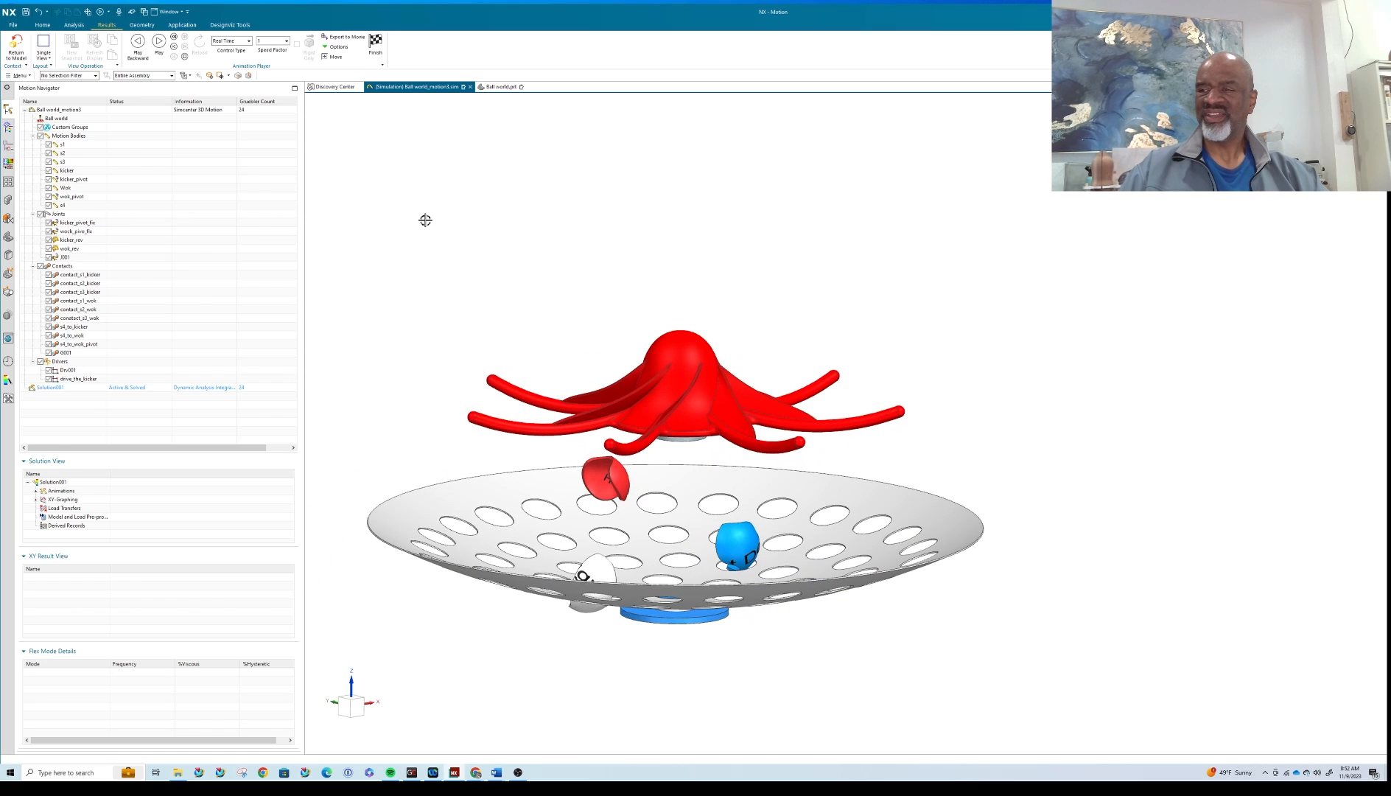
pyautogui.moveTo(439, 289)
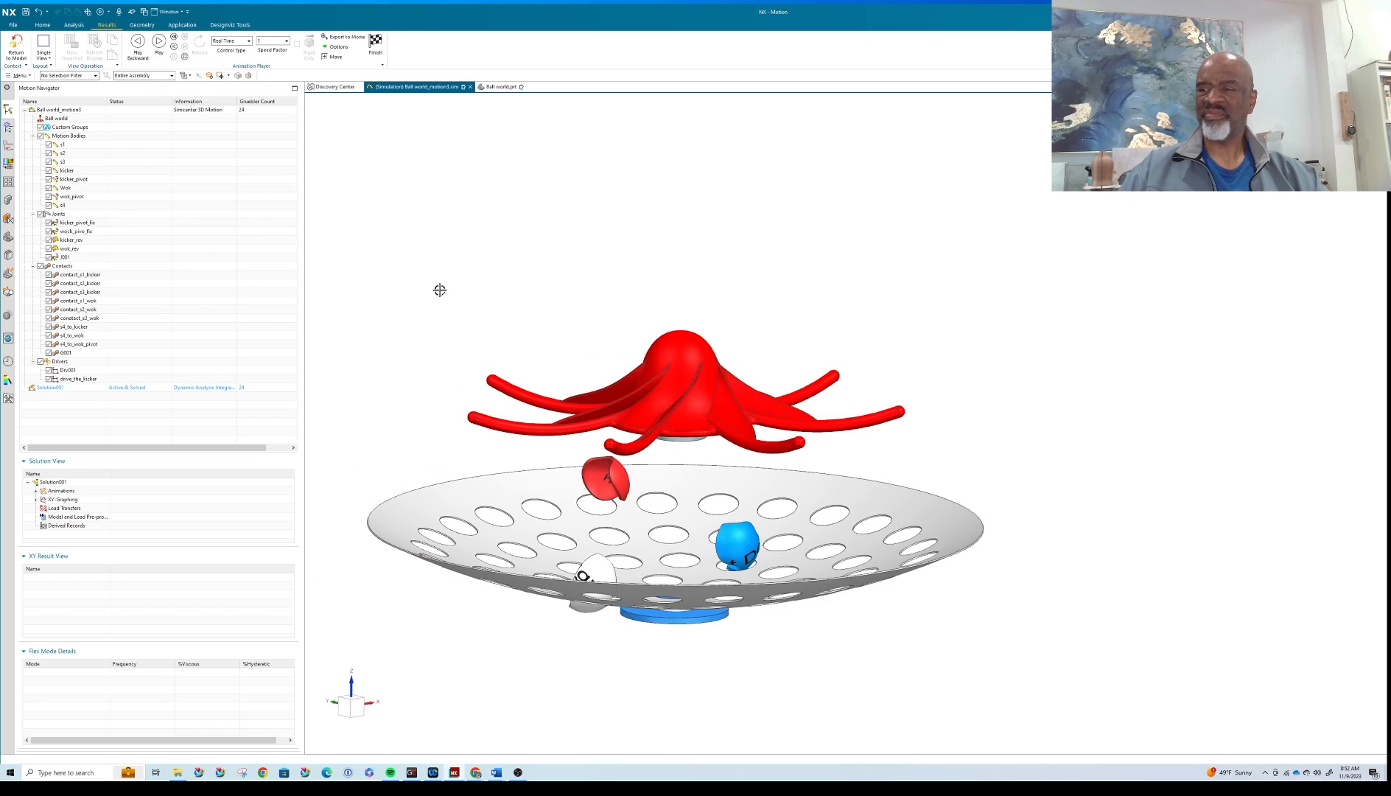
pyautogui.moveTo(439, 290); pyautogui.dragTo(518, 290)
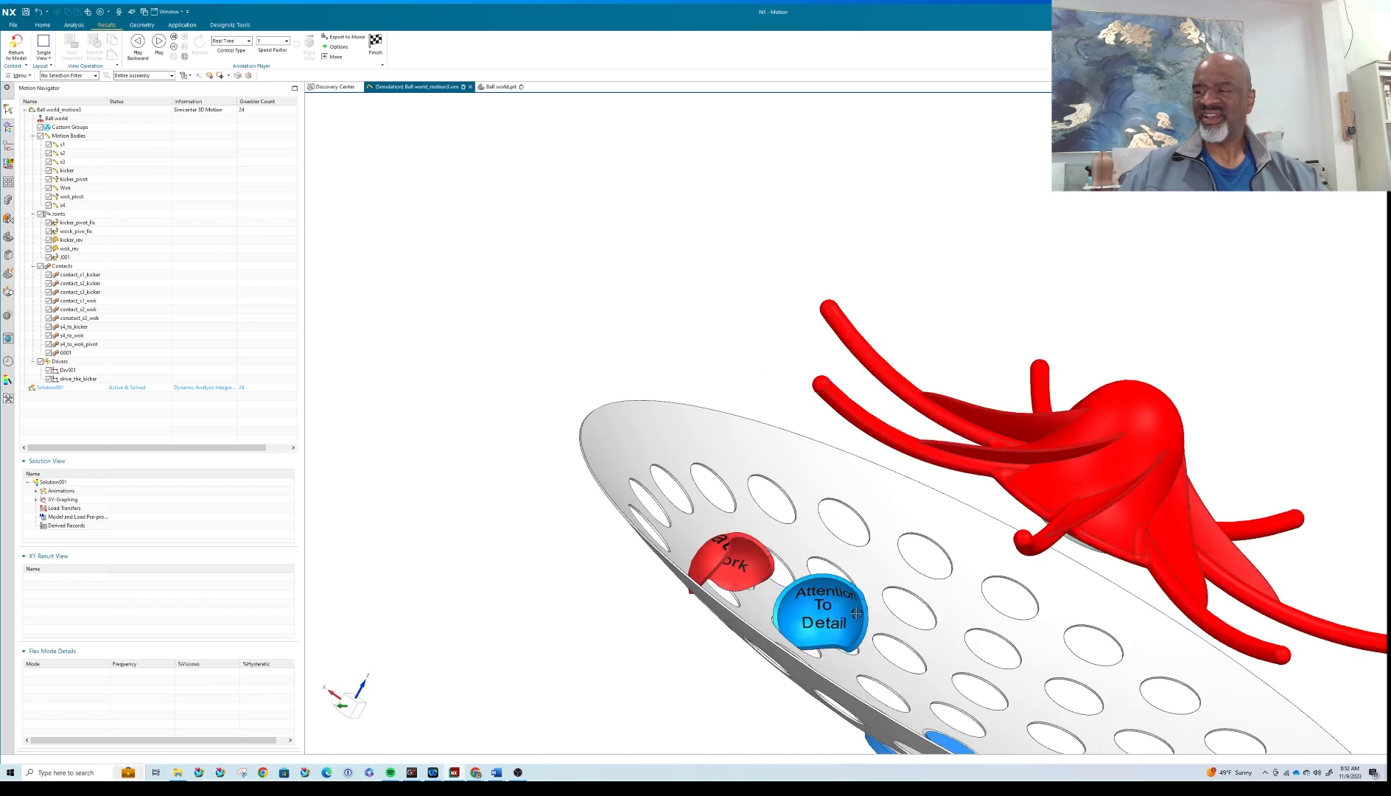
pyautogui.moveTo(857, 611); pyautogui.dragTo(581, 390)
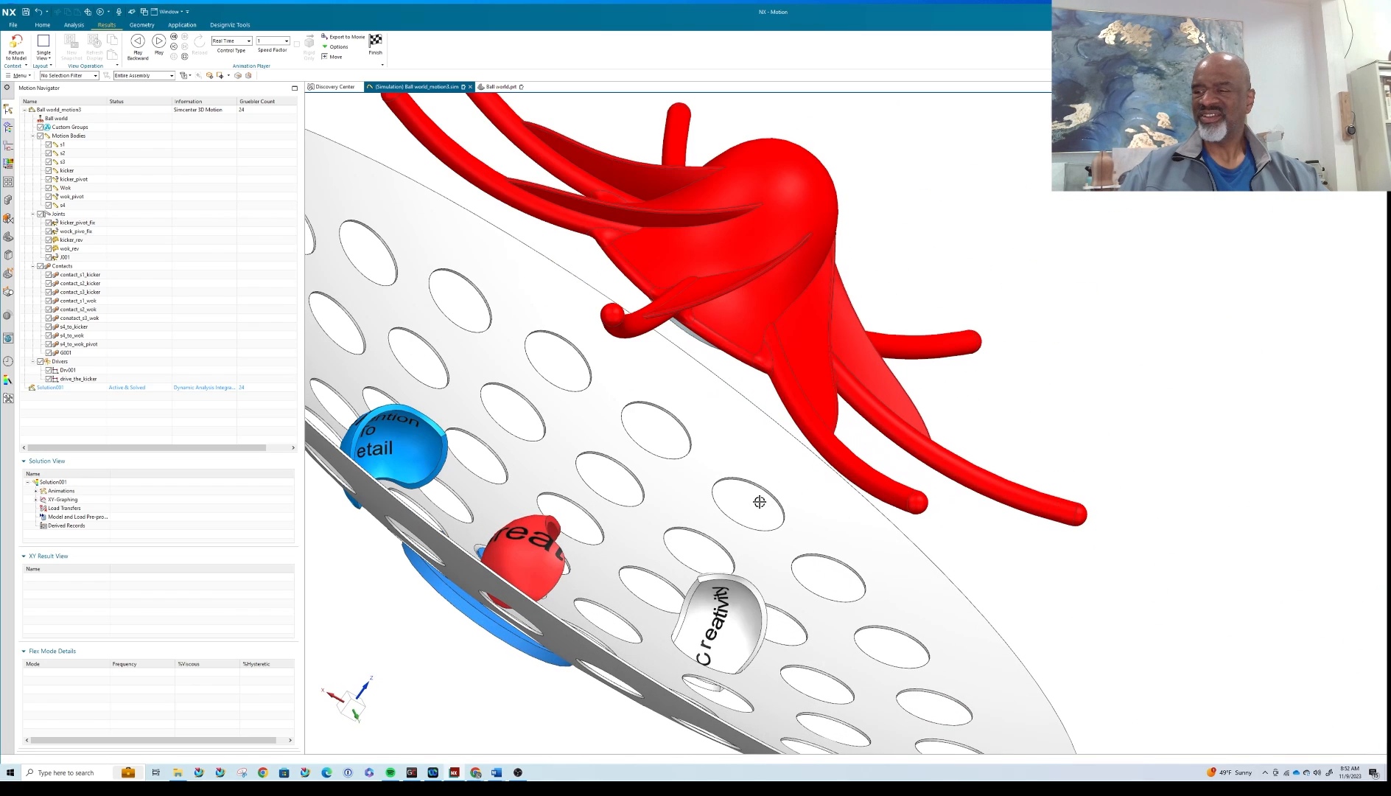
pyautogui.moveTo(759, 501); pyautogui.dragTo(830, 416)
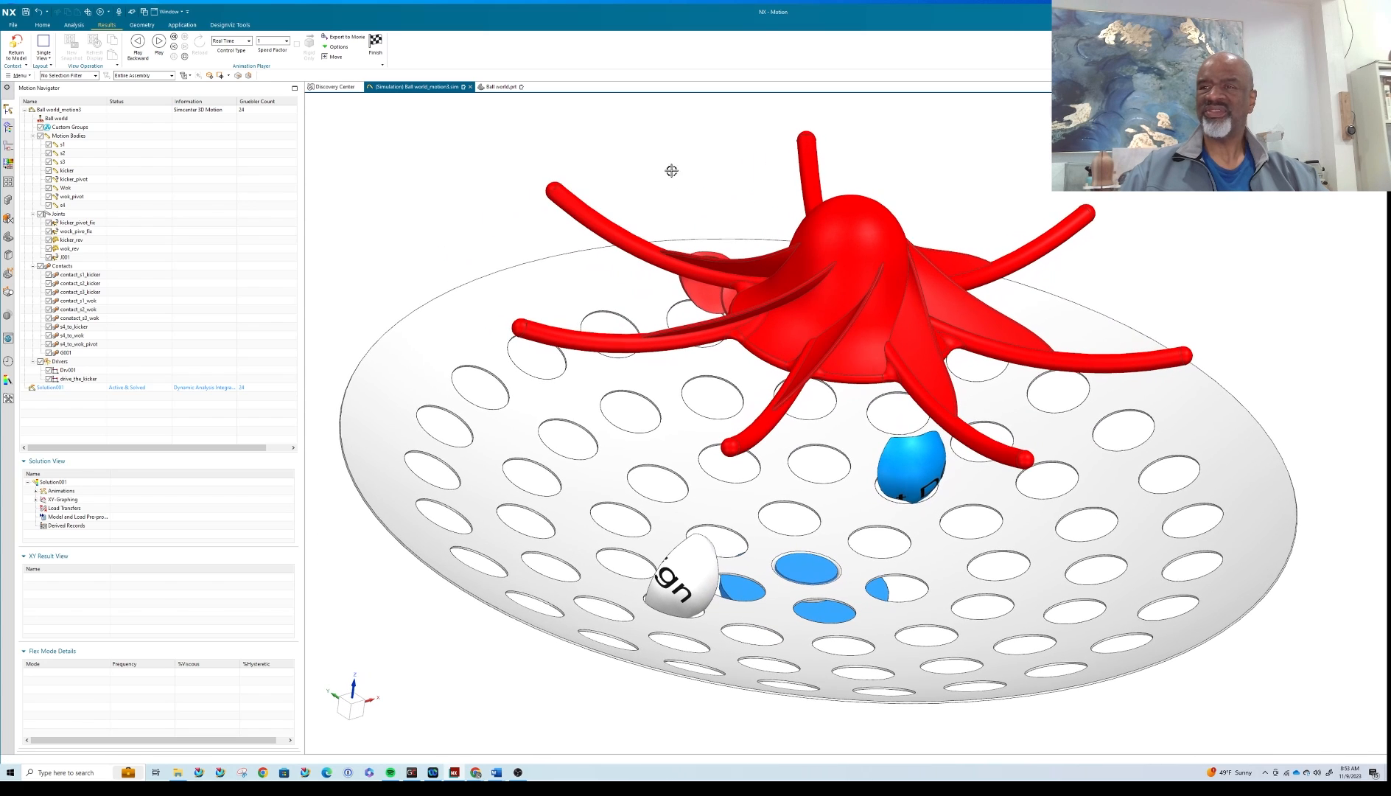
pyautogui.moveTo(527, 152)
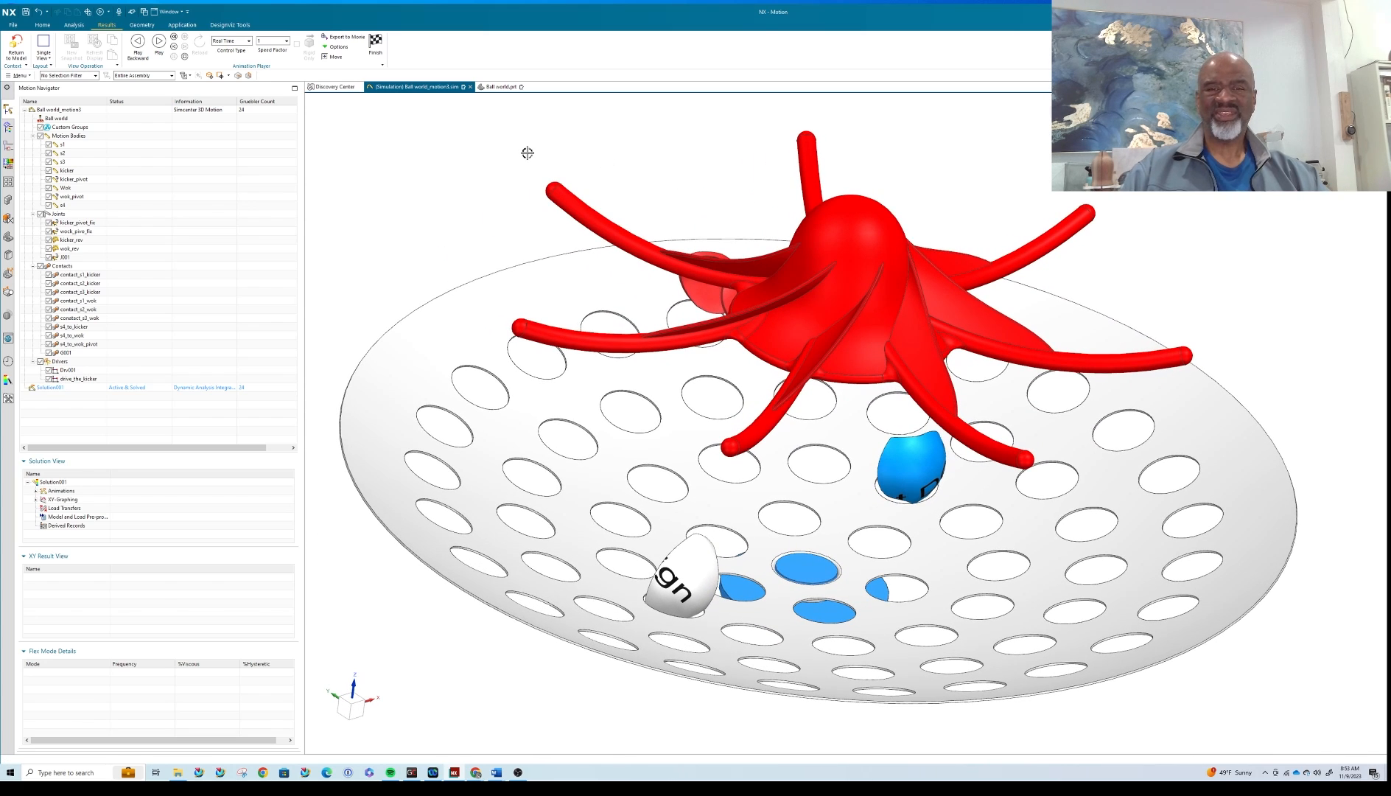